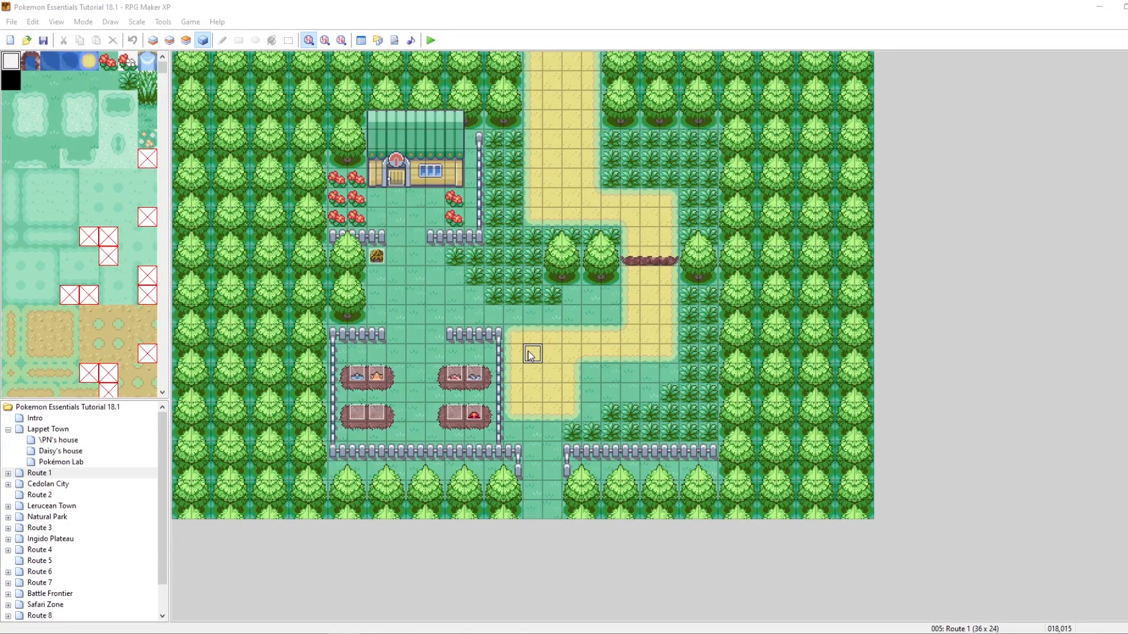
mouse_move(472, 215)
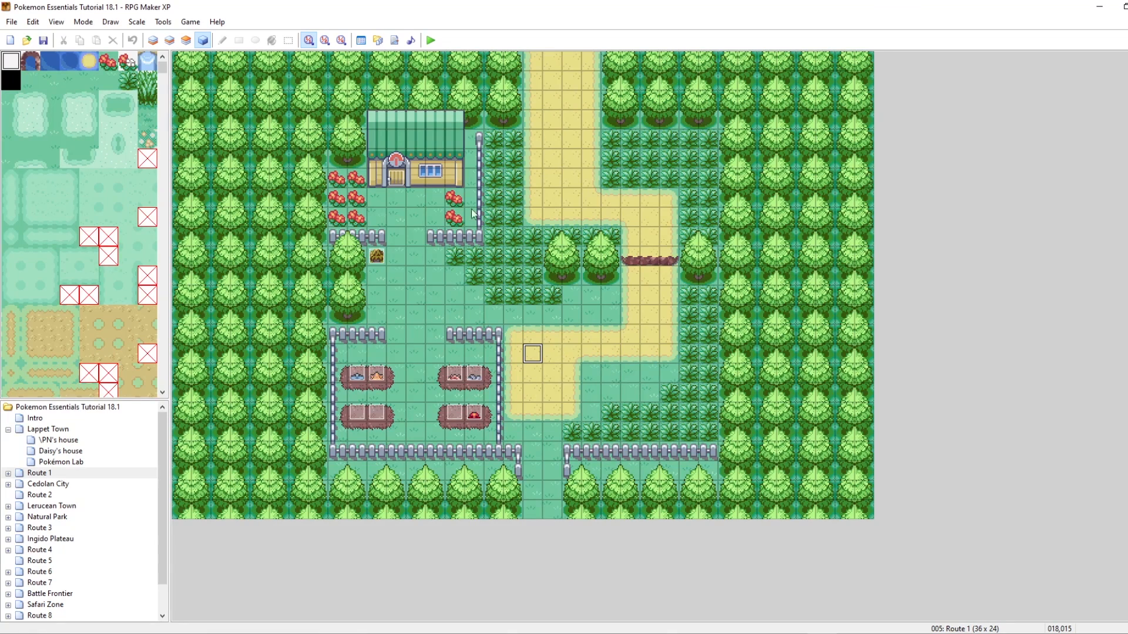
mouse_move(437, 50)
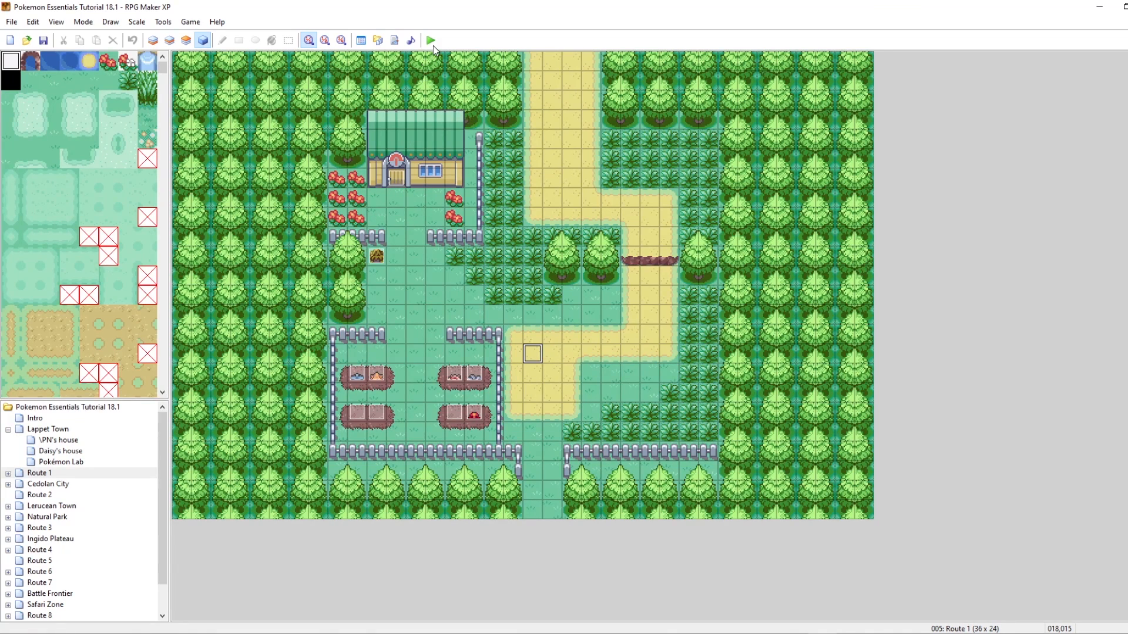
Playtest the game and bring up Pikachu's summary from the party.
left_click(430, 39)
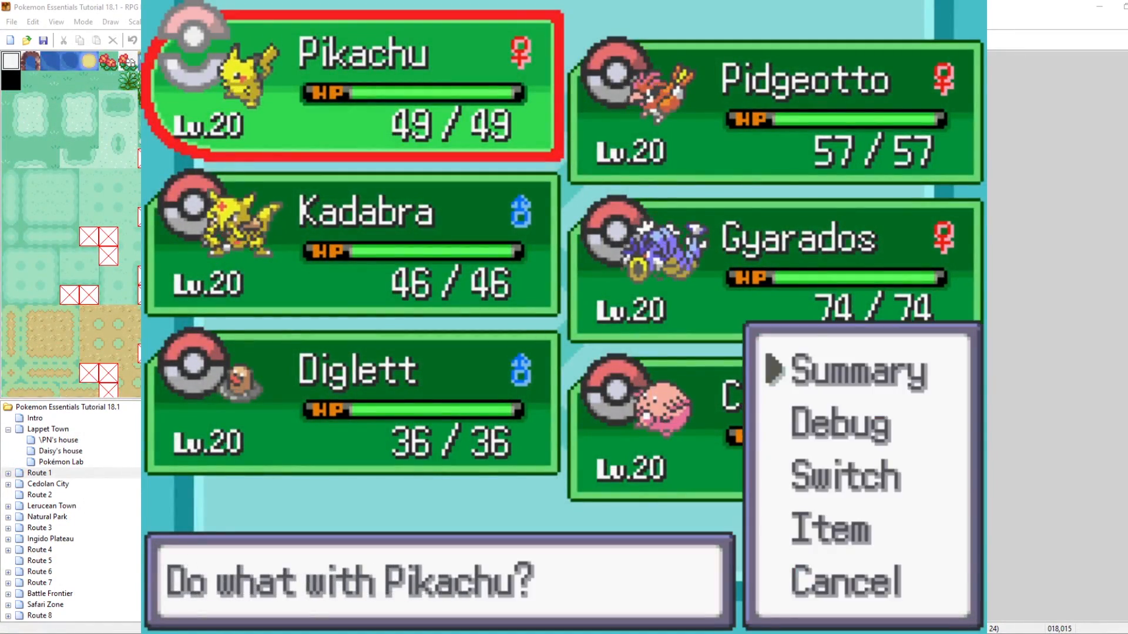
left_click(853, 373)
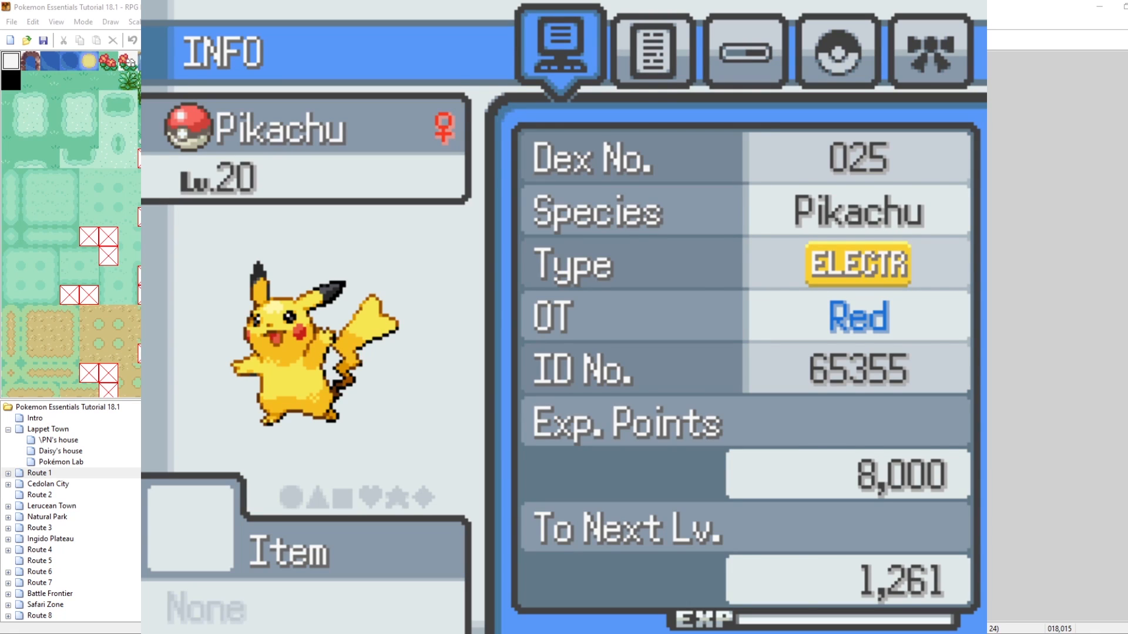
Page through Pikachu's info, skills and moves summary pages.
left_click(745, 45)
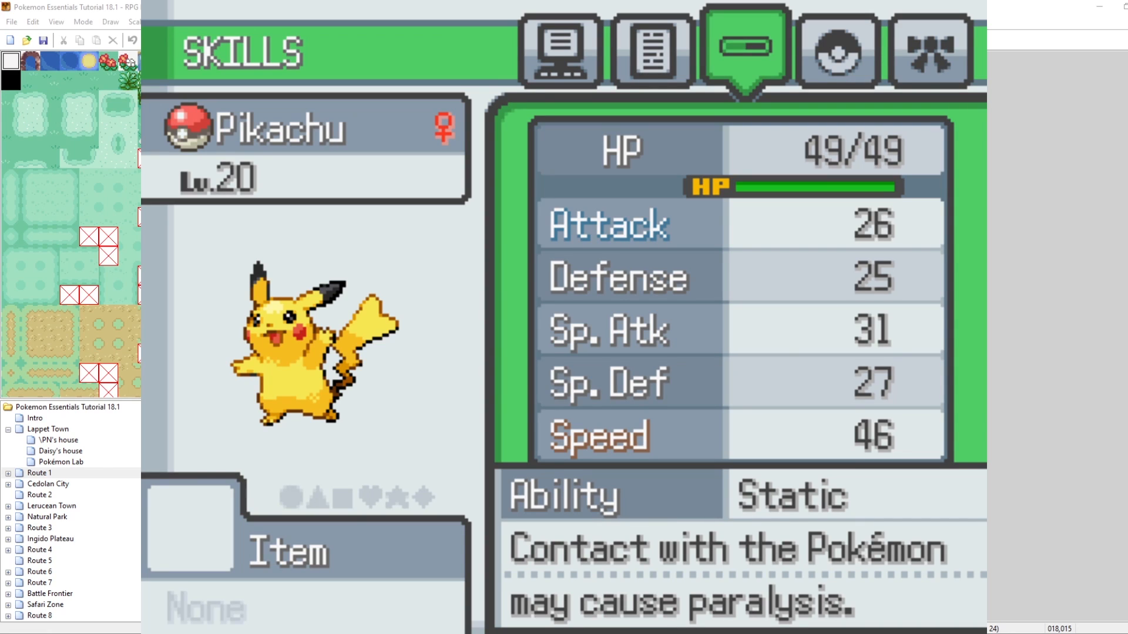
left_click(837, 50)
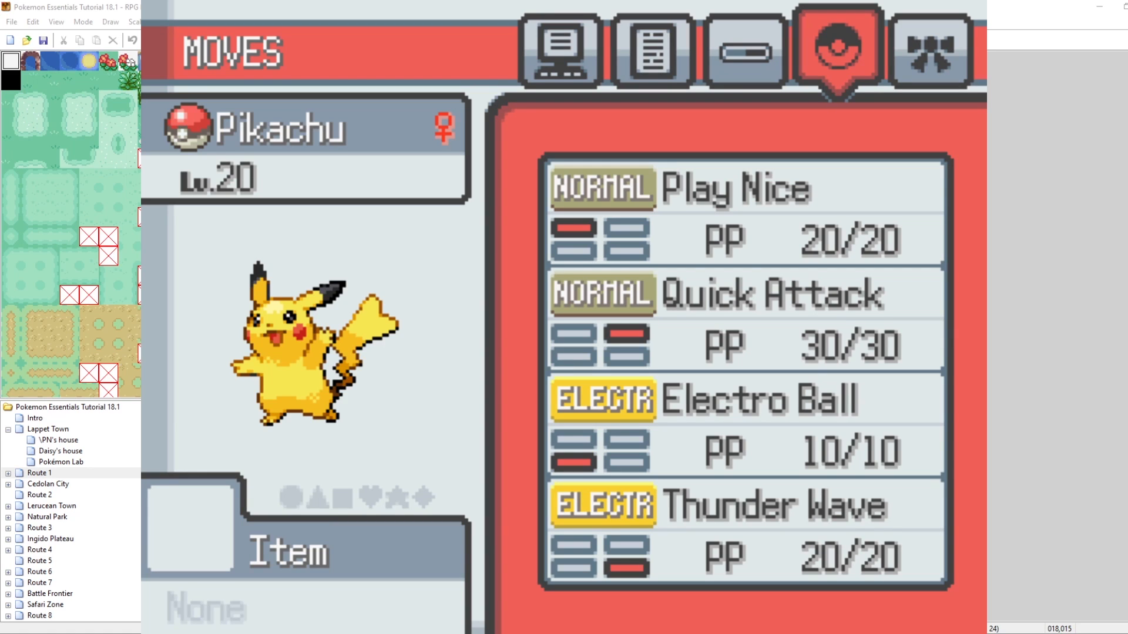
left_click(934, 45)
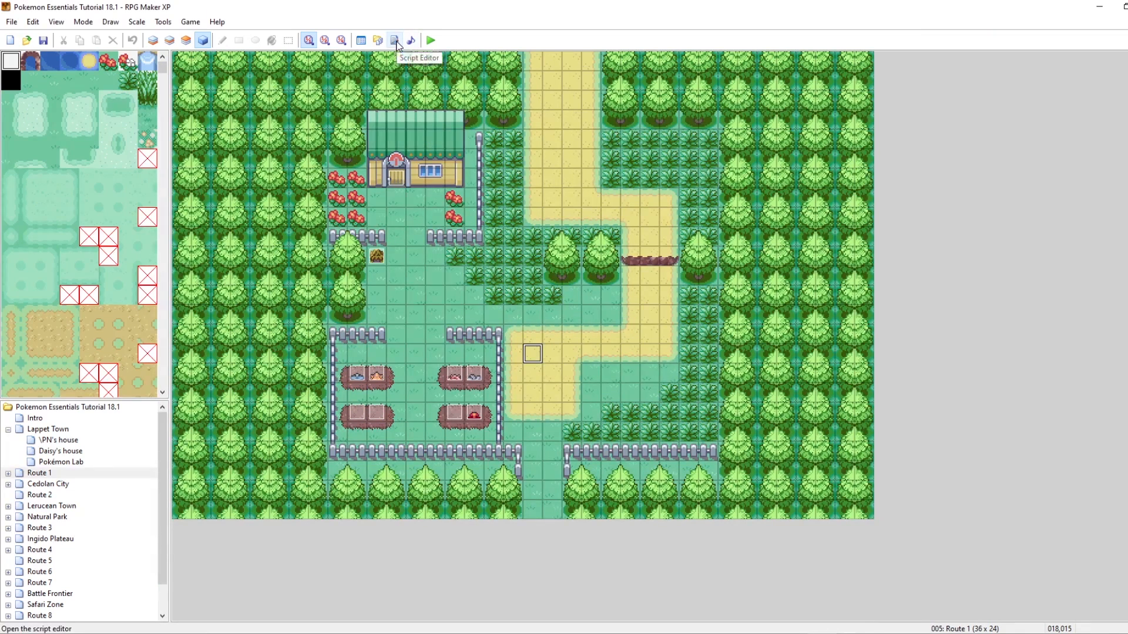
Search all scripts for drawPageFive and jump to its definition in PScreen_Summary.
left_click(393, 39)
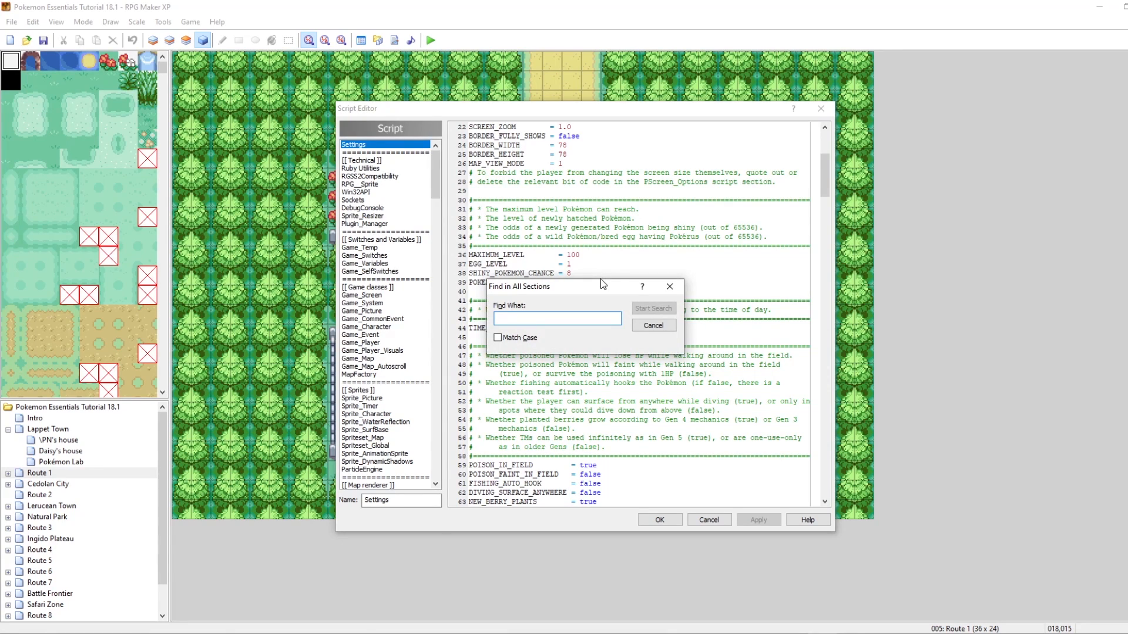
left_click(653, 308)
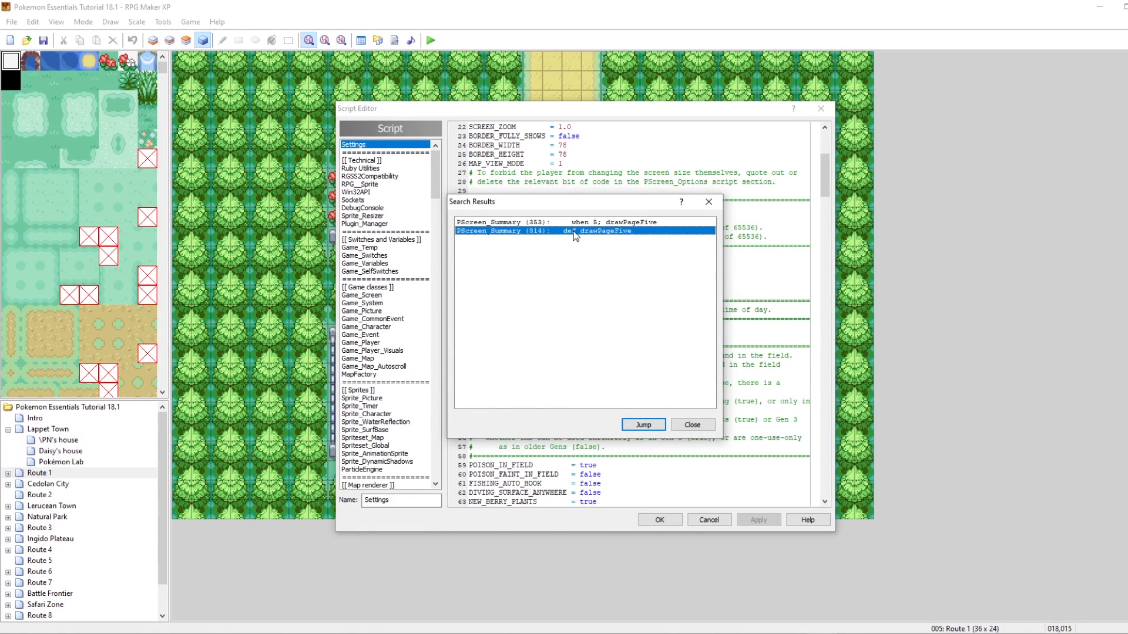
mouse_move(616, 231)
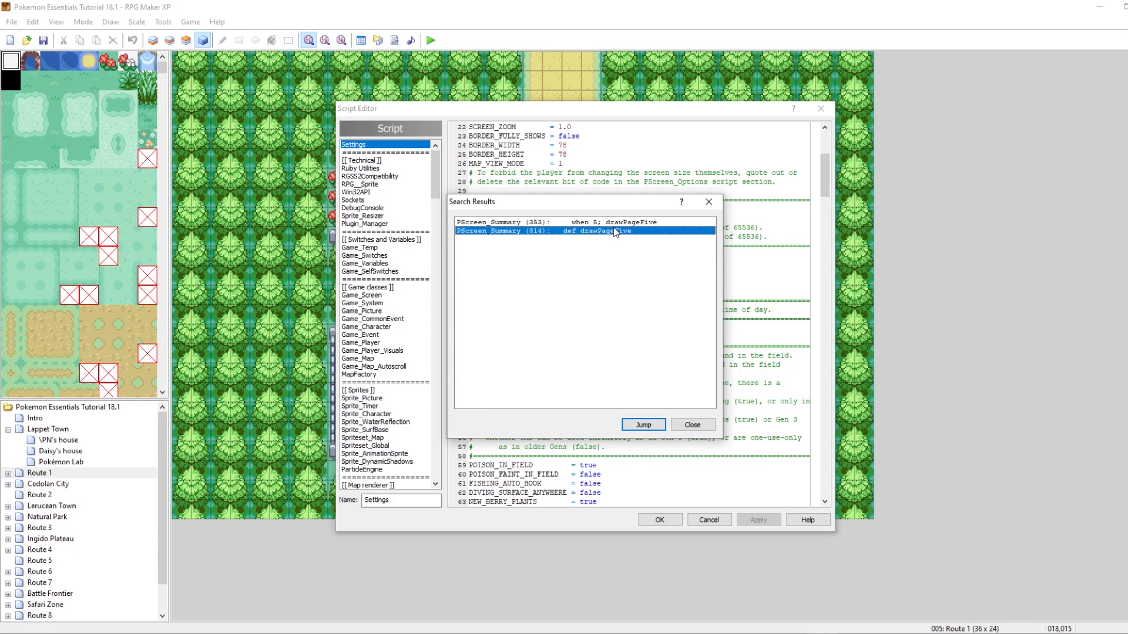
left_click(643, 425)
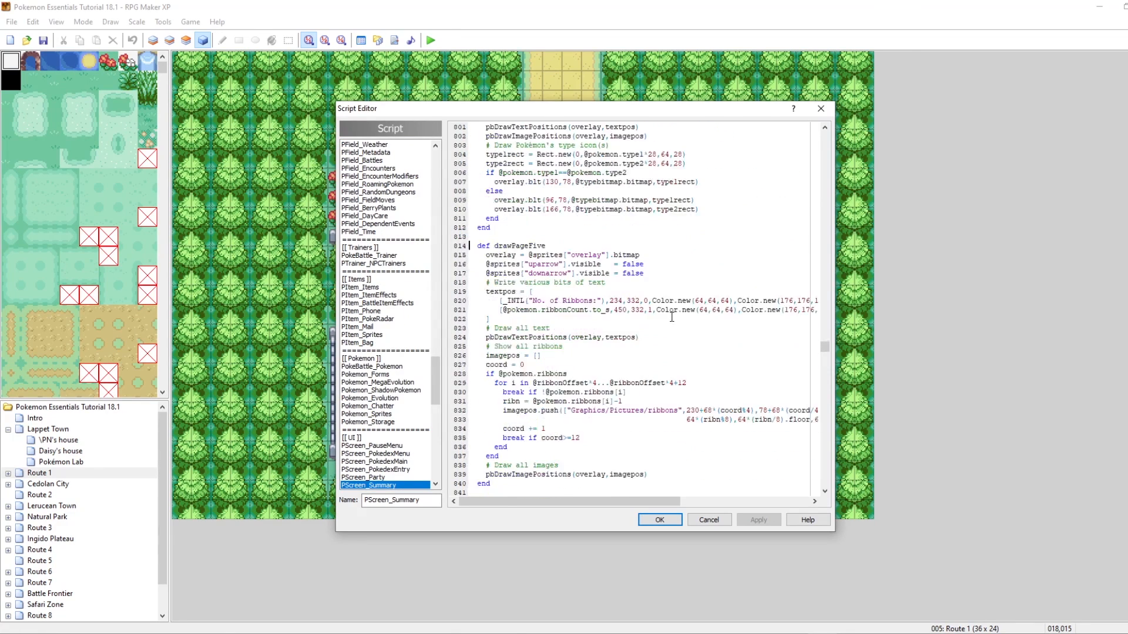
scroll("down", 3)
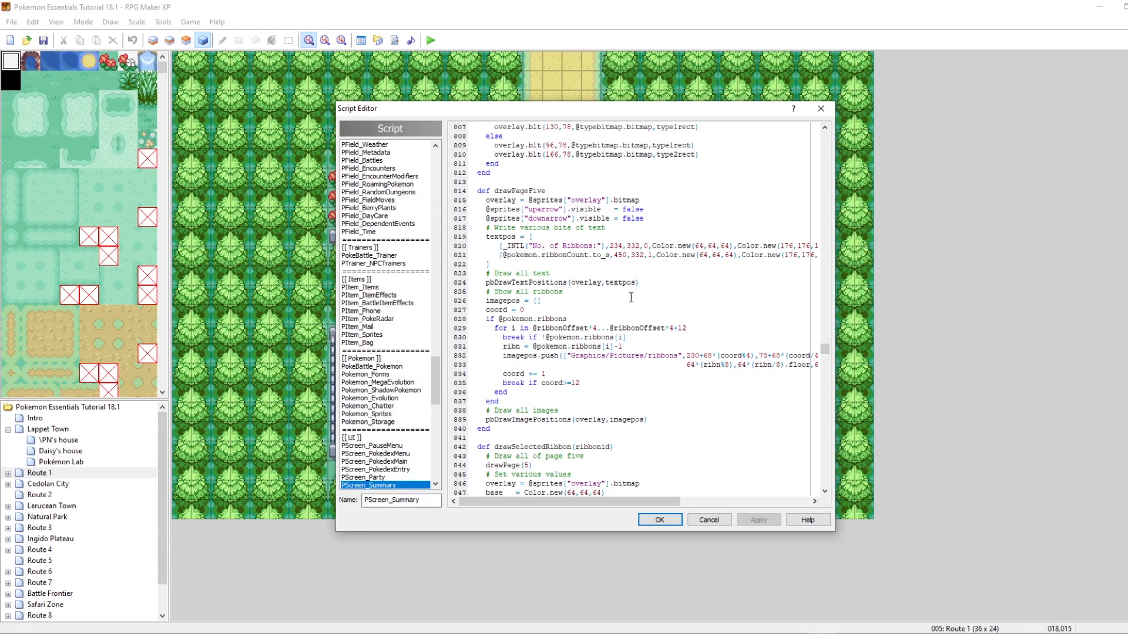
scroll("down", 3)
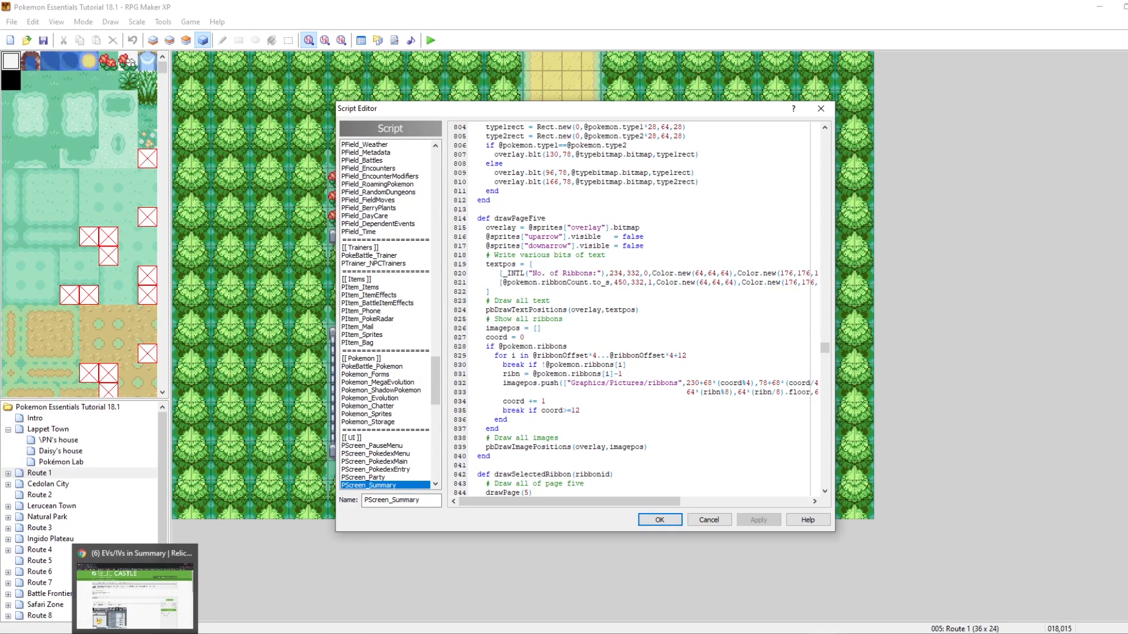
Bring Chrome's Relic Castle 'EVs/IVs in Summary' resource page to the front.
left_click(132, 553)
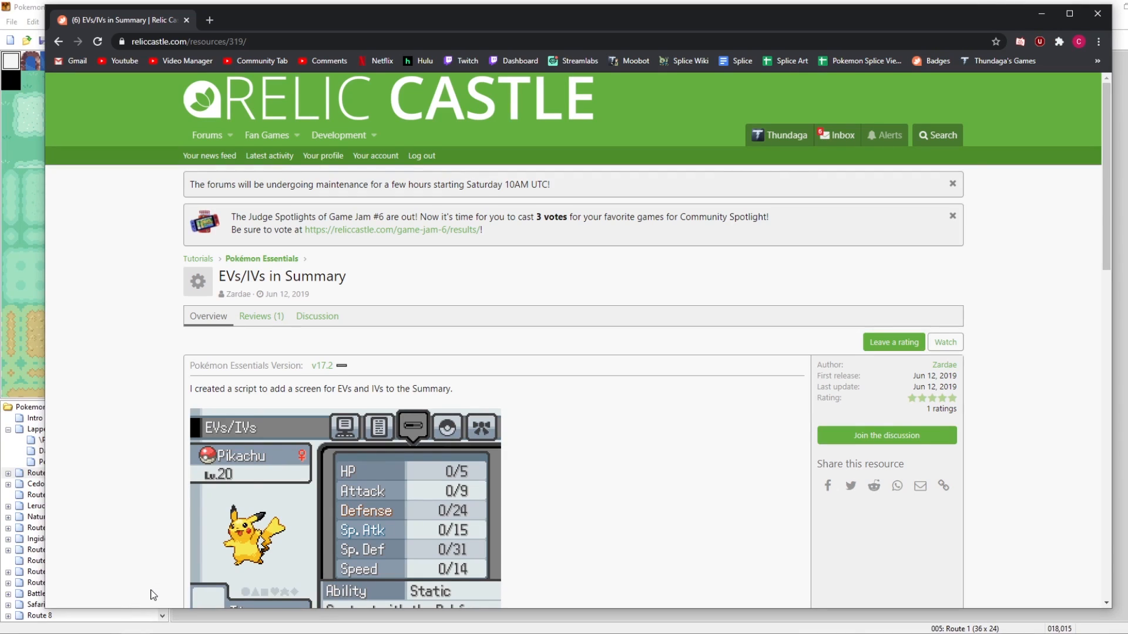
mouse_move(481, 320)
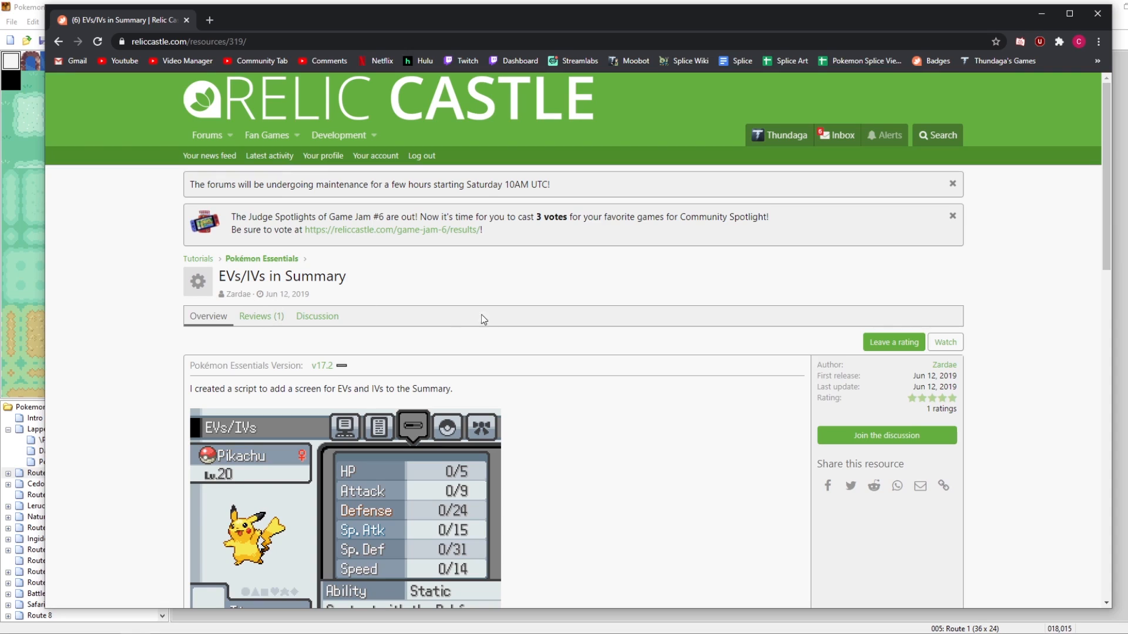
mouse_move(491, 317)
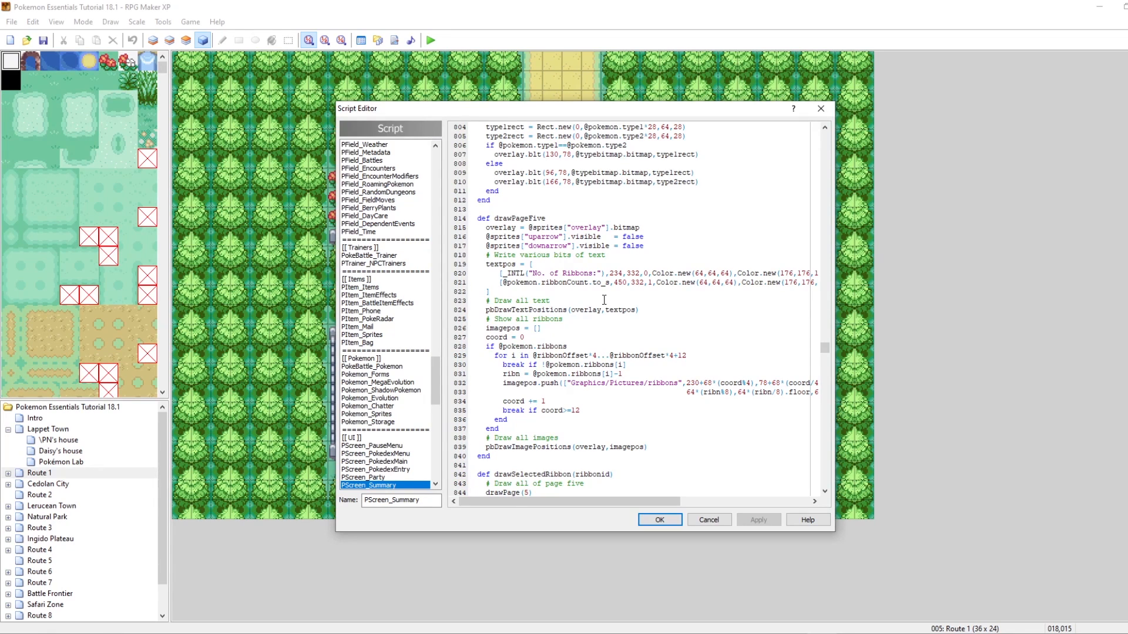
scroll("down", 3)
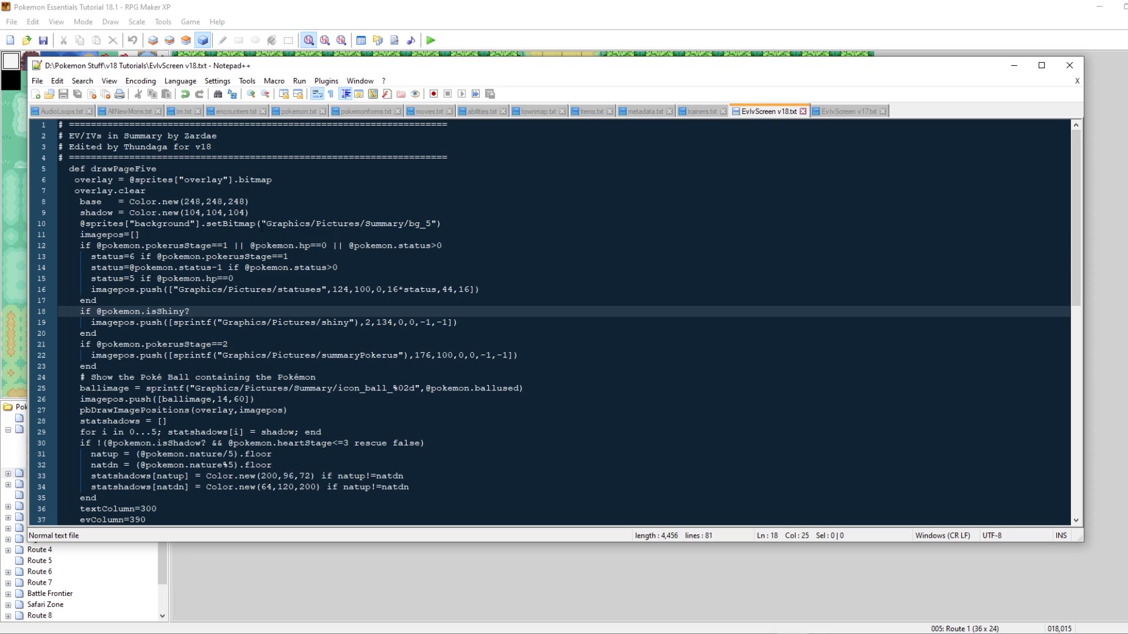
Compare EvIvScreen v17.txt with v18.txt in Notepad++ and select all of the v18 script.
double_click(121, 169)
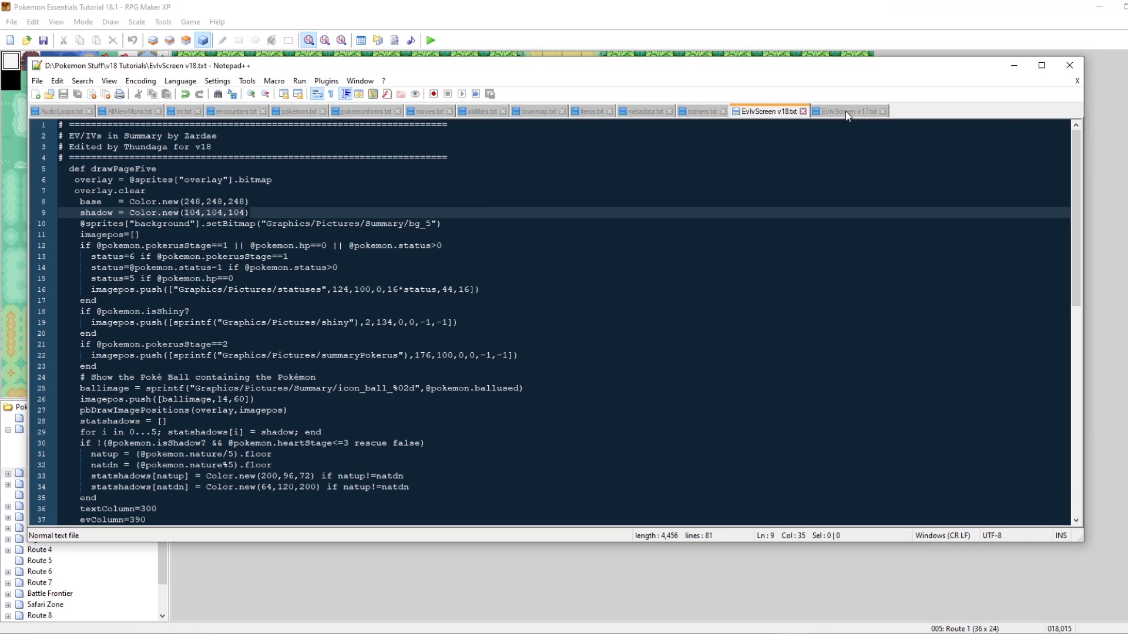
left_click(847, 111)
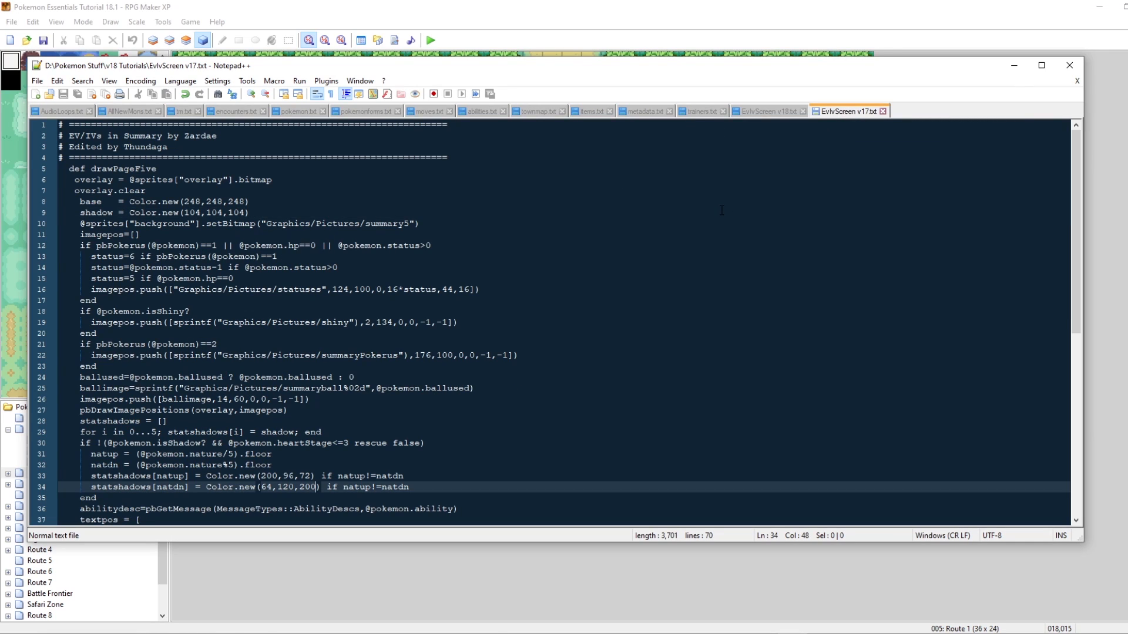
left_click(770, 111)
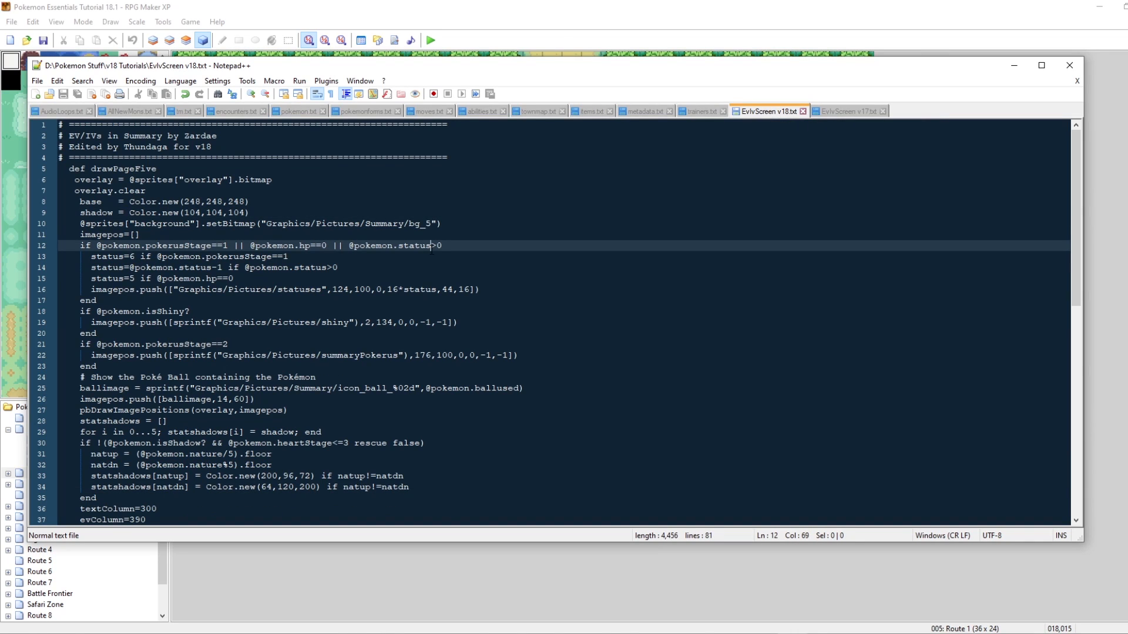
key("ctrl+a")
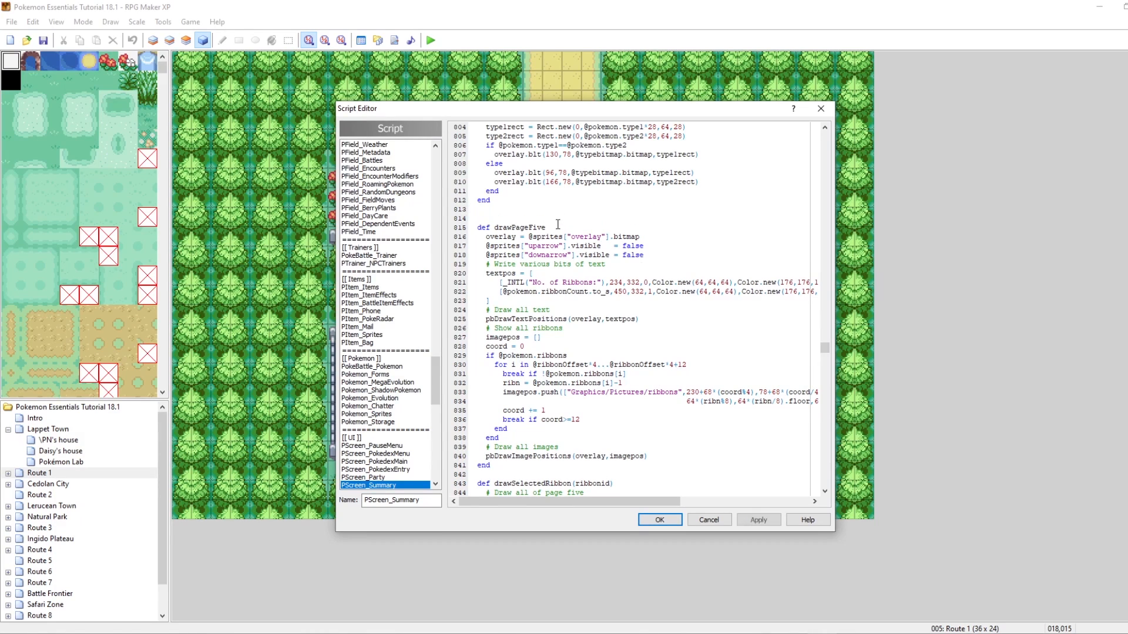
Wrap the original drawPageFive in =begin/=end to comment it out and apply the change.
type("=be")
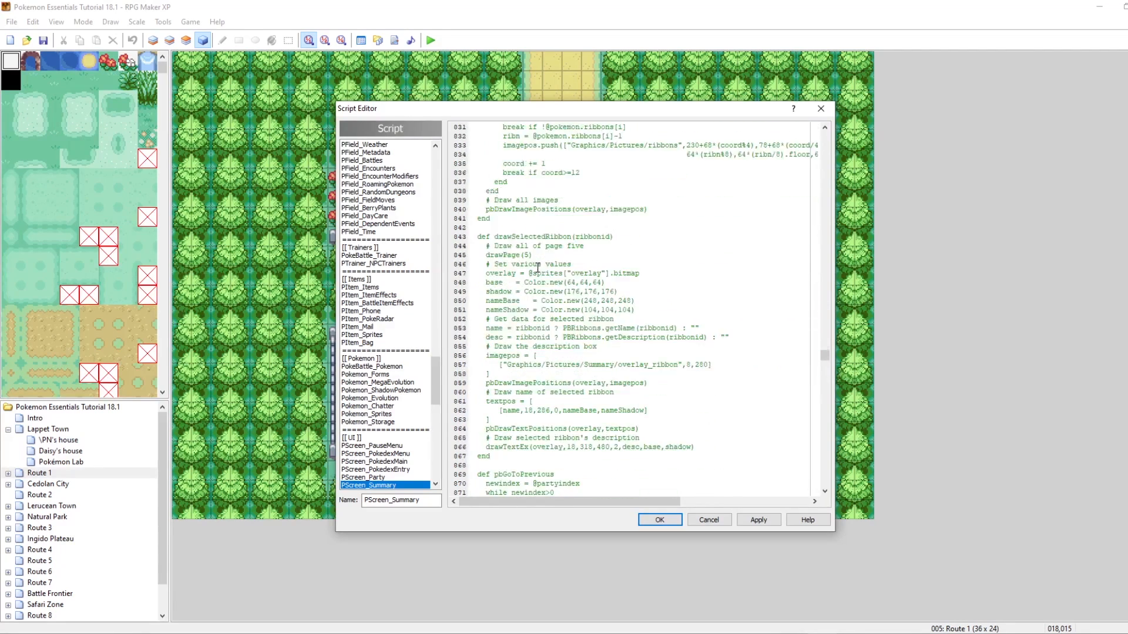
scroll("down", 3)
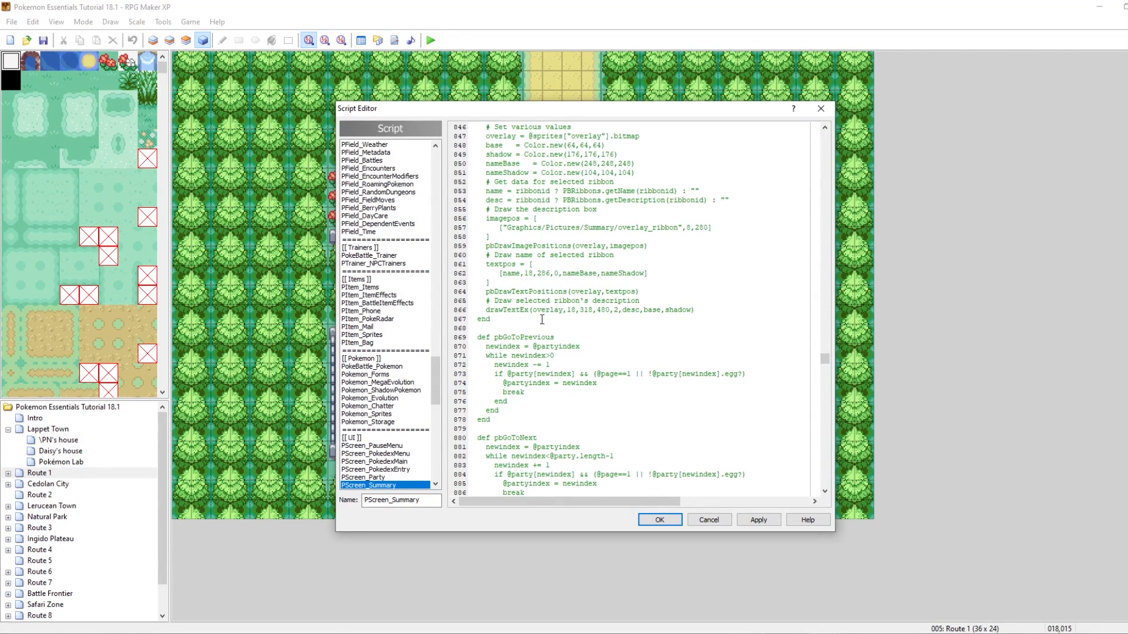
type("=end")
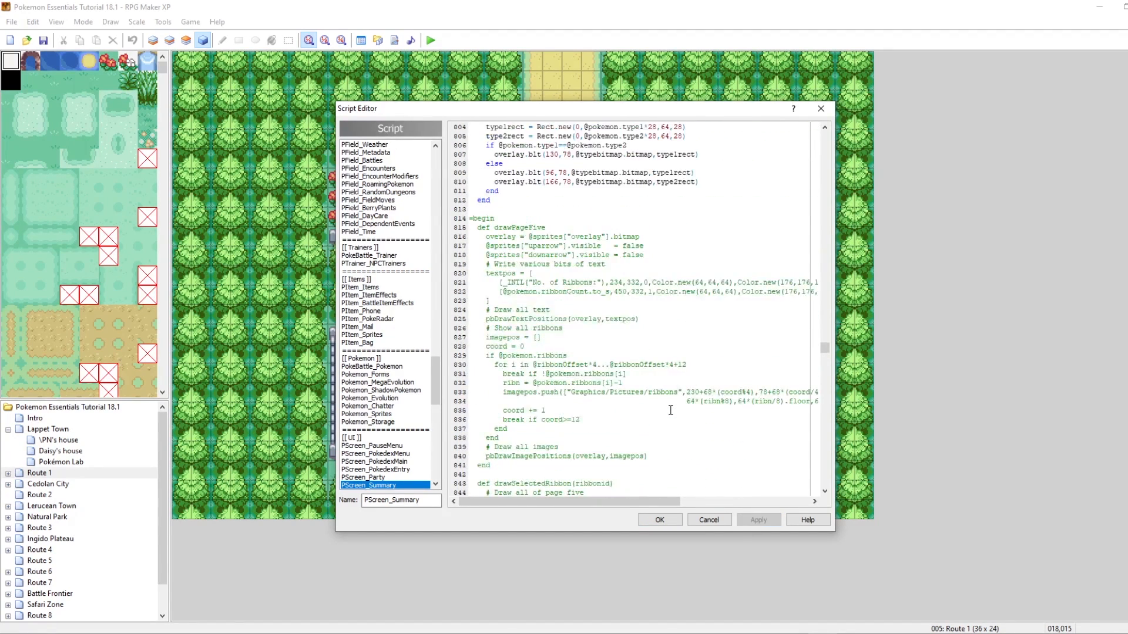
scroll("down", 3)
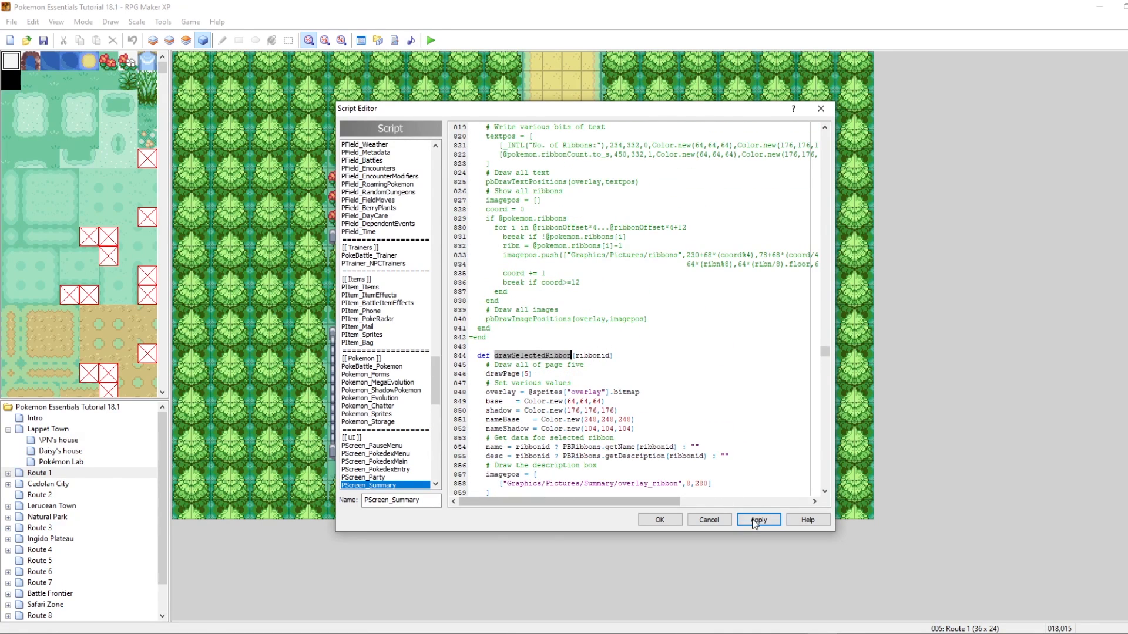
left_click(759, 519)
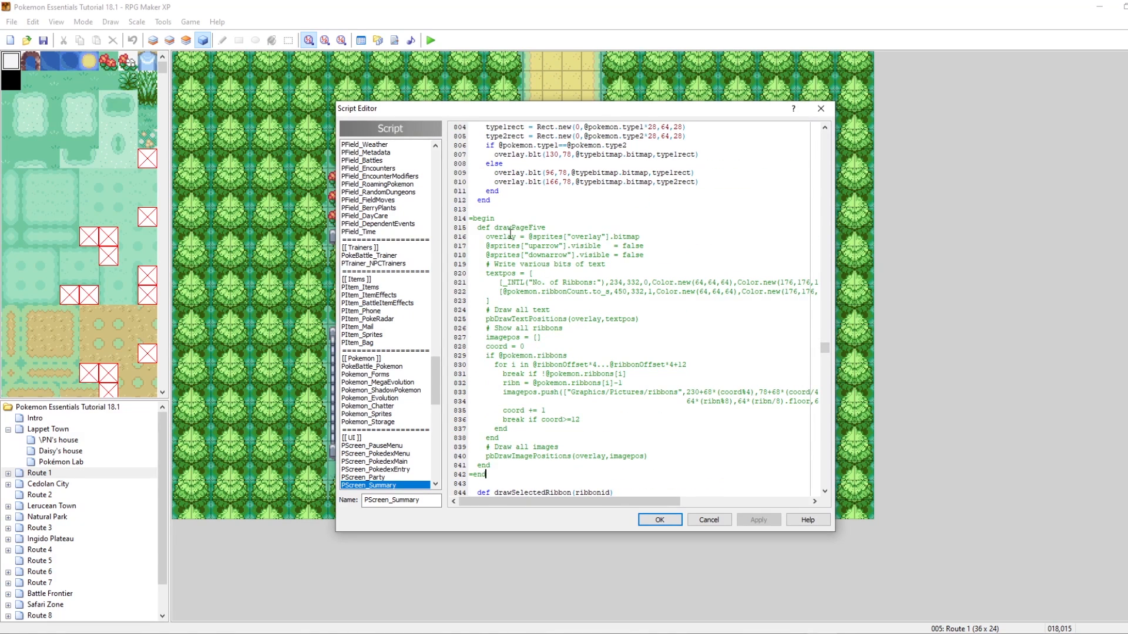
Add blank lines right after the ribbon page's drawing code.
scroll("down", 3)
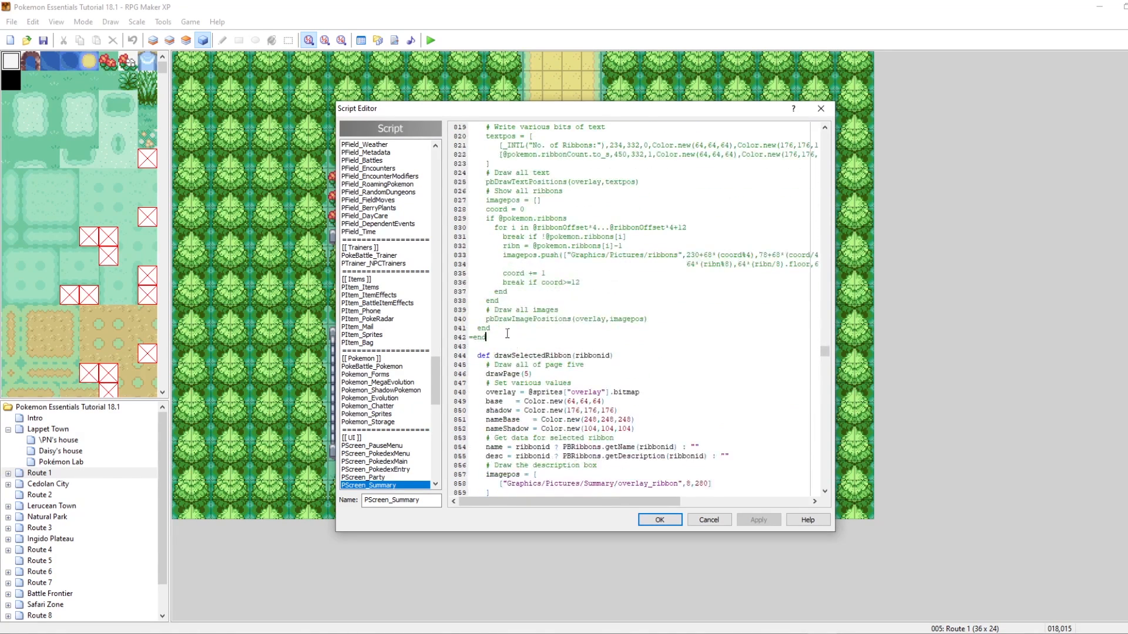
key("Enter")
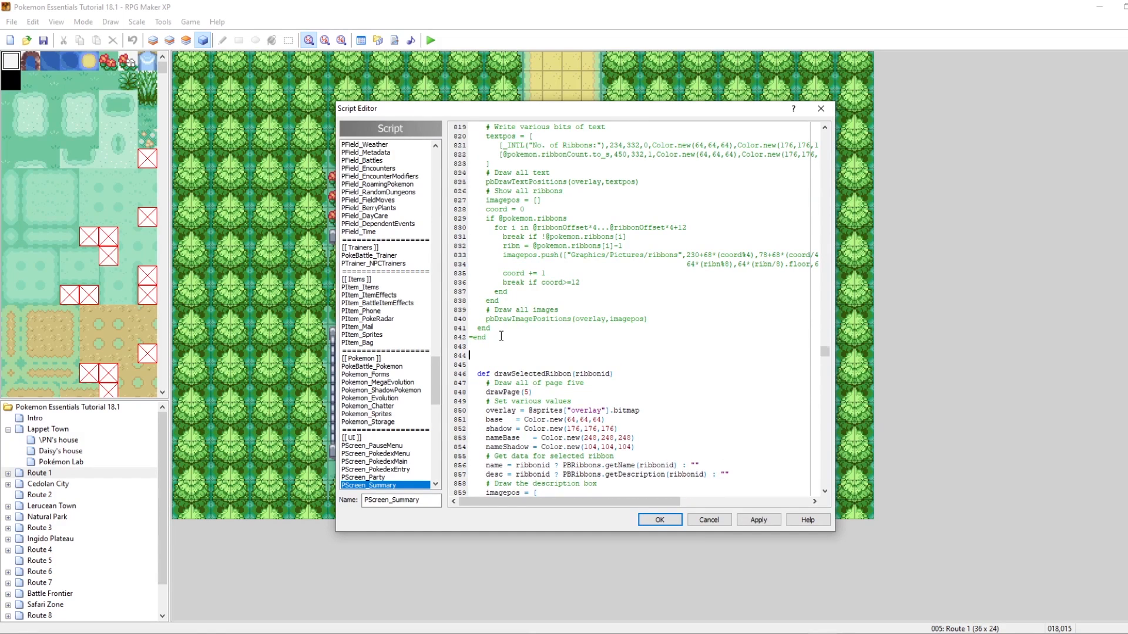
scroll("down", 3)
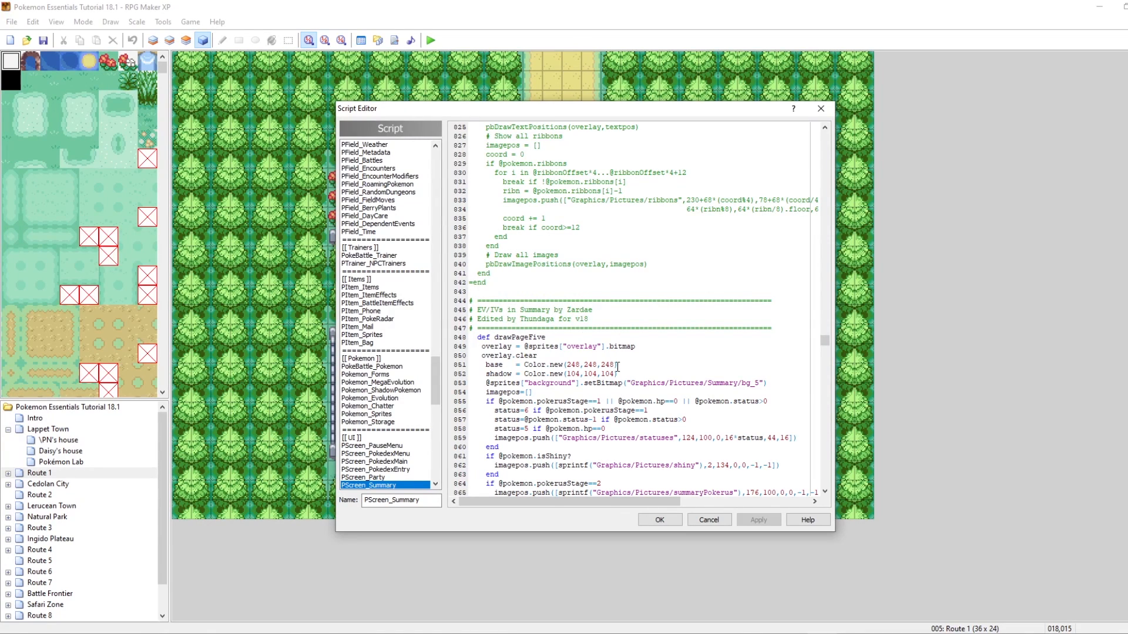
Review the pasted EV/IV drawPageFive code after the ribbon page in PScreen_Summary.
scroll("down", 3)
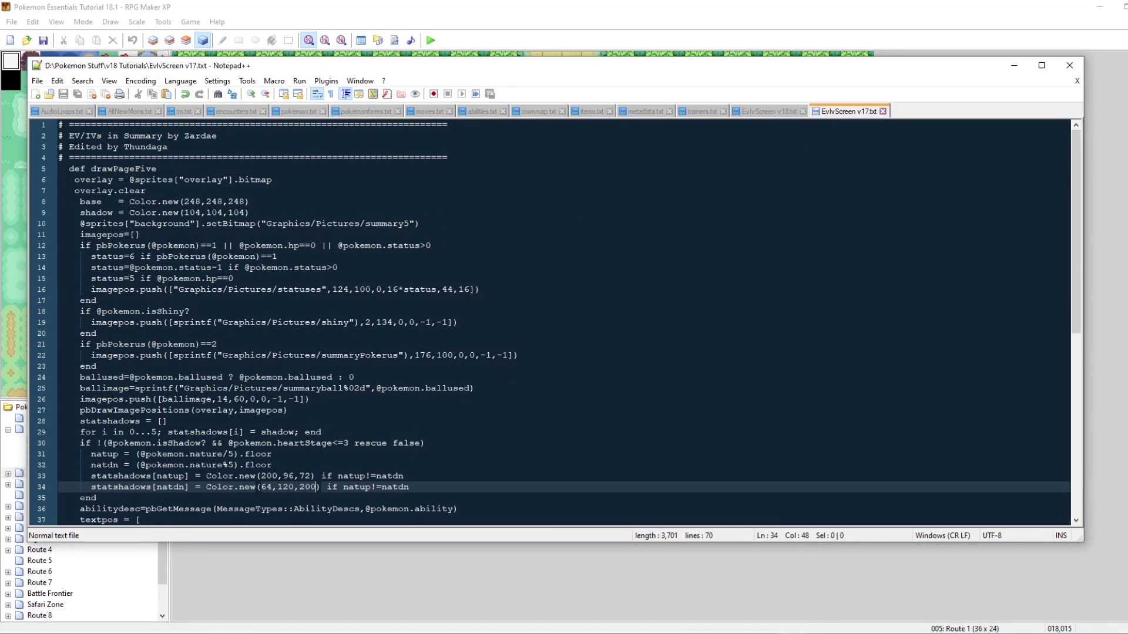
Highlight pbPokerus in the v17 script and compare with v18's pokerusStage check.
double_click(120, 245)
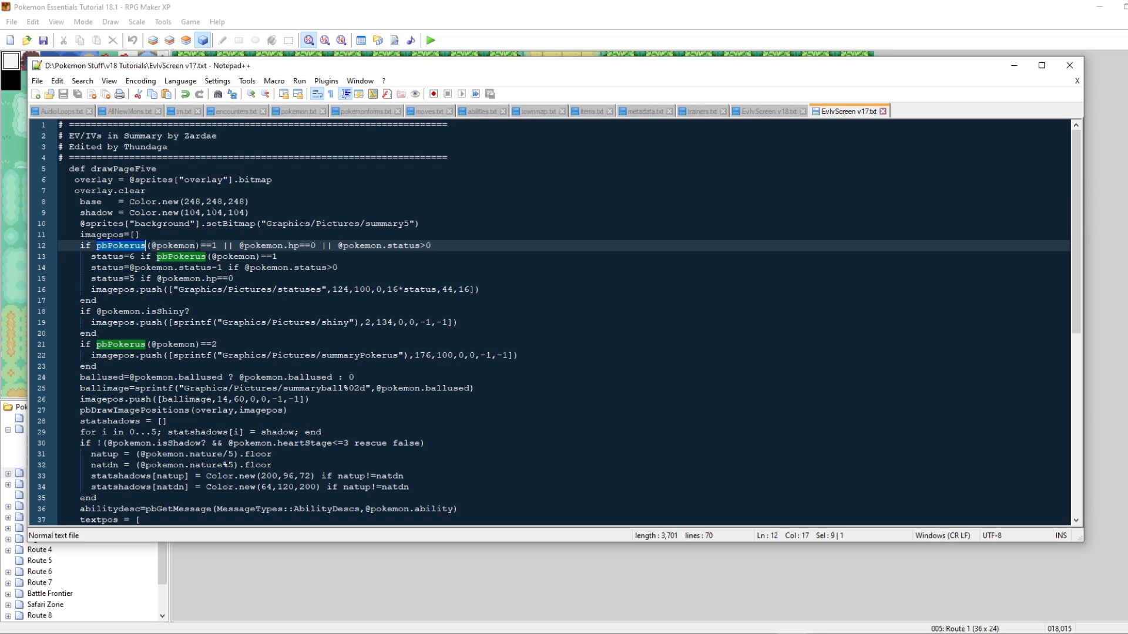
left_click(768, 110)
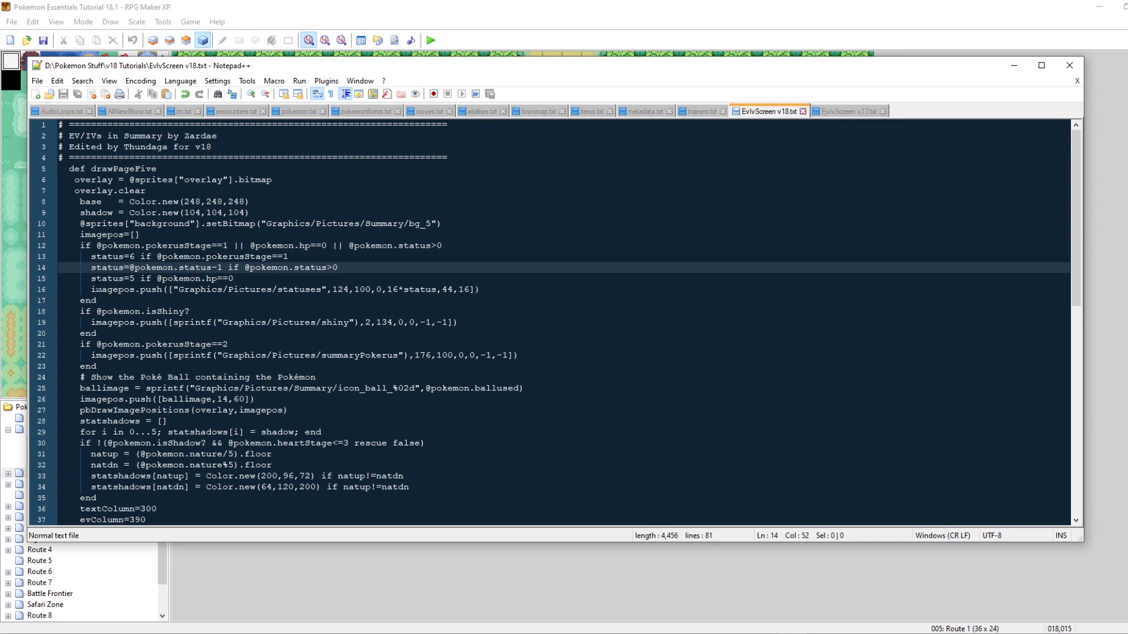
double_click(150, 245)
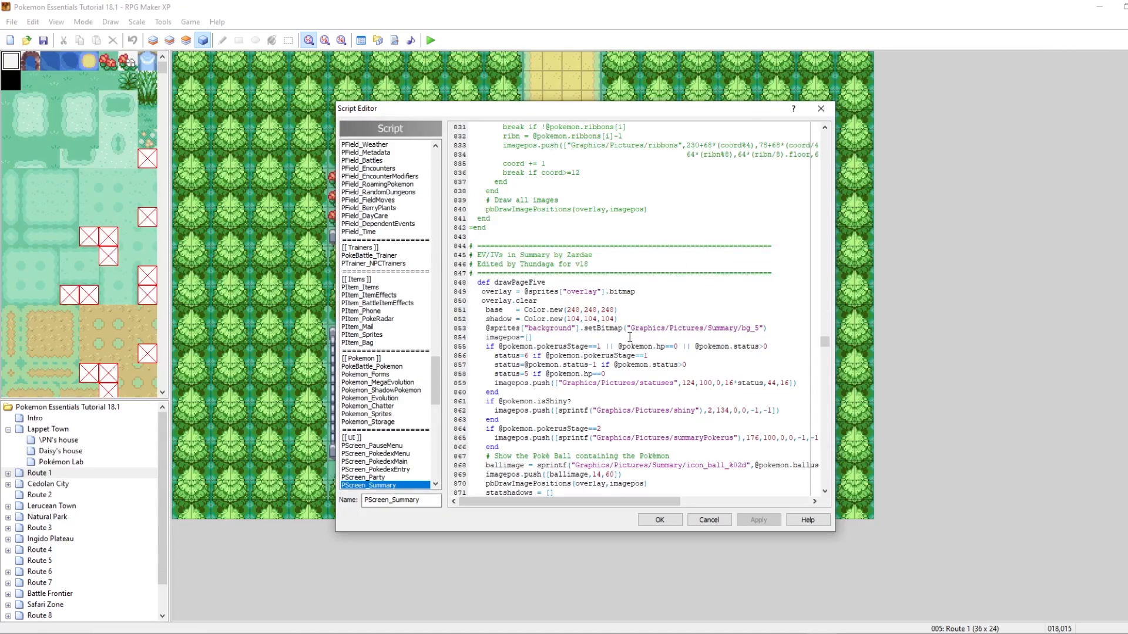
Playtest and page Pikachu's summary to the new EV/IV page listing its EVs and IVs.
scroll("down", 3)
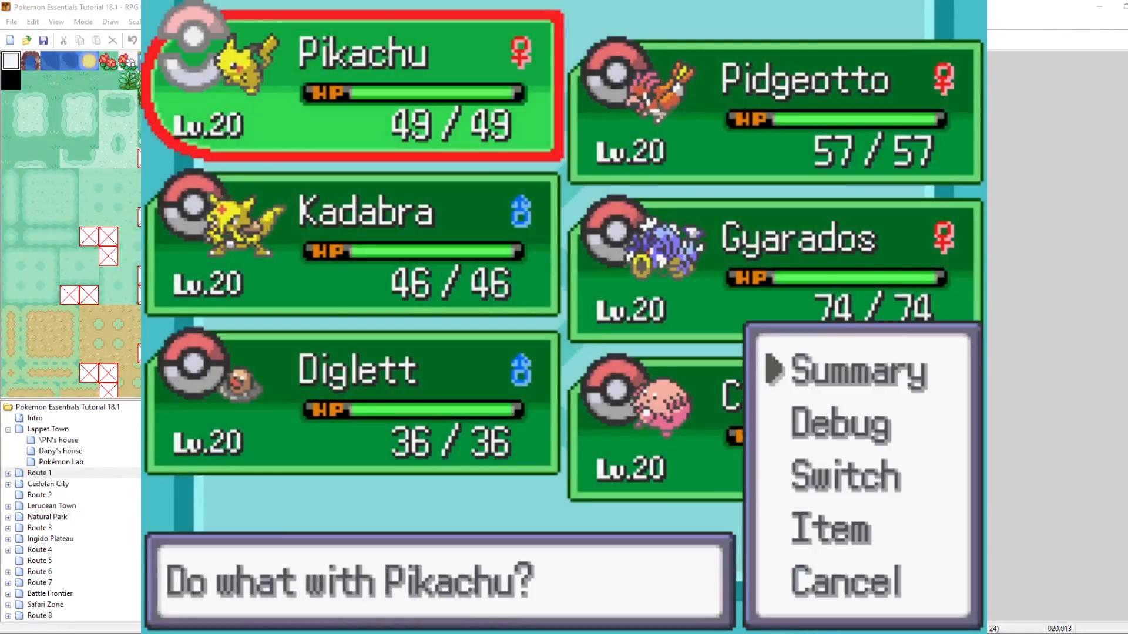
left_click(857, 371)
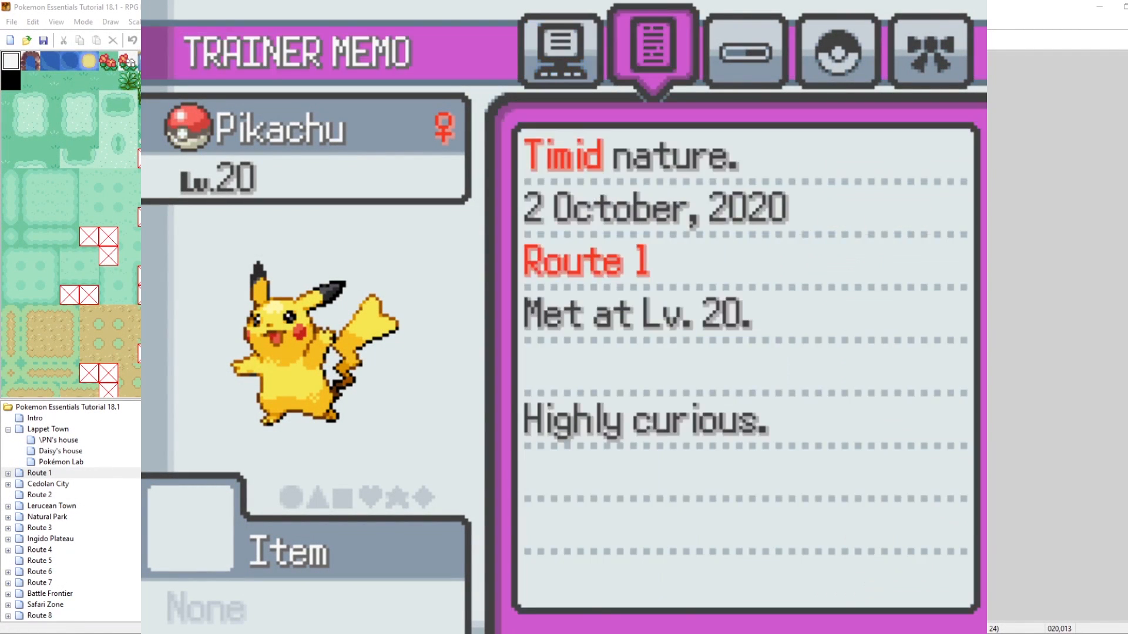
left_click(927, 49)
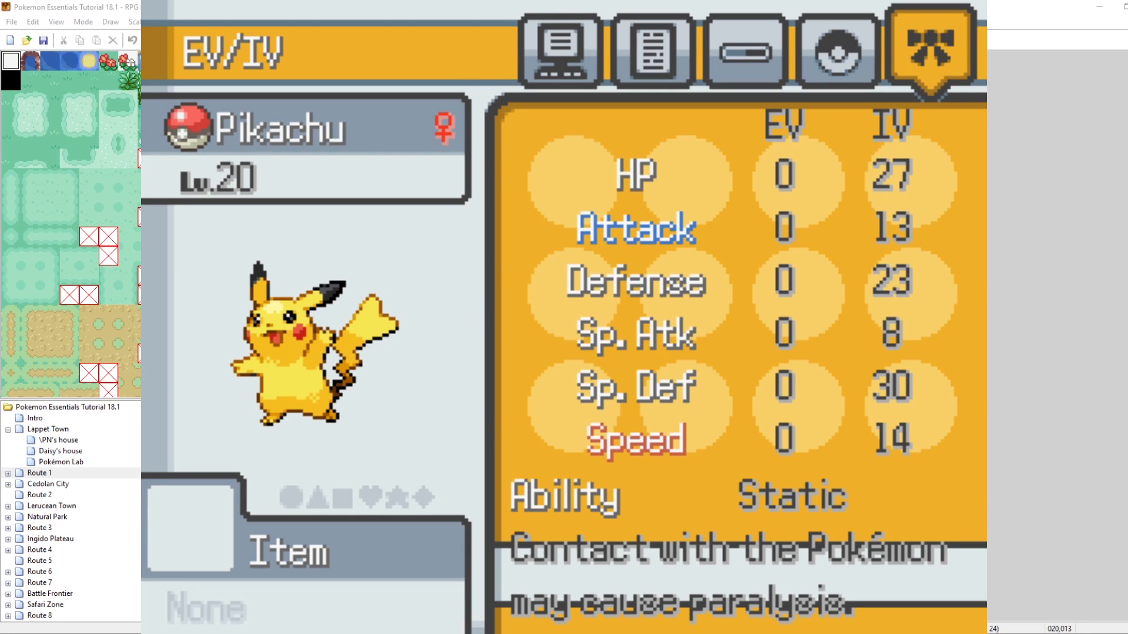
mouse_move(828, 135)
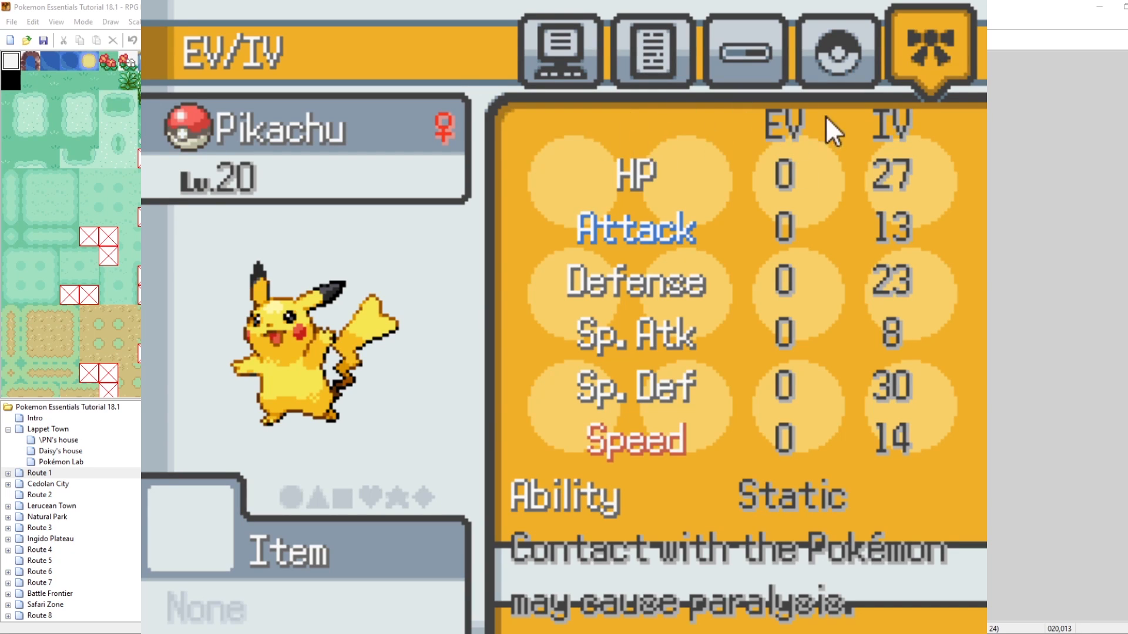
mouse_move(918, 266)
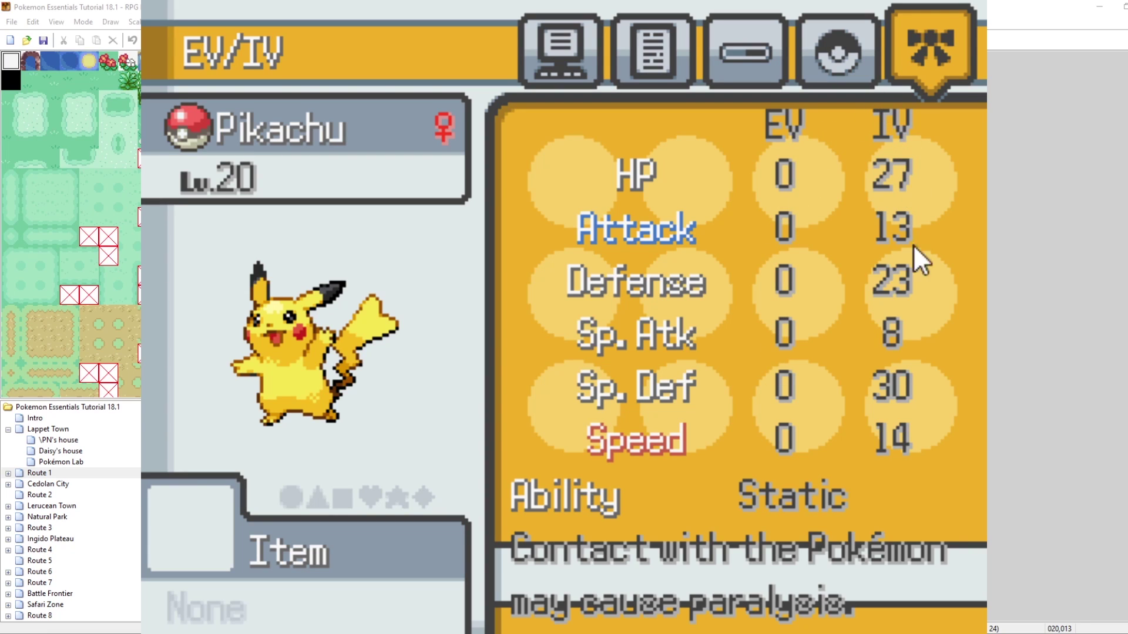
mouse_move(653, 261)
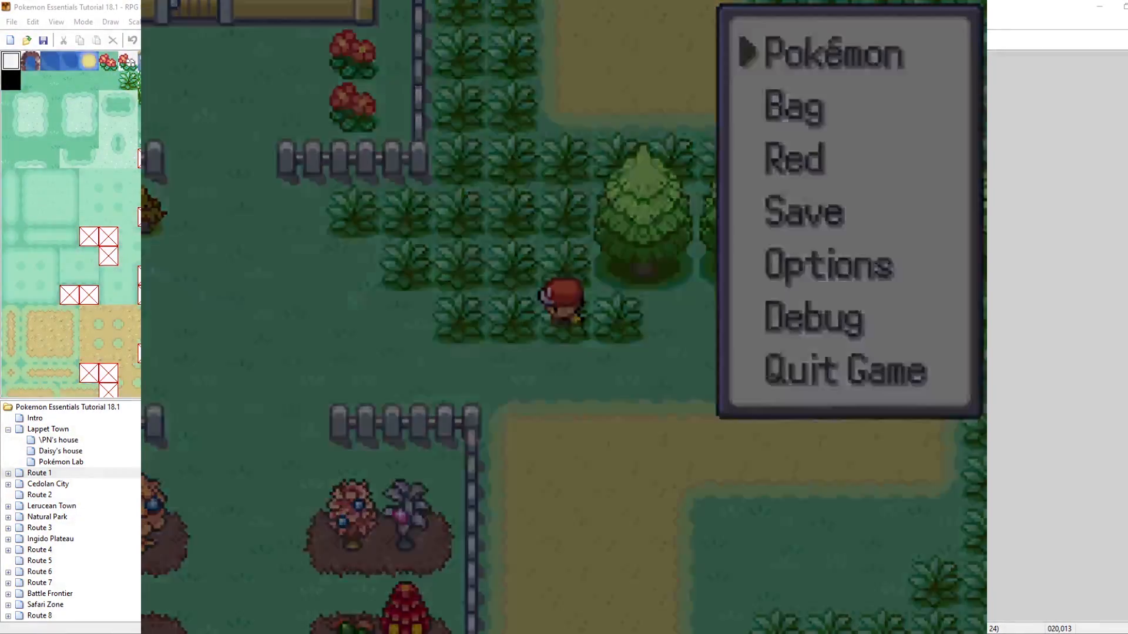
Check Pikachu's EV/IV page, then return to the party list after a battle.
left_click(826, 53)
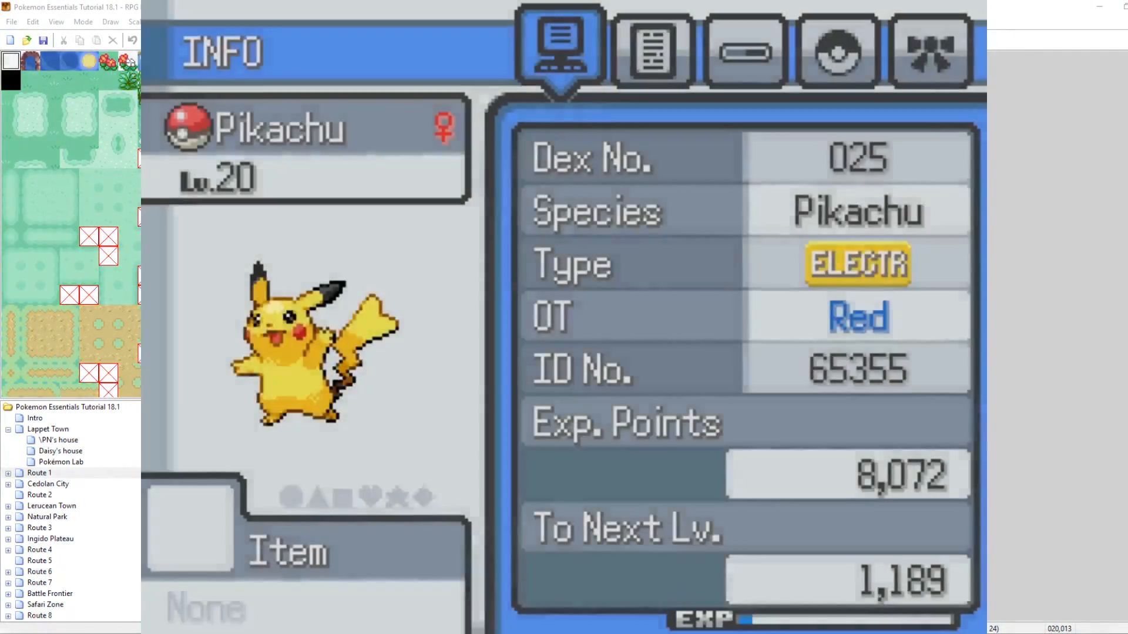
left_click(931, 52)
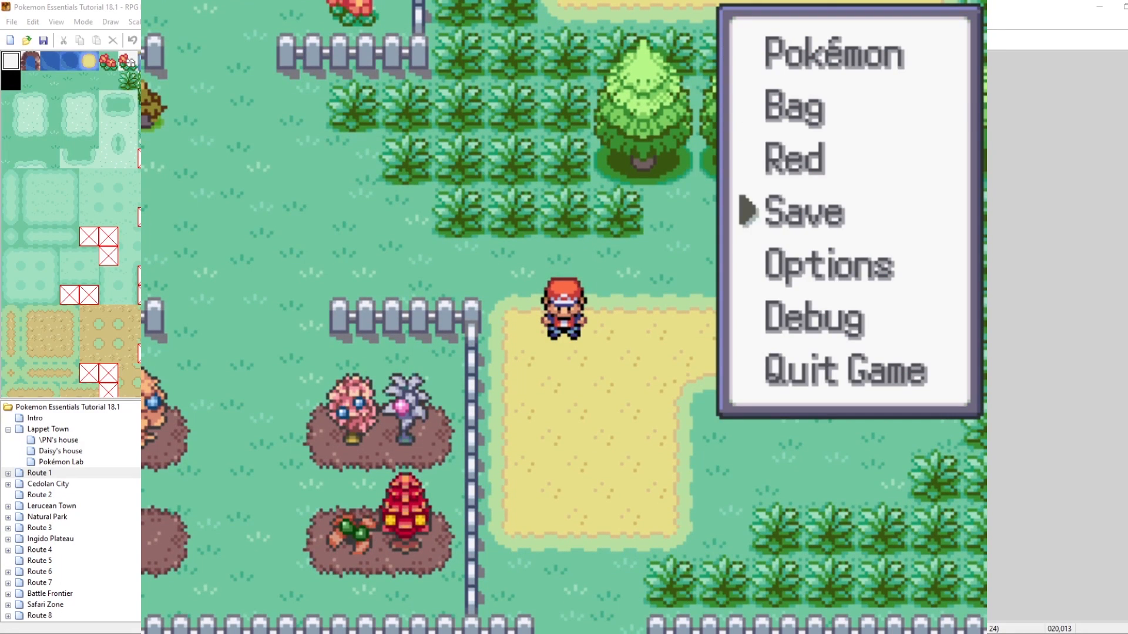
left_click(805, 212)
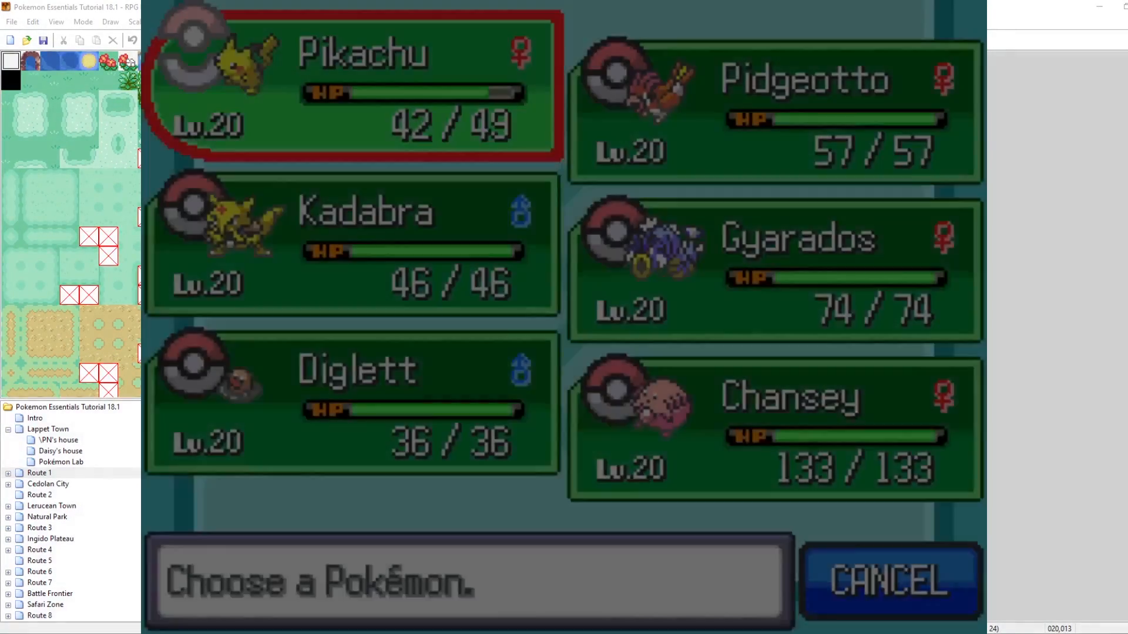
Reopen Pikachu's summary, confirm 1 Sp. Atk EV on the EV/IV page, then view moves.
left_click(352, 76)
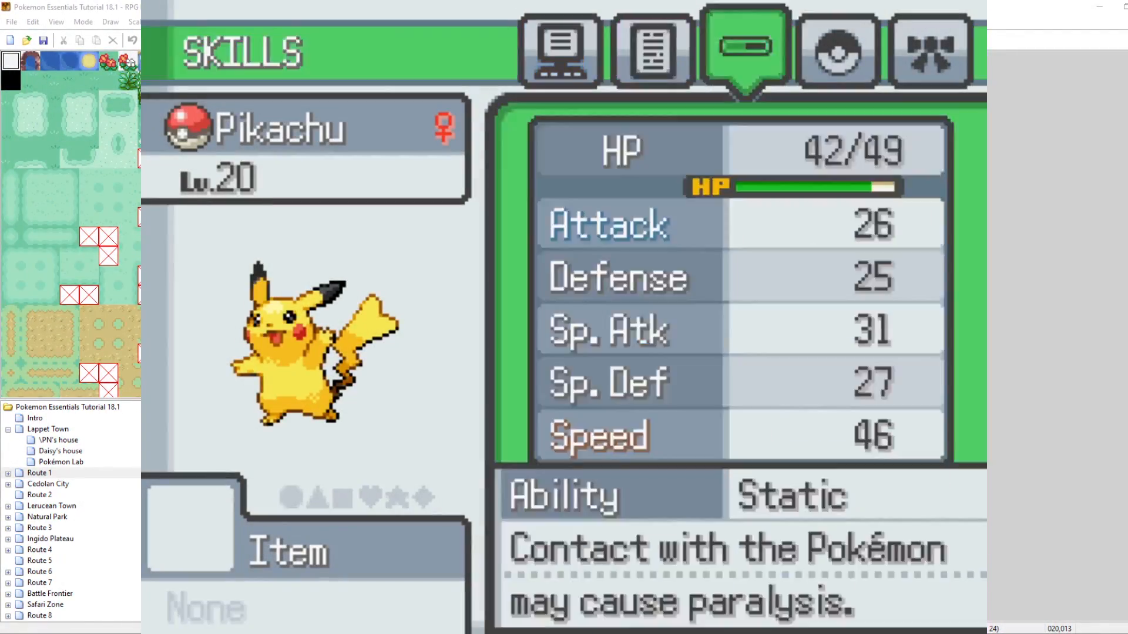
left_click(932, 47)
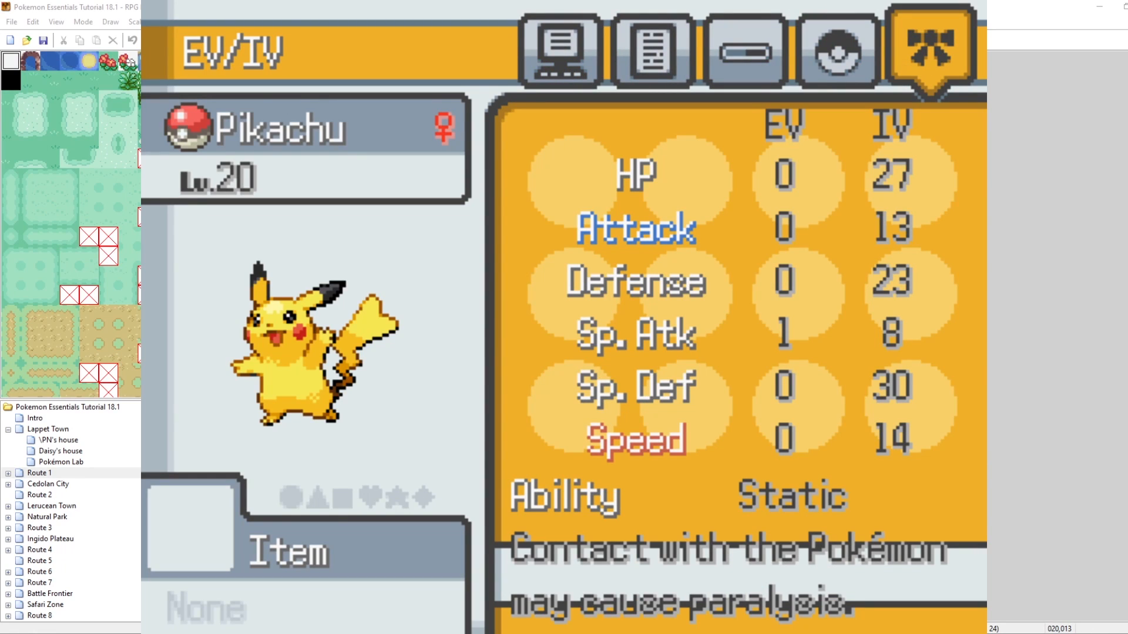
left_click(834, 49)
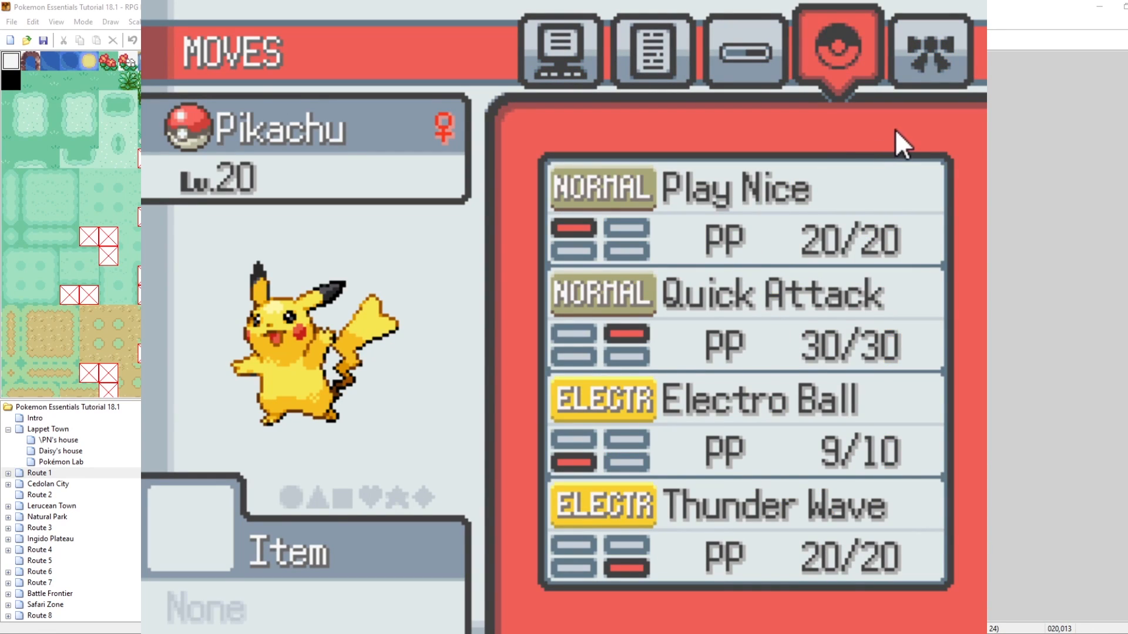
mouse_move(940, 78)
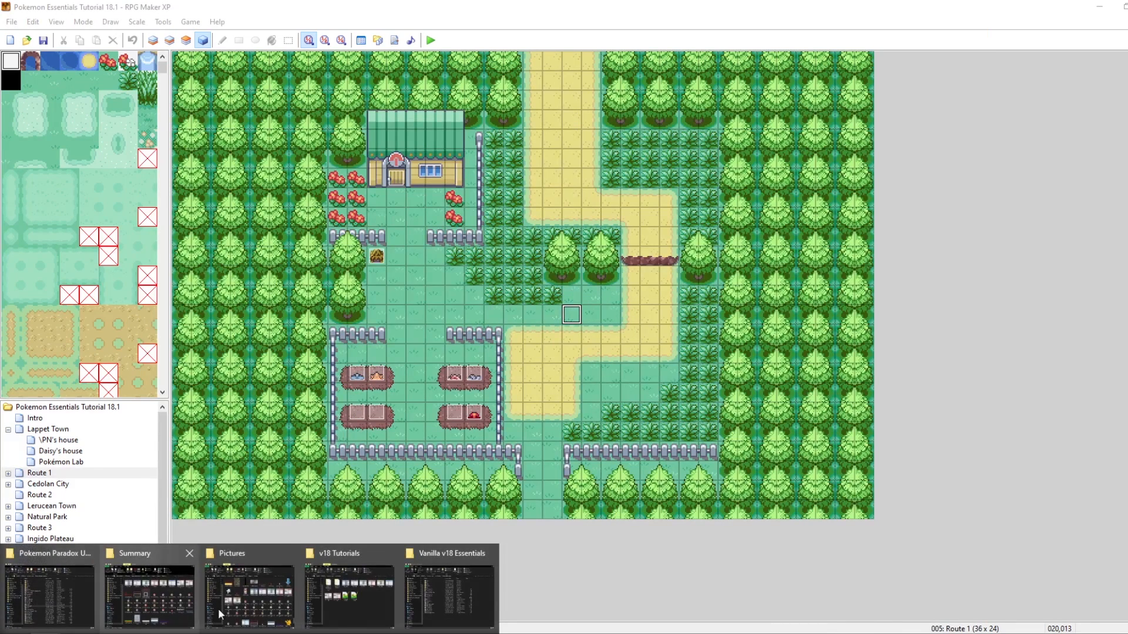
In the v18 Tutorials folder, preview bg_1.png in ImageGlass and close it.
left_click(336, 553)
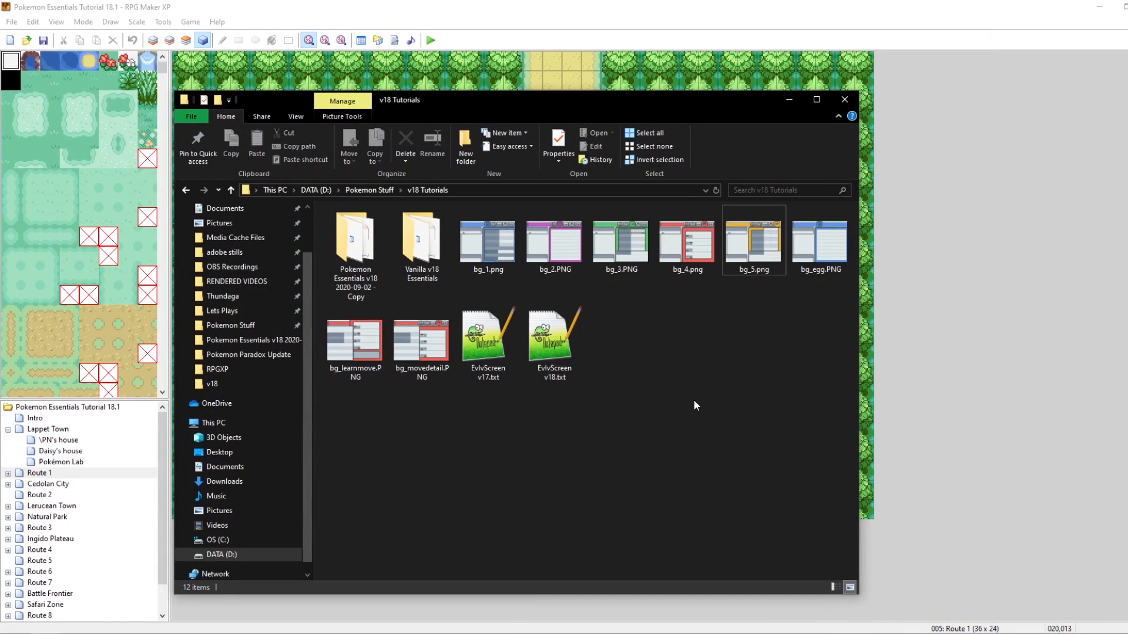
mouse_move(681, 348)
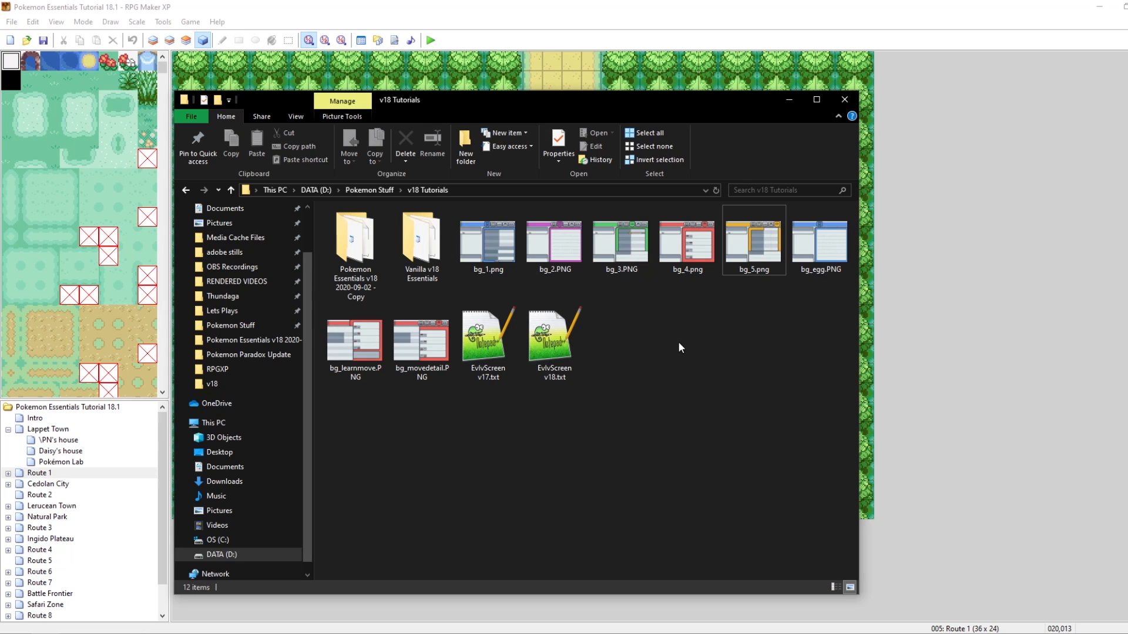
left_click(487, 241)
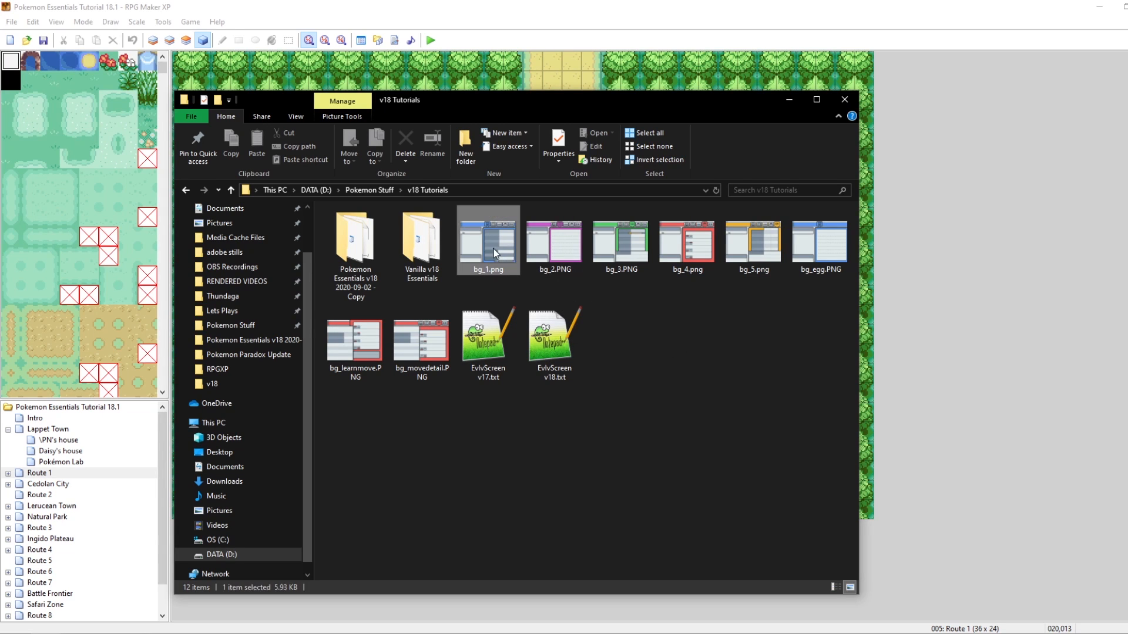
double_click(487, 253)
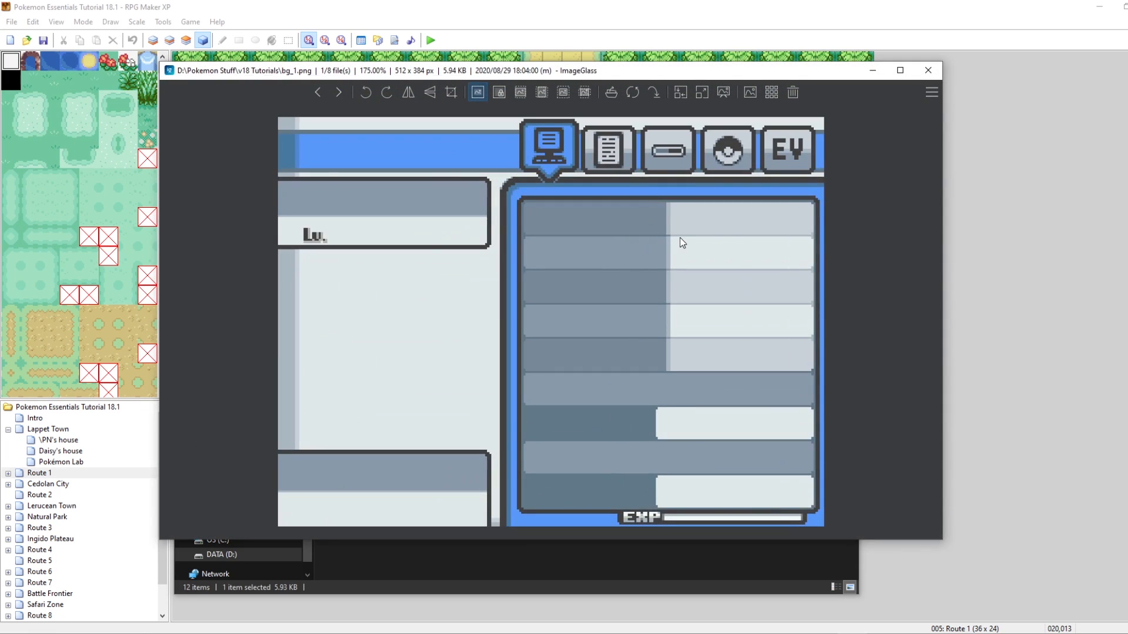
left_click(927, 70)
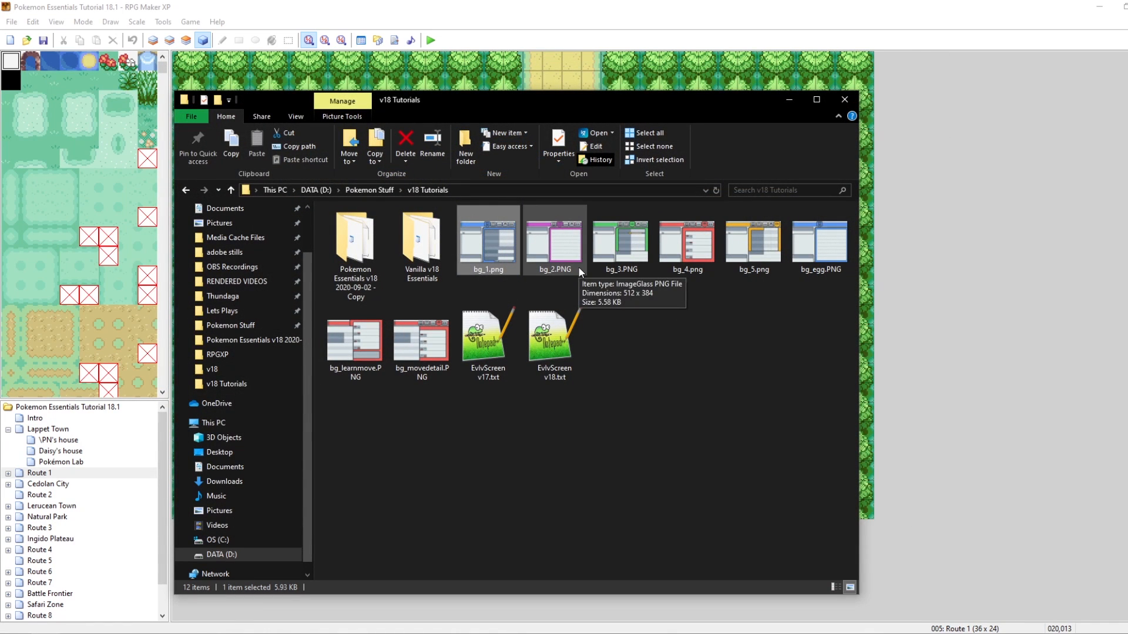
Preview bg_5.png, the EV-table summary background, in ImageGlass.
left_click(702, 333)
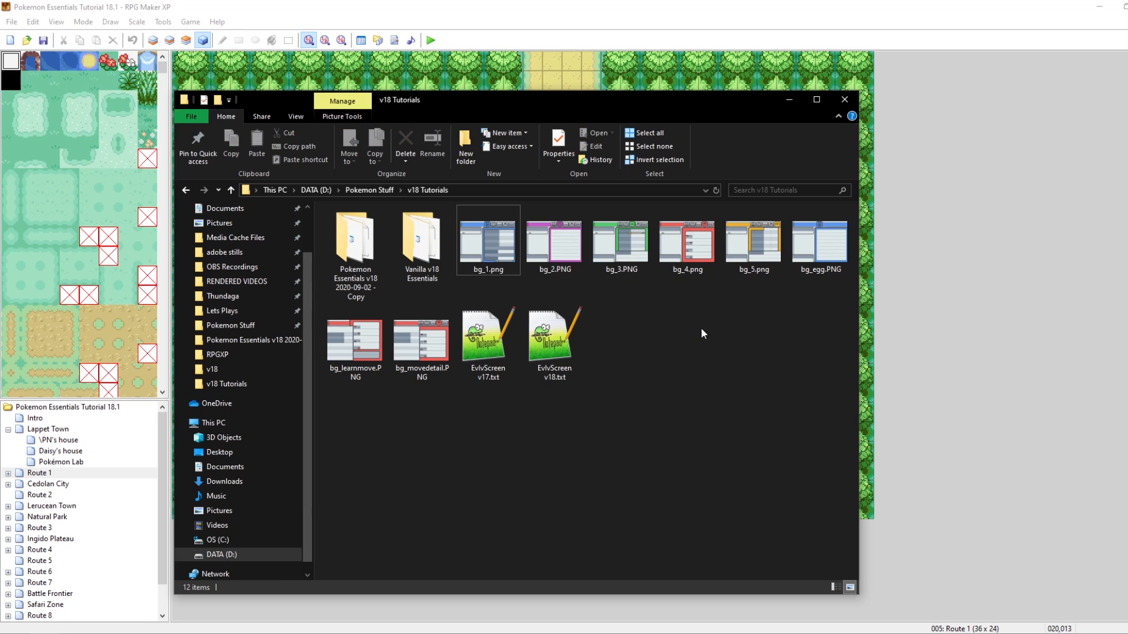
double_click(753, 242)
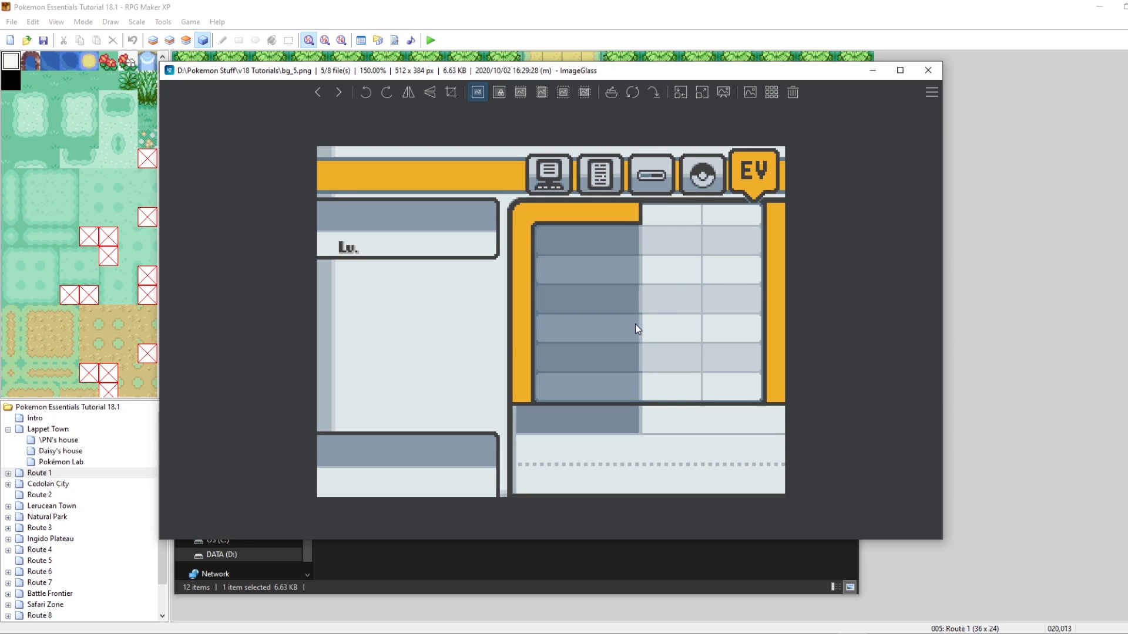
mouse_move(723, 216)
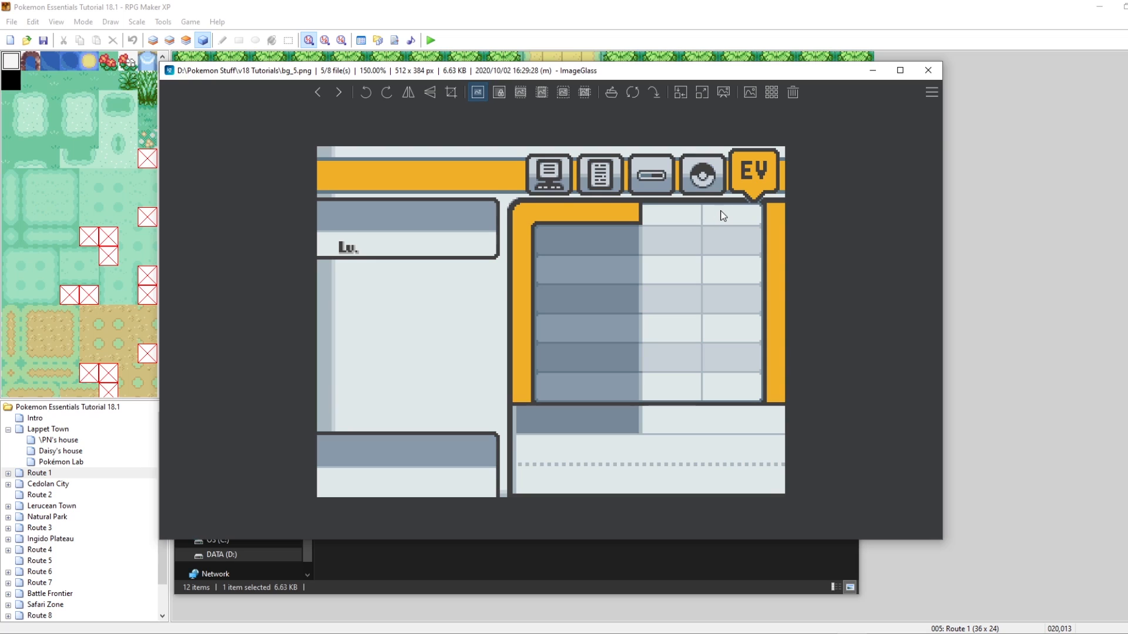
mouse_move(594, 278)
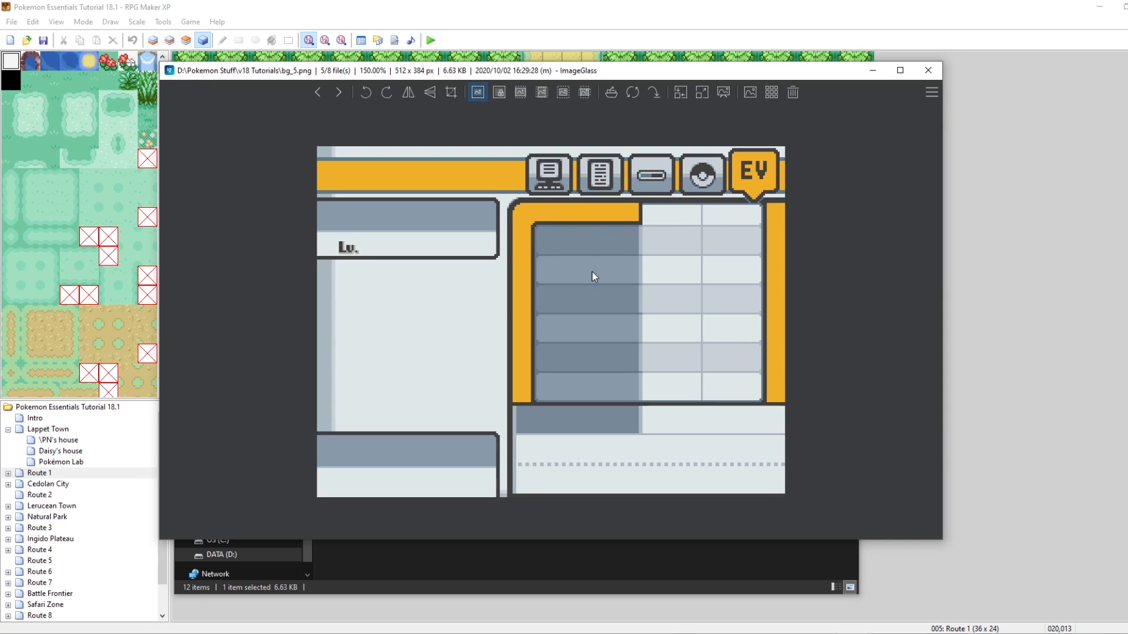
mouse_move(811, 164)
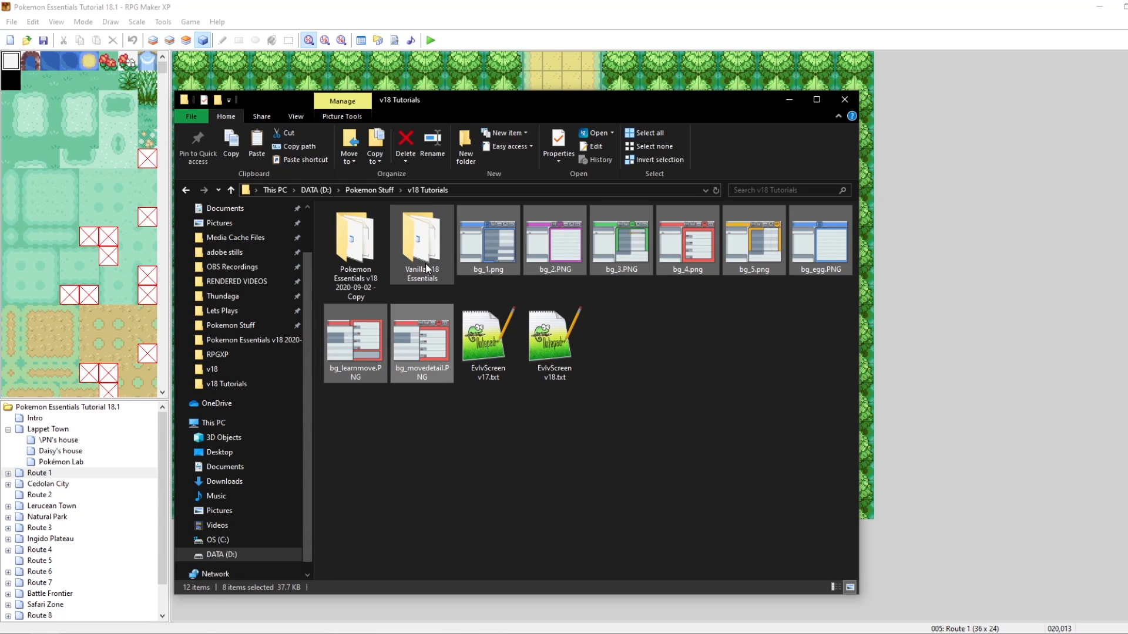
Navigate into Vanilla v18 Essentials > Graphics > Pictures > Summary and paste the 8 new bg files, replacing the old ones.
double_click(421, 238)
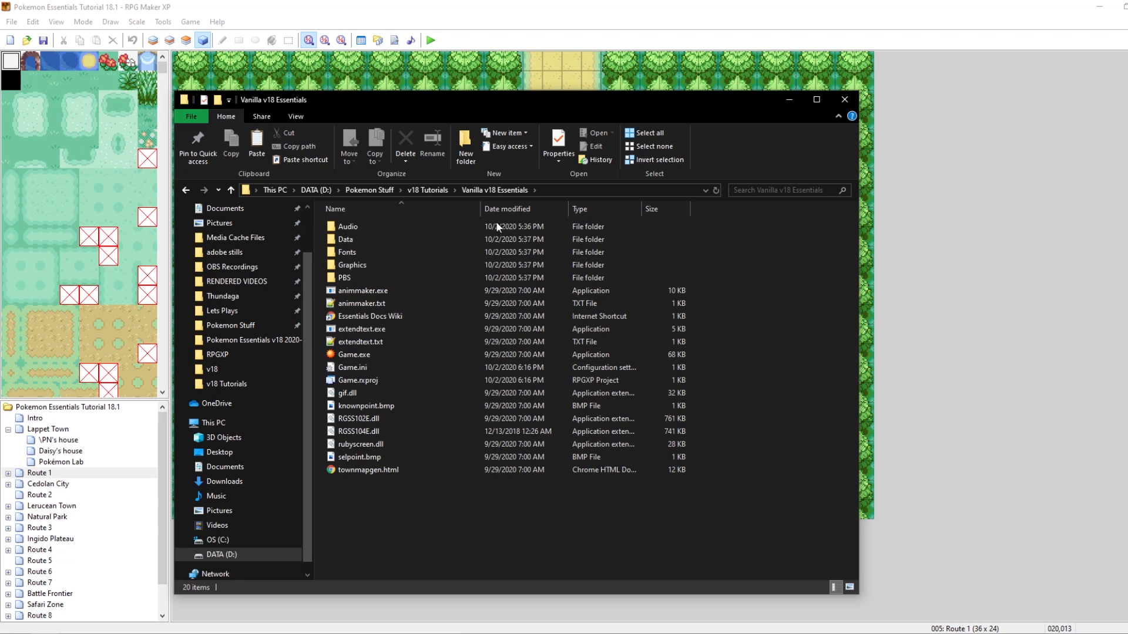
double_click(354, 266)
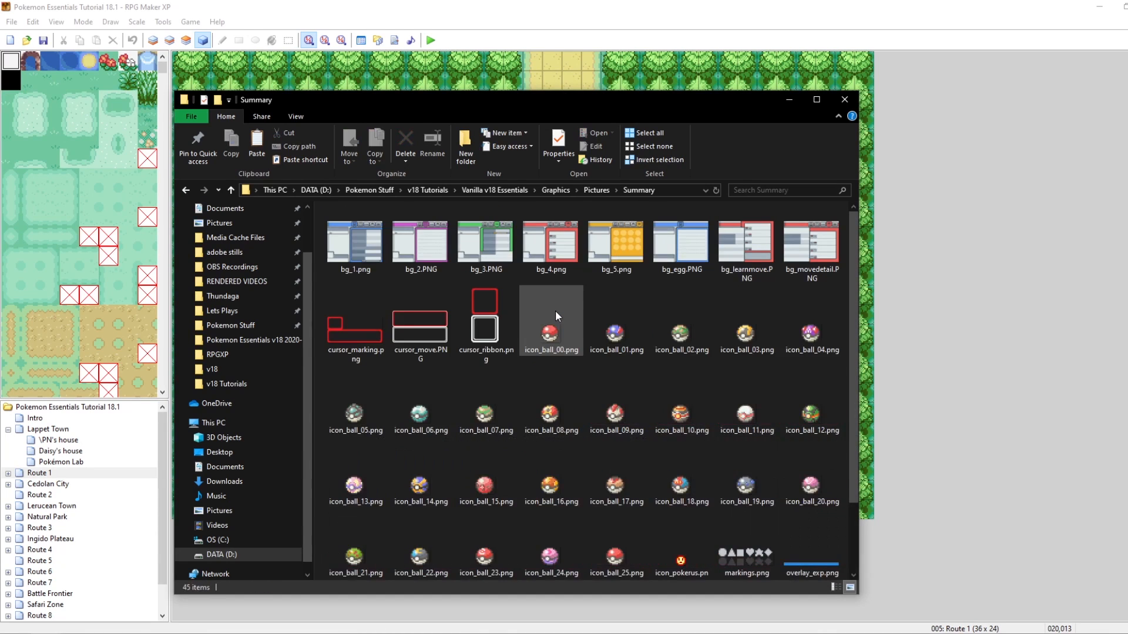
left_click(682, 334)
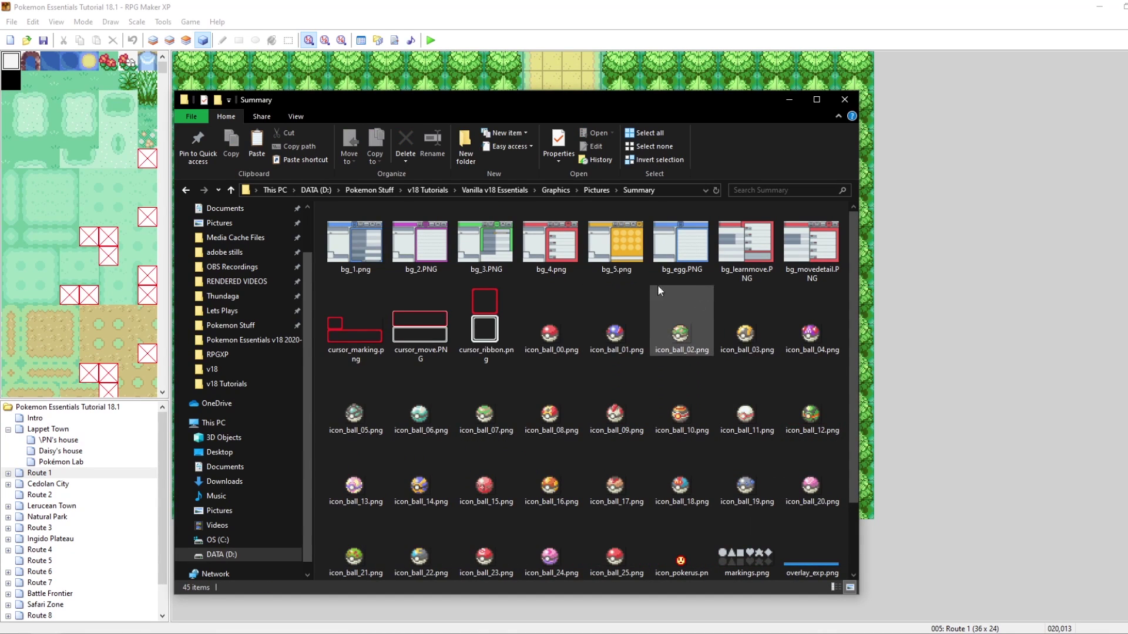
left_click(421, 244)
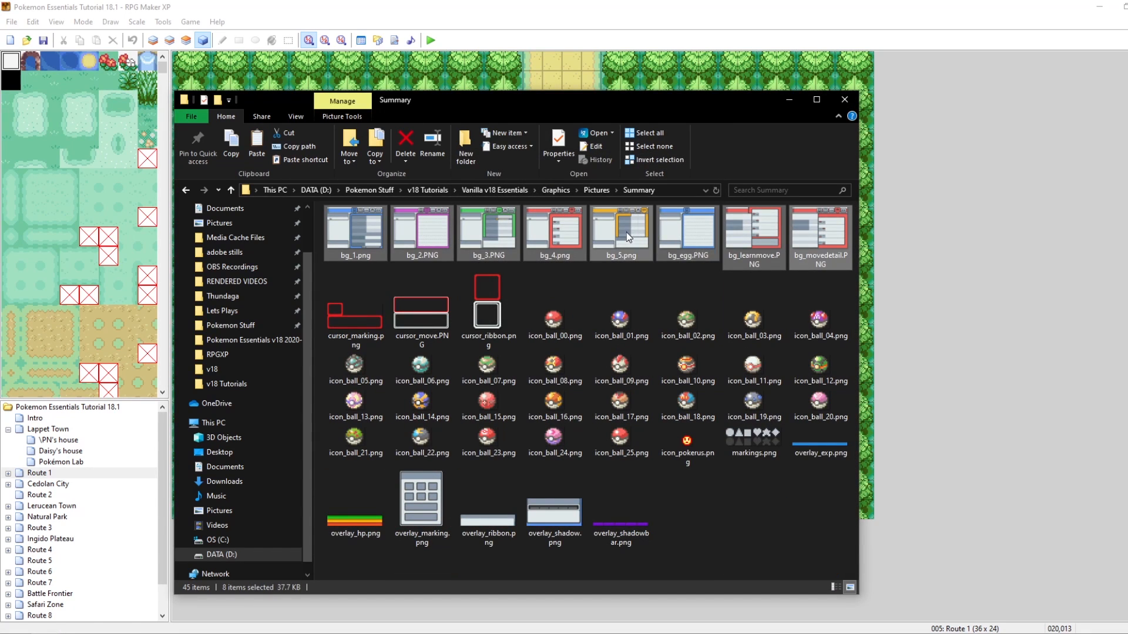
Preview bg_5.png to confirm it shows the EV table, then close ImageGlass.
double_click(620, 233)
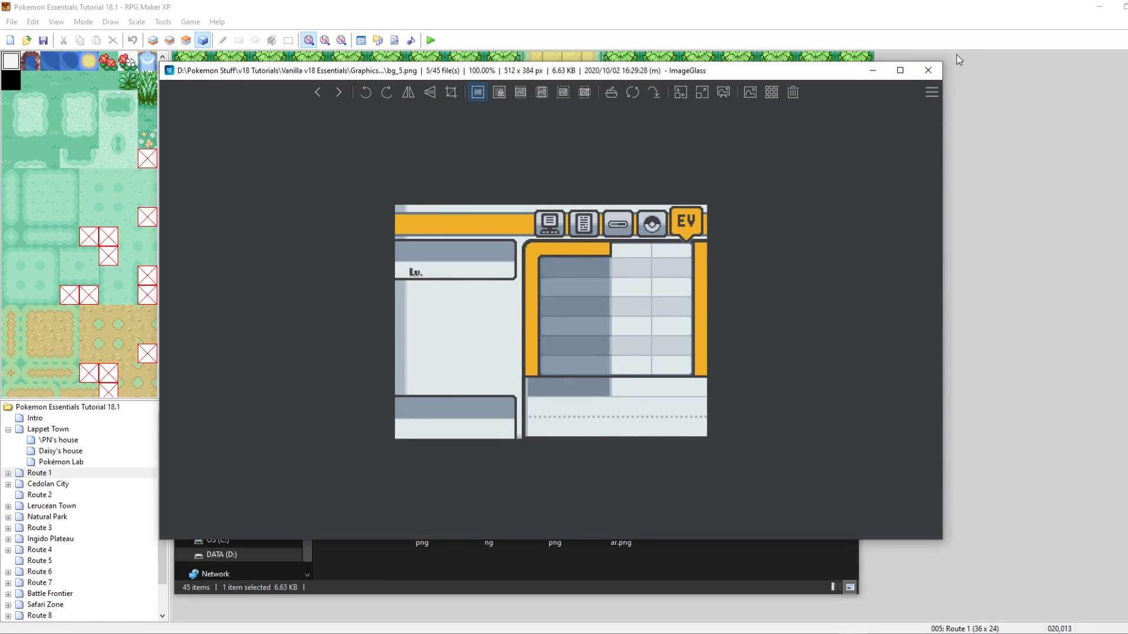
left_click(317, 93)
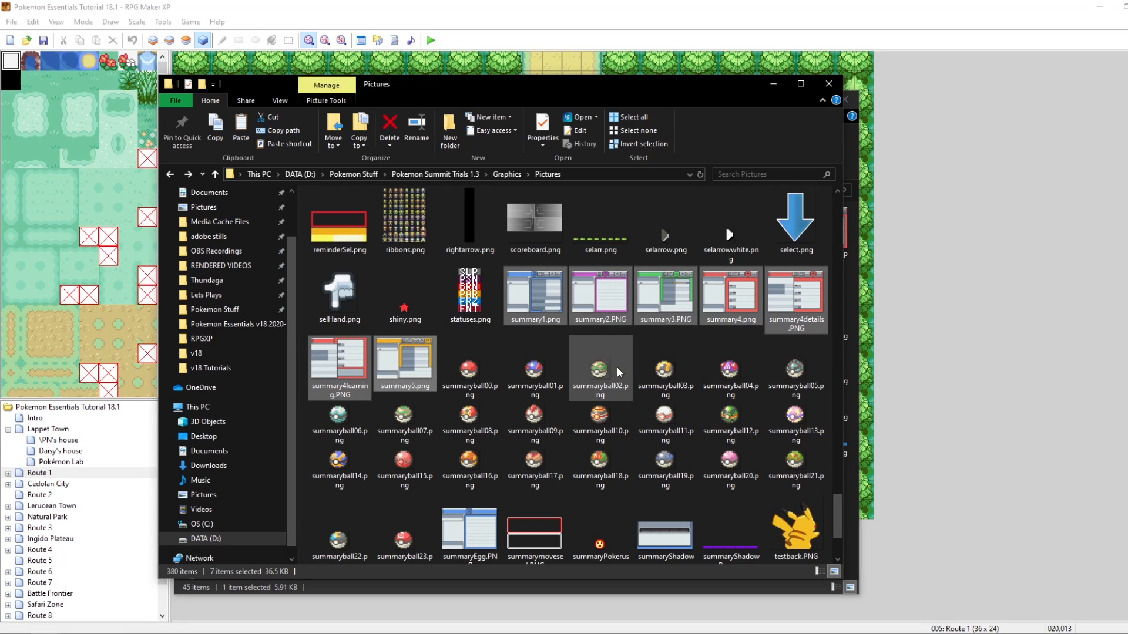
mouse_move(618, 371)
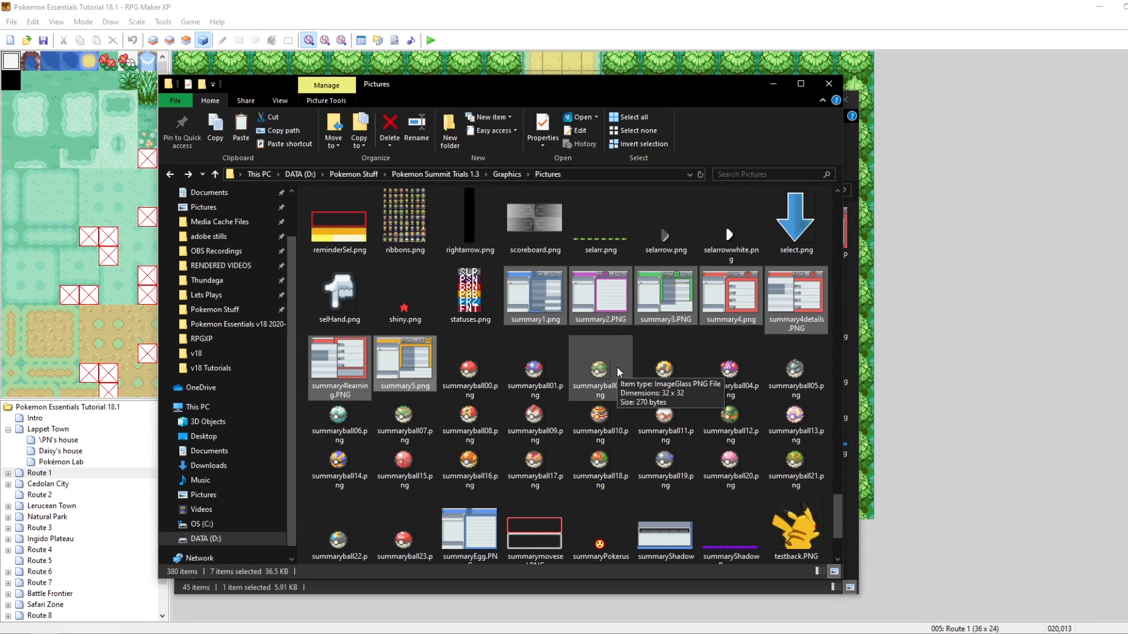
mouse_move(493, 262)
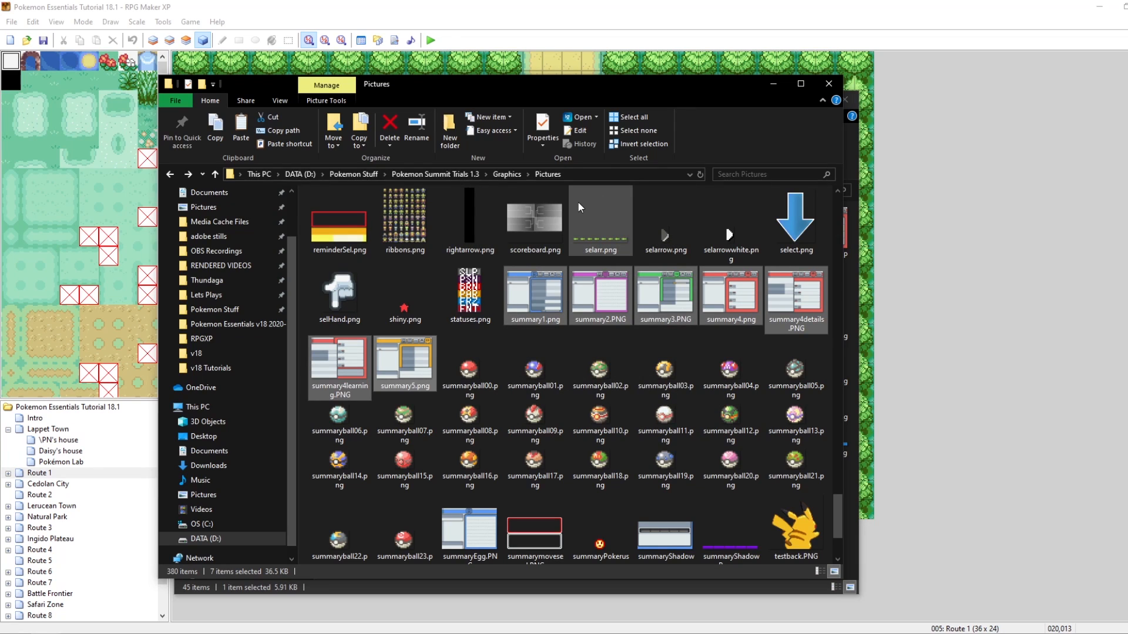
mouse_move(578, 206)
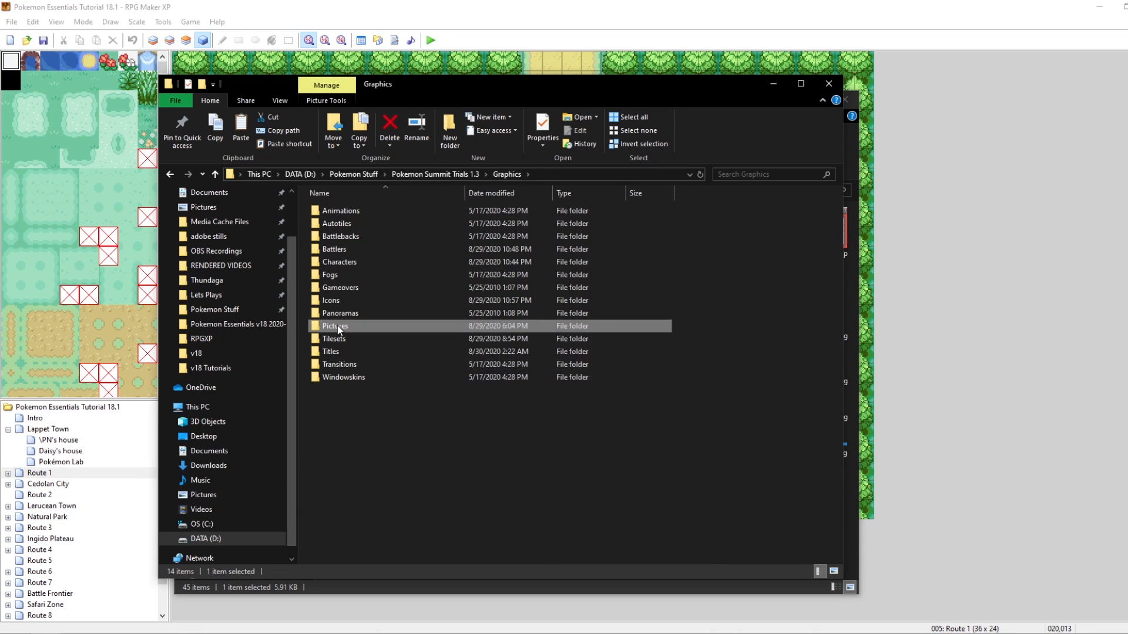
Browse Pokemon Summit Trials 1.3's Pictures folder and look over its summary page images.
double_click(335, 326)
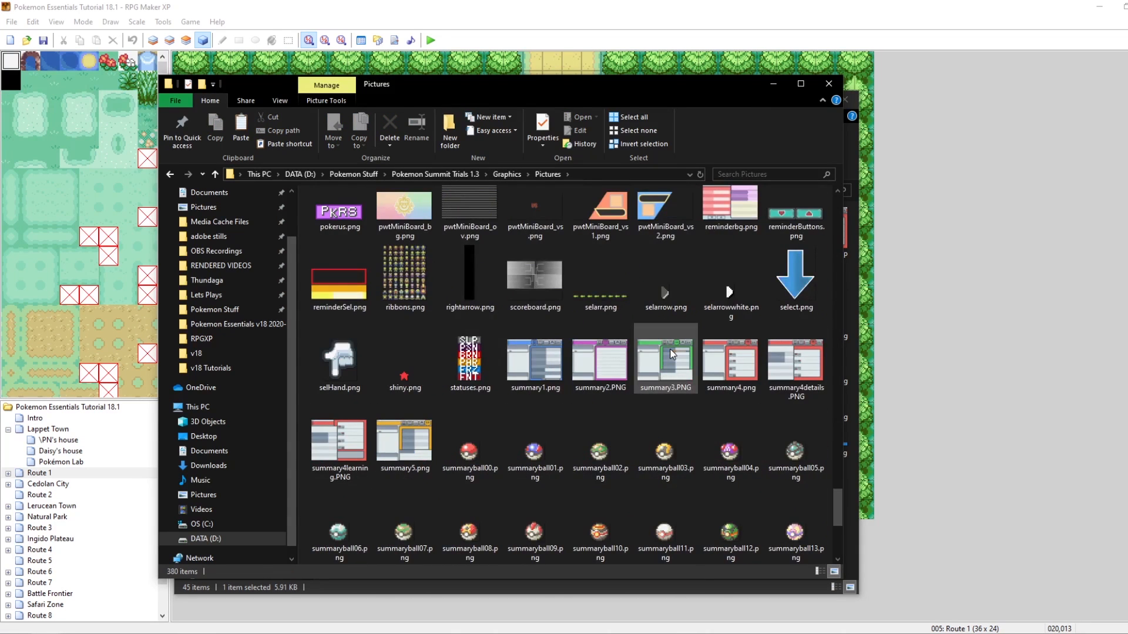
left_click(599, 361)
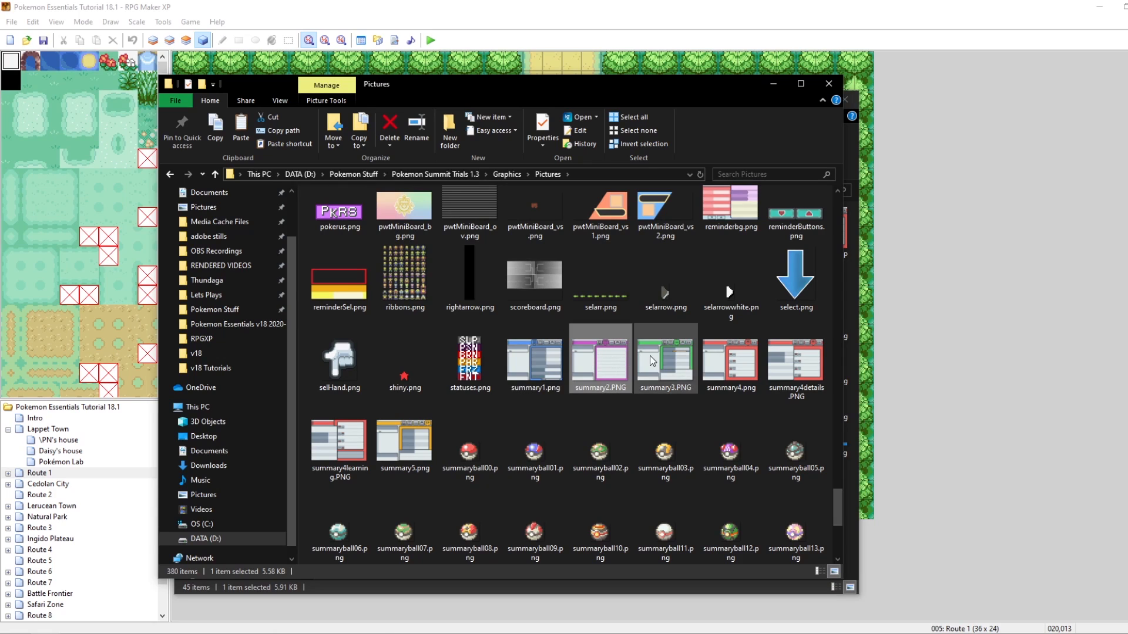
scroll("down", 3)
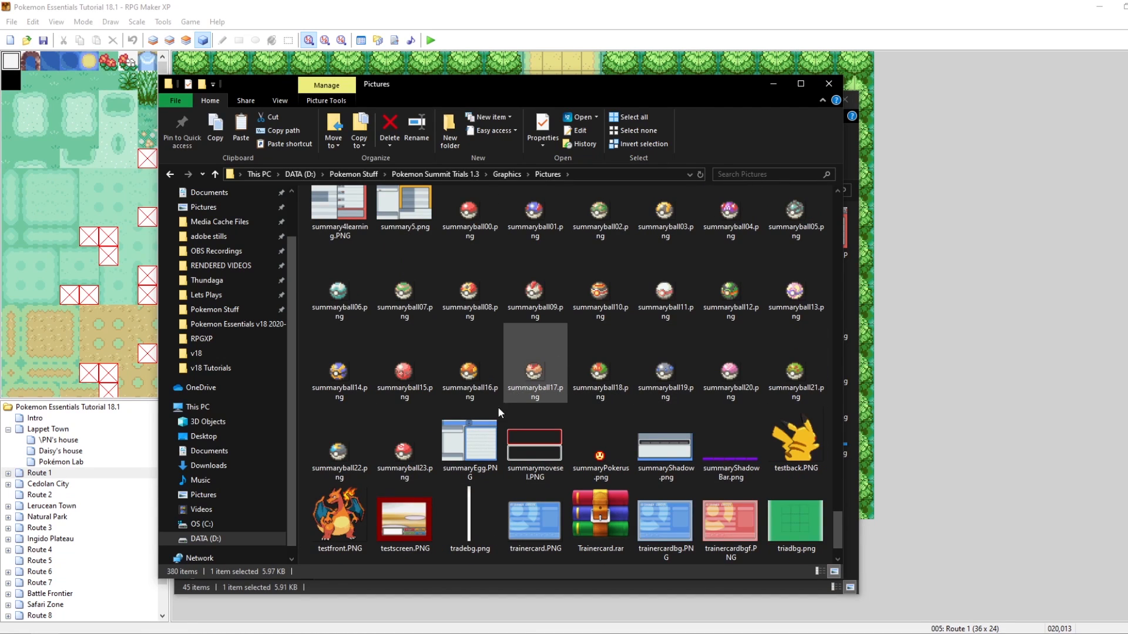
left_click(472, 445)
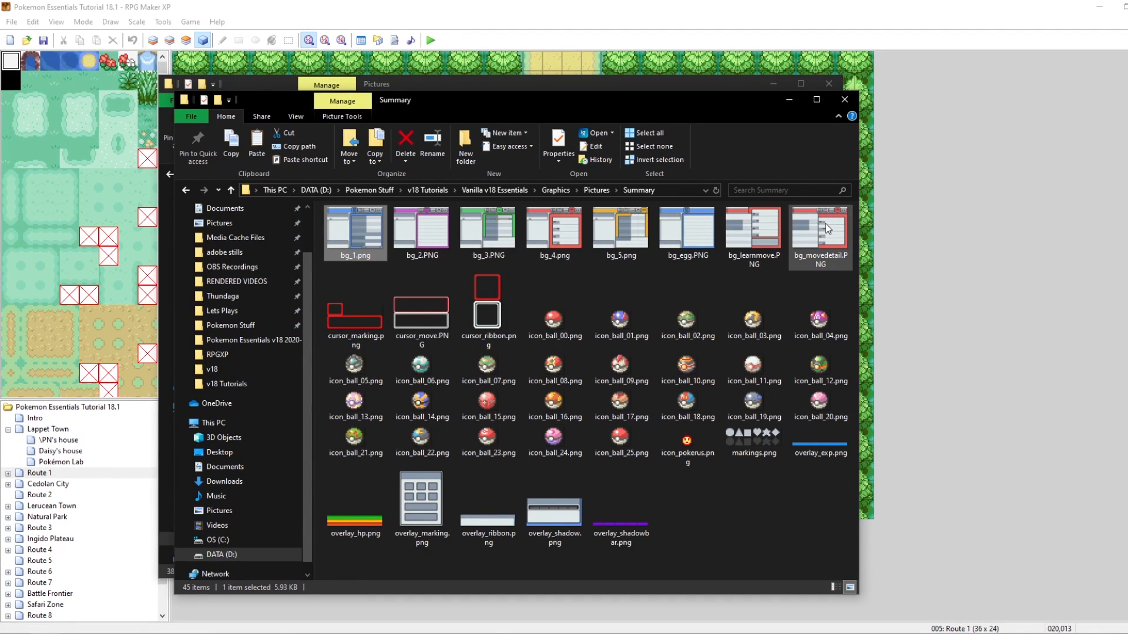
mouse_move(827, 228)
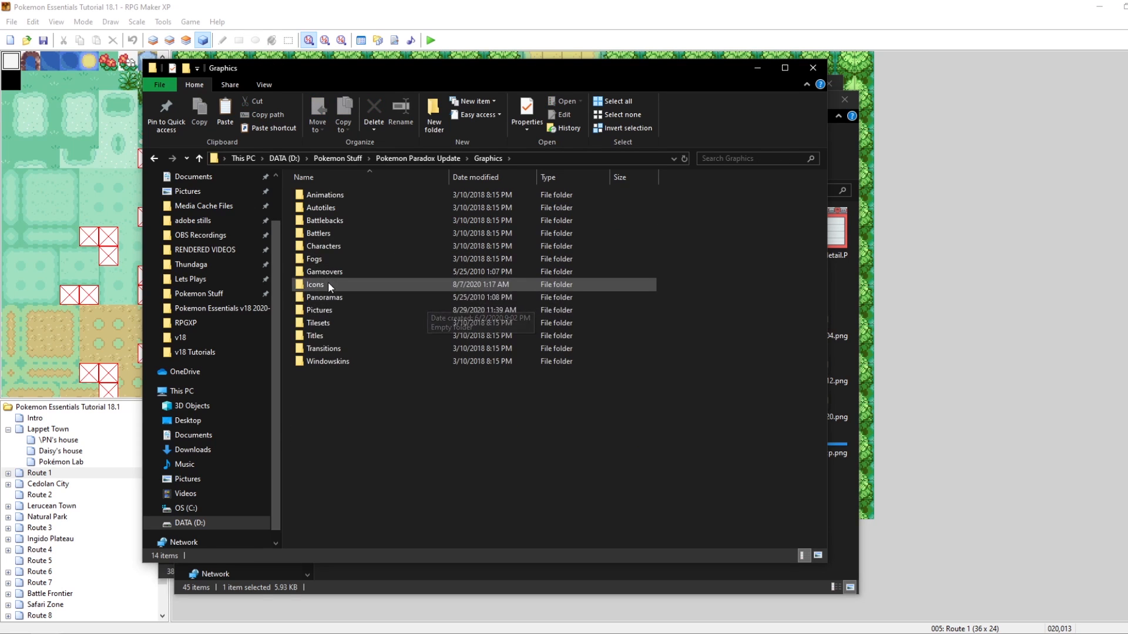
Navigate into Pokemon Paradox Update's Pictures folder and view summary1.png in ImageGlass.
double_click(330, 310)
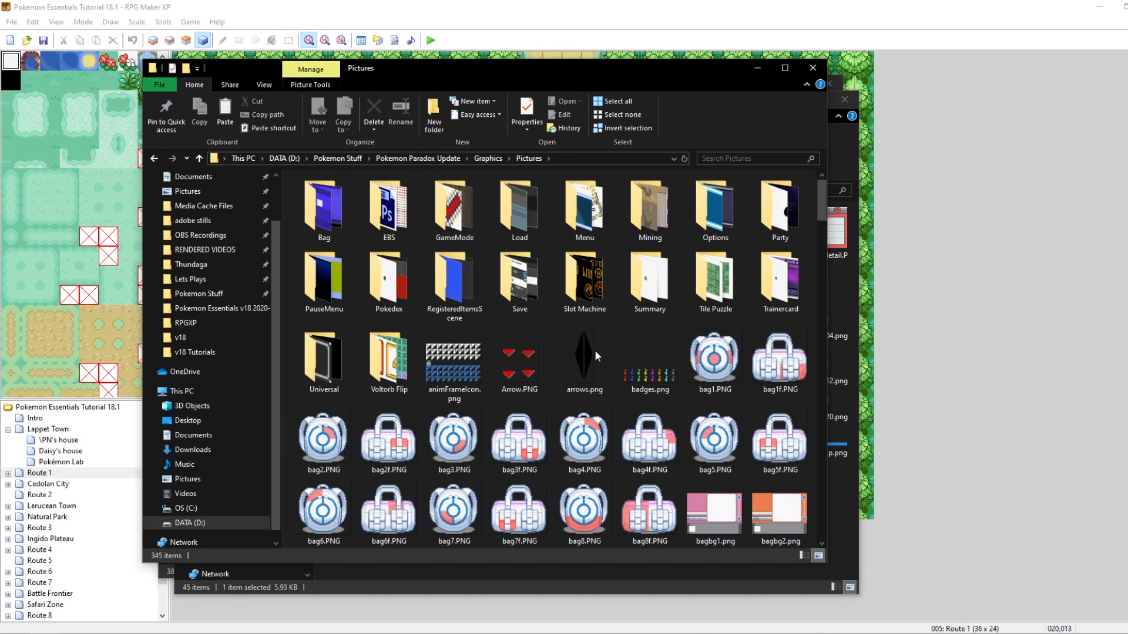
scroll("down", 3)
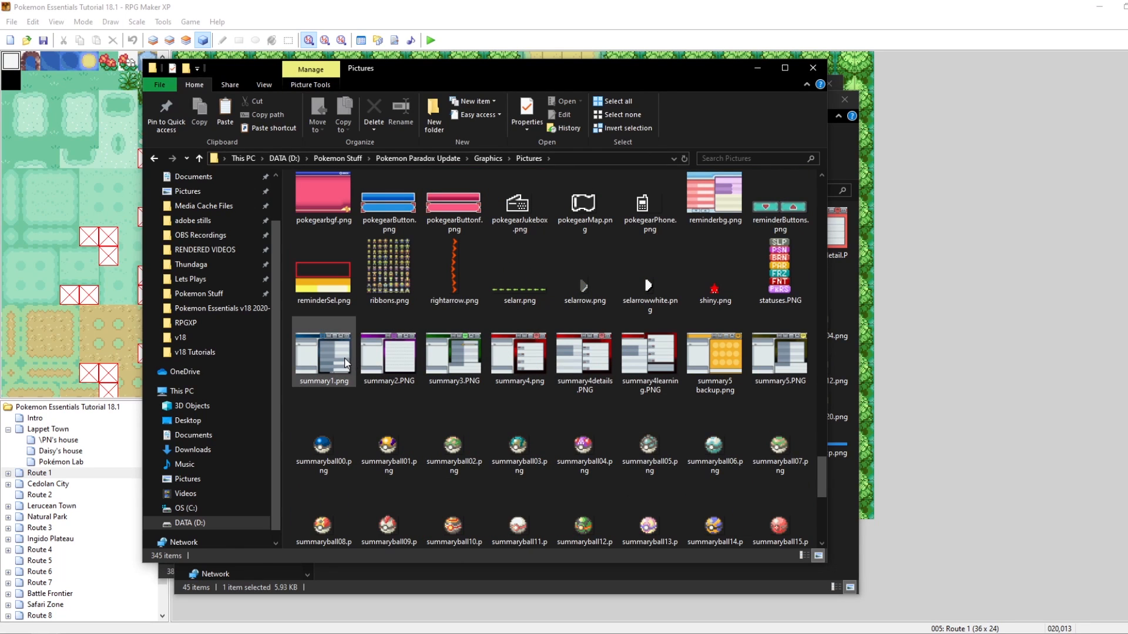
double_click(323, 354)
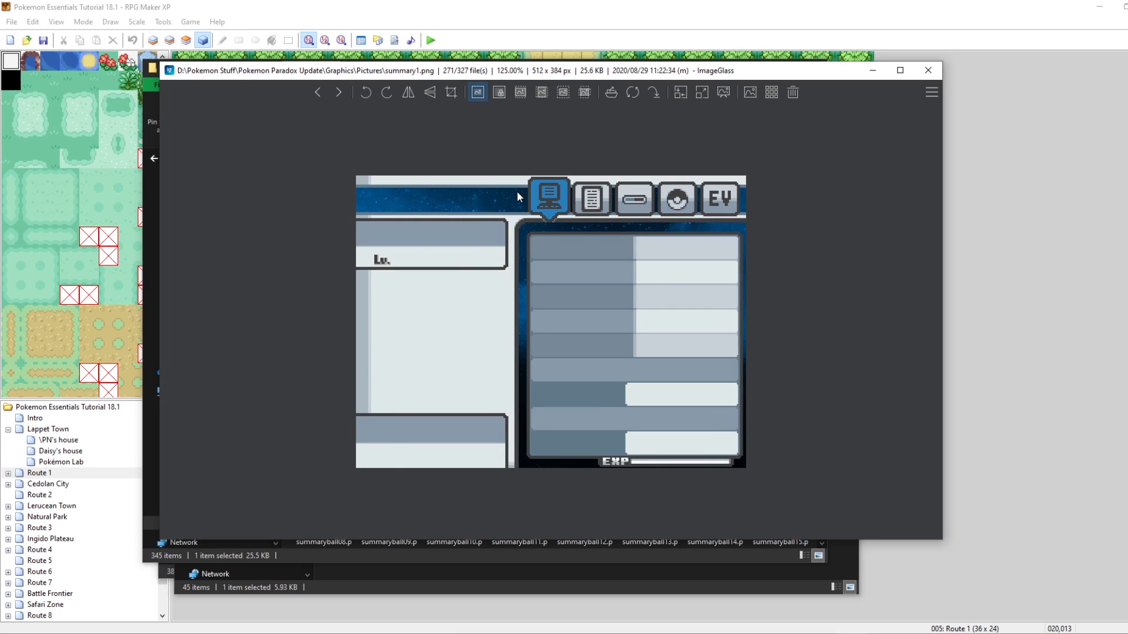
Step through the next three summary page images with ImageGlass's next arrow.
left_click(339, 93)
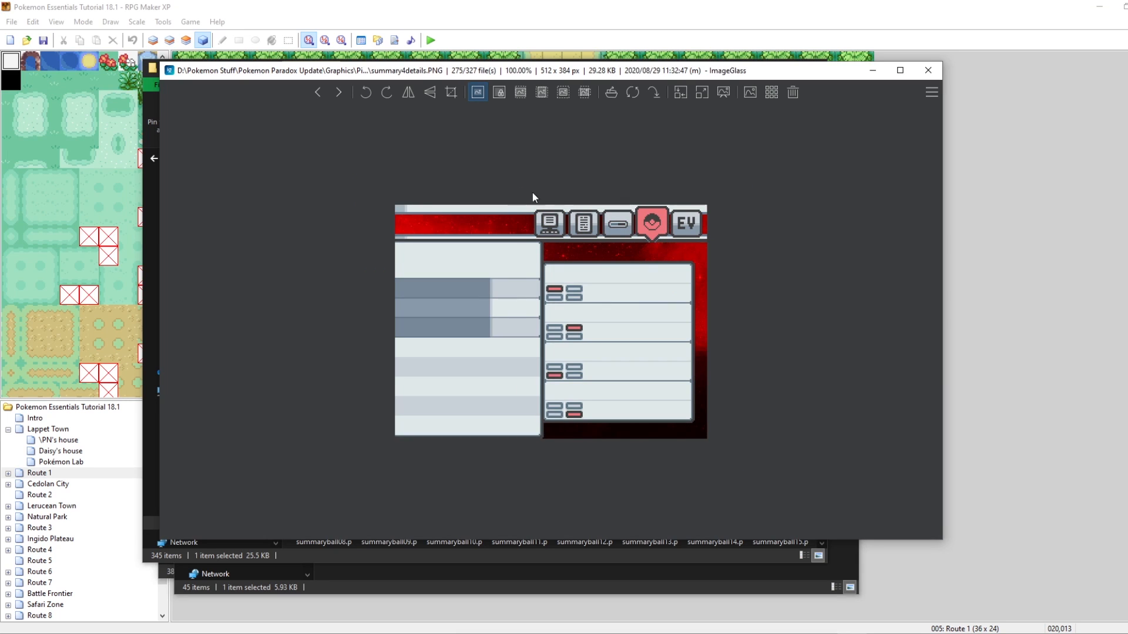
left_click(338, 93)
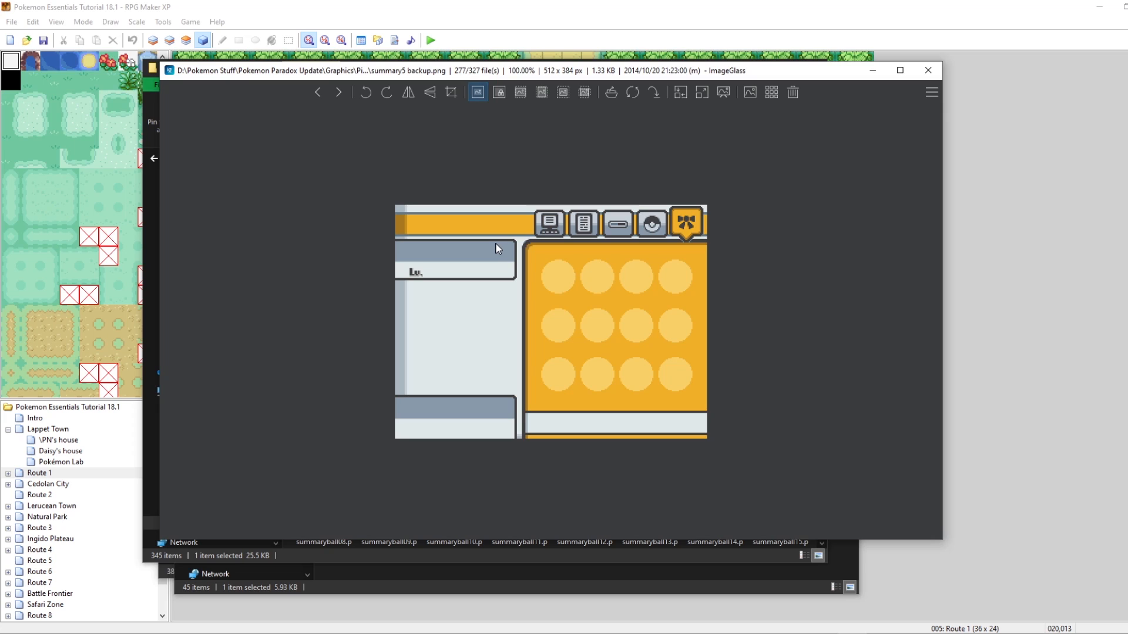
left_click(339, 93)
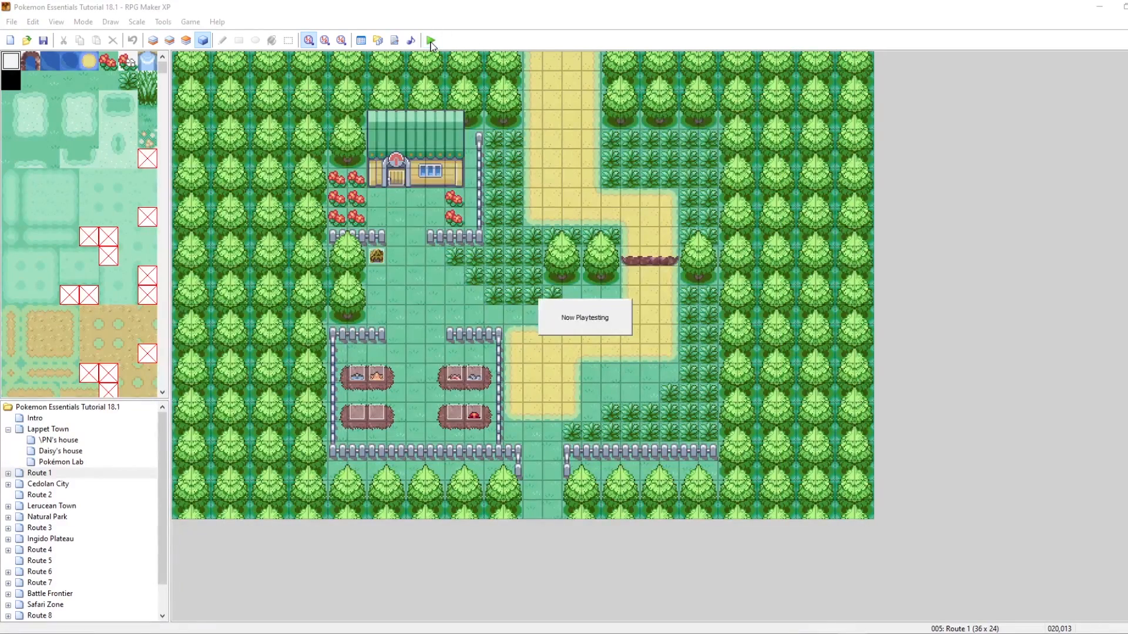
Continue the saved game in the playtest and flip Pikachu's summary to the moves page, then the EV/IV page.
left_click(429, 39)
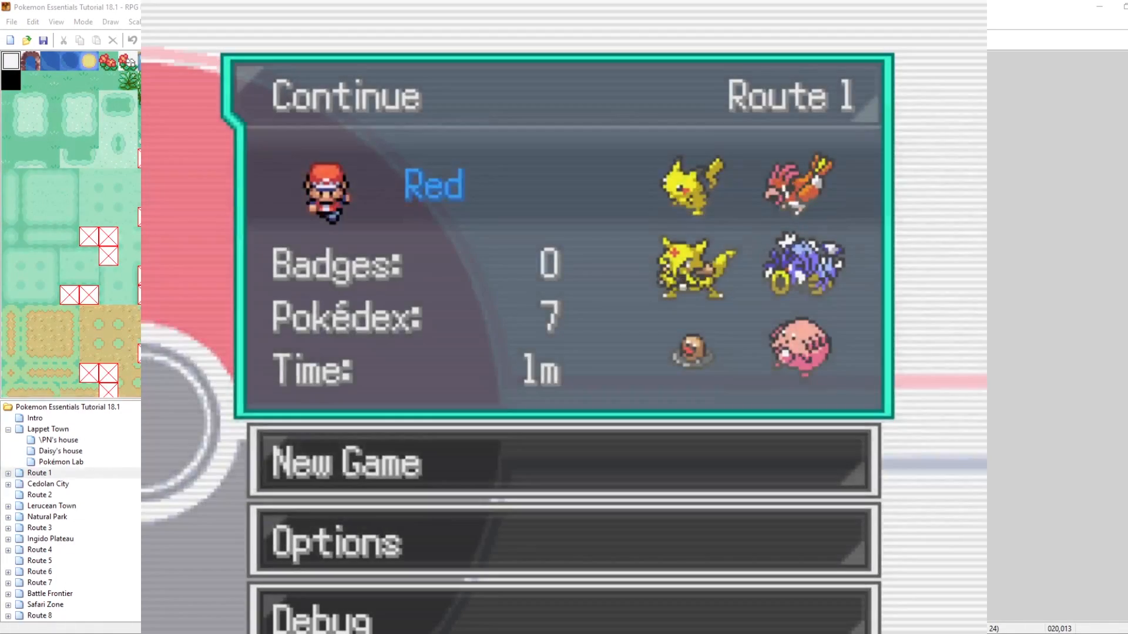
left_click(345, 96)
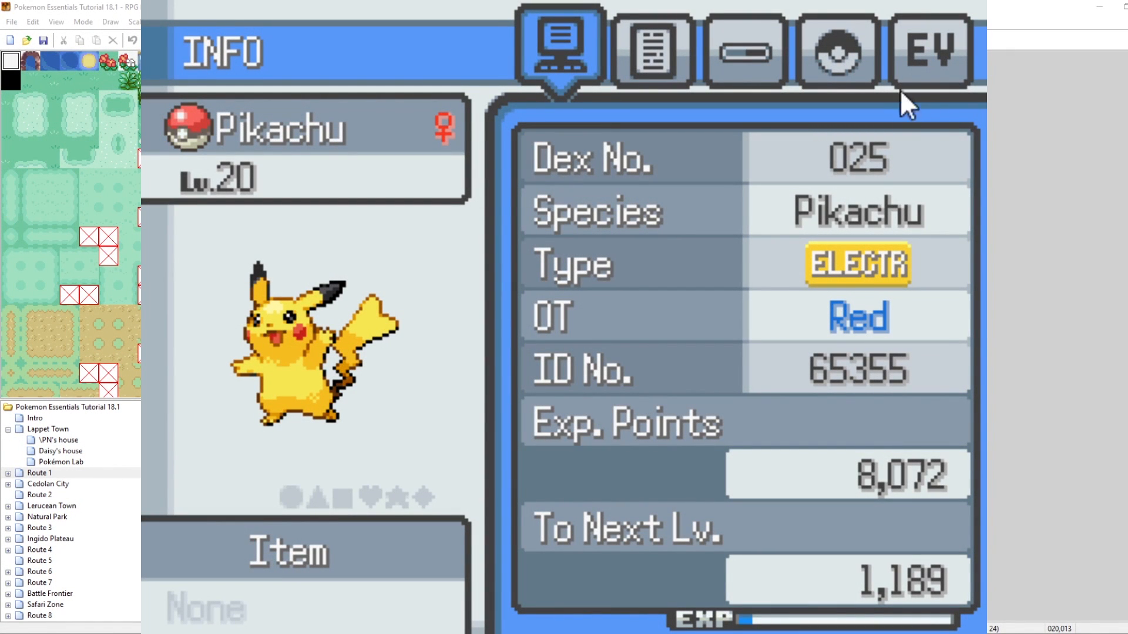
left_click(834, 50)
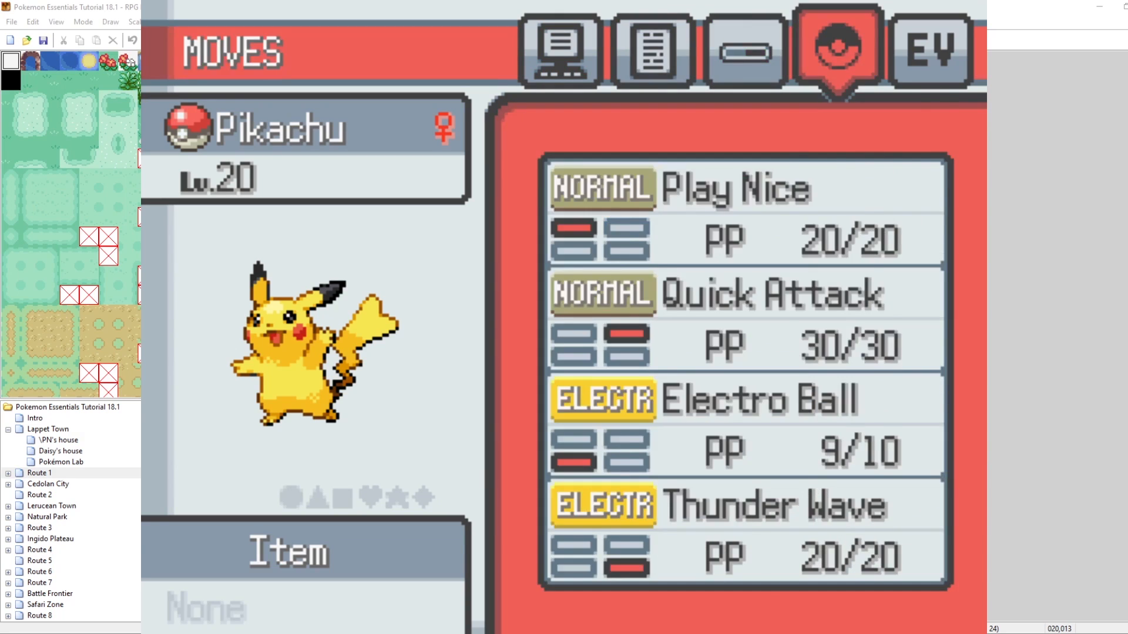
left_click(929, 47)
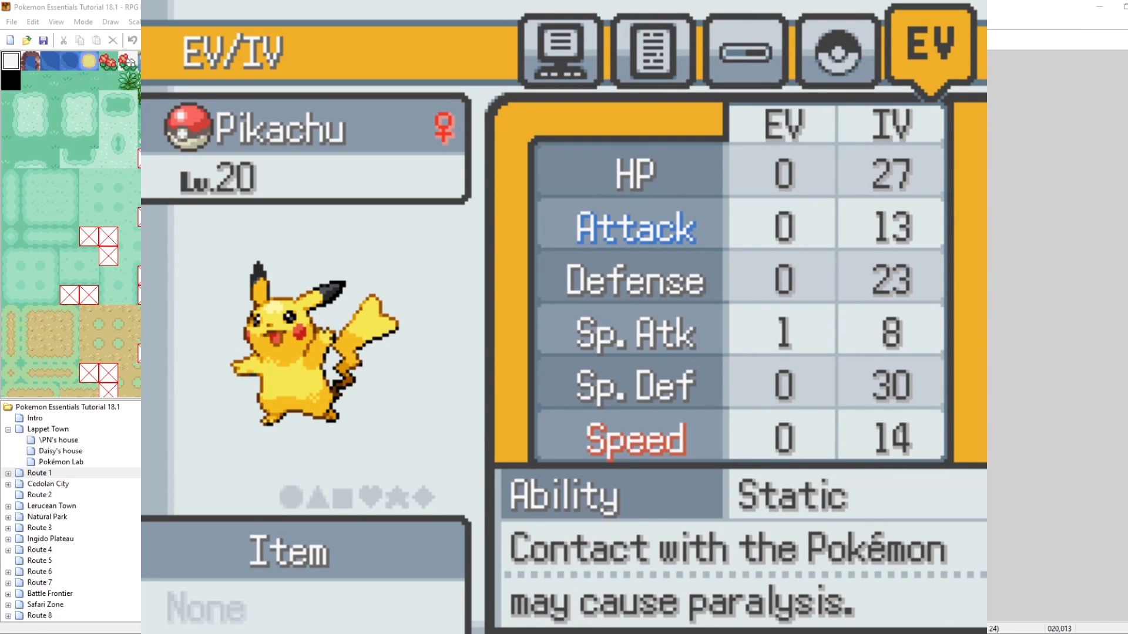
mouse_move(845, 189)
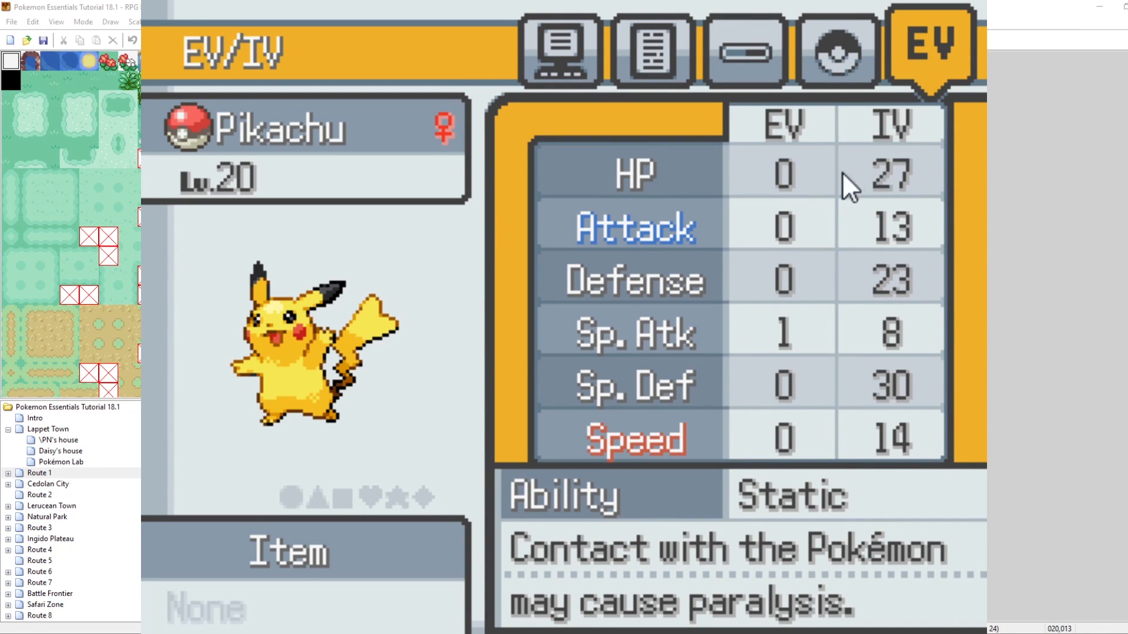
mouse_move(803, 169)
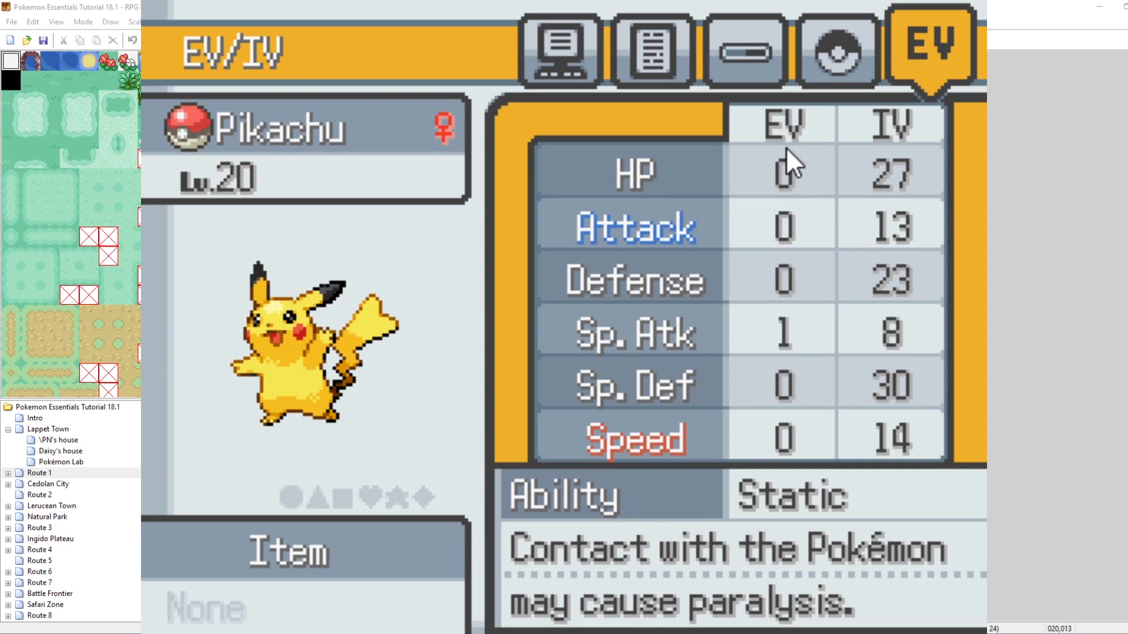
mouse_move(755, 336)
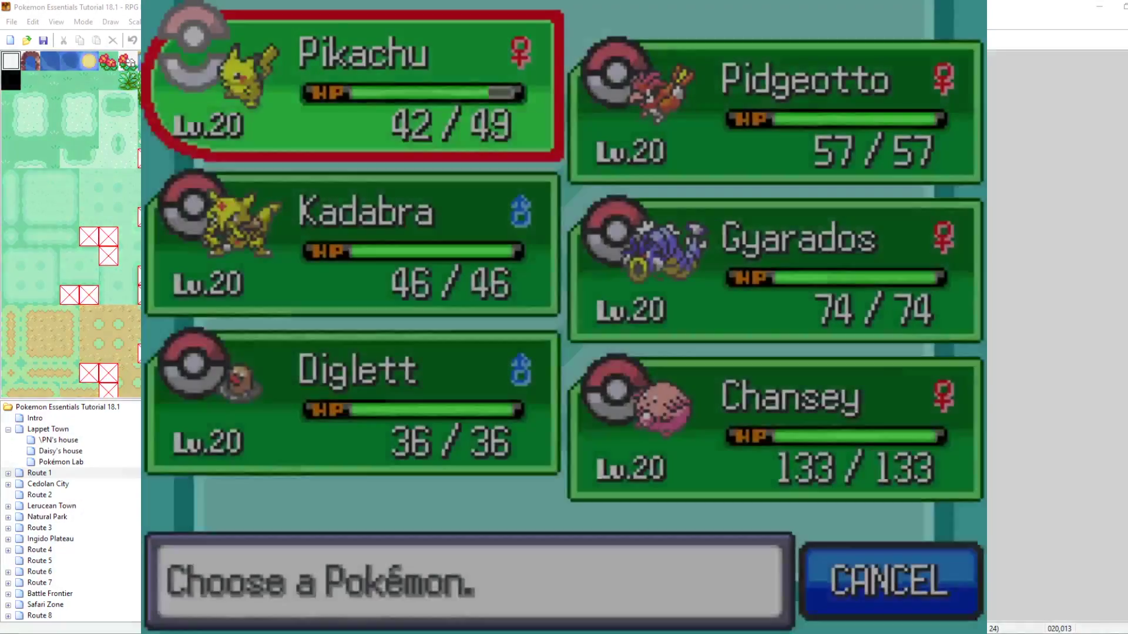
Through Pikachu's Debug > EV/IV/pID menu, set Attack EV to 60, adjust Defense EV, and start setting IVs.
left_click(364, 77)
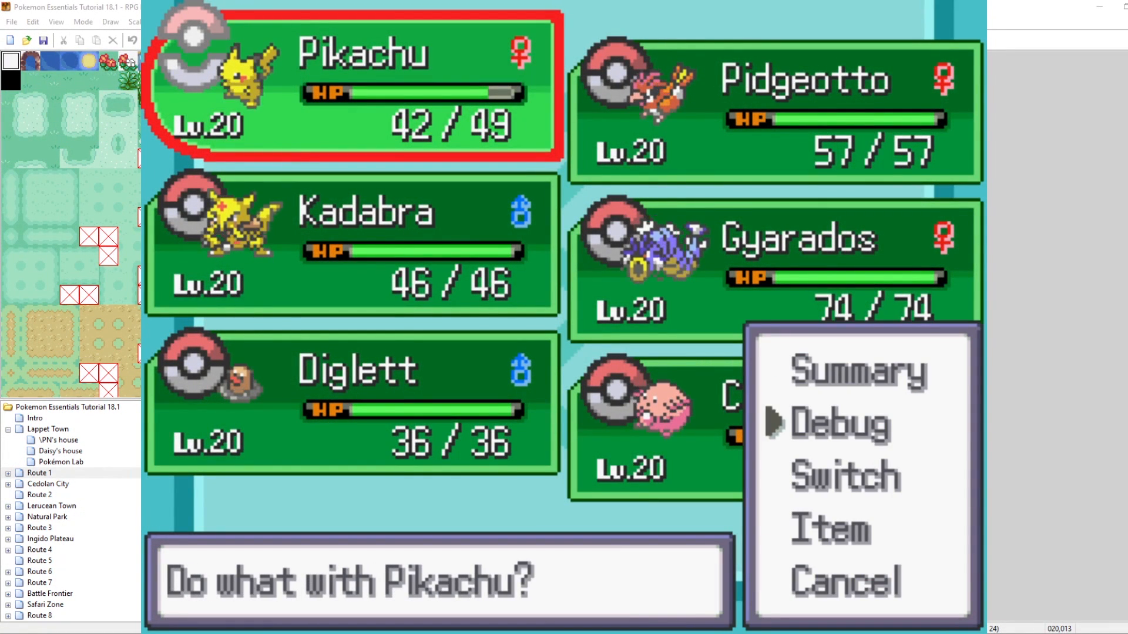
left_click(839, 424)
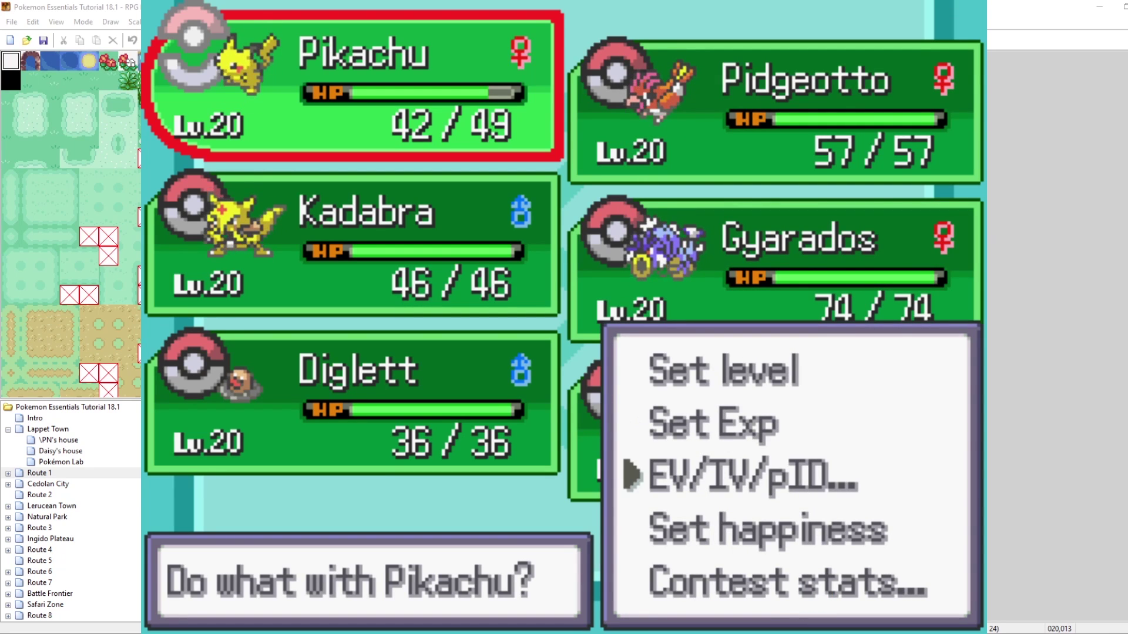
left_click(744, 479)
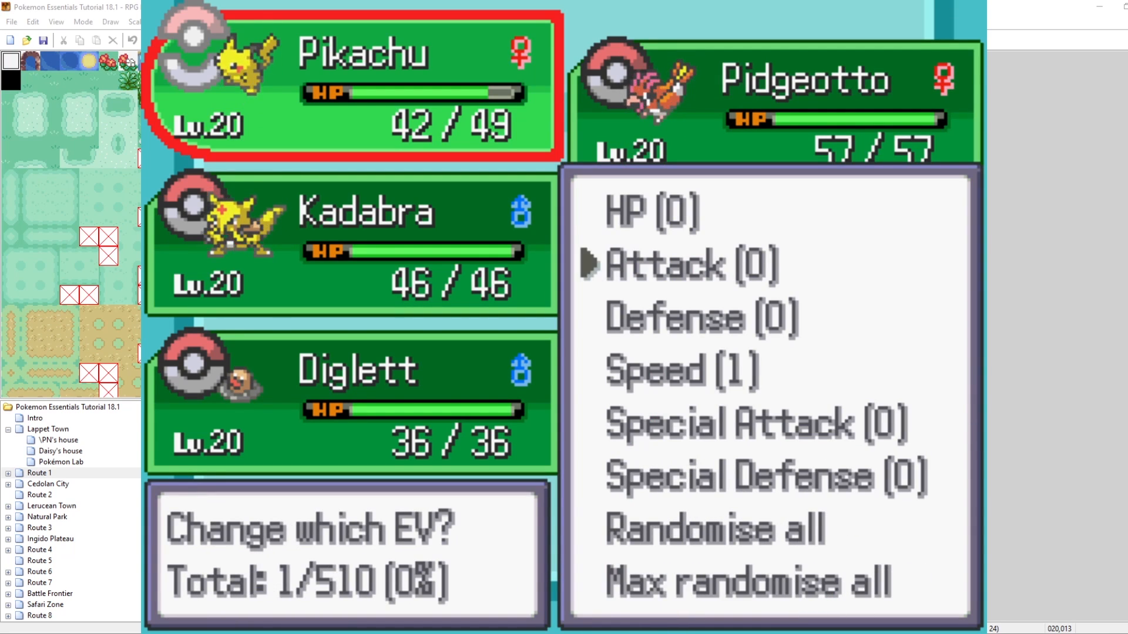
left_click(691, 264)
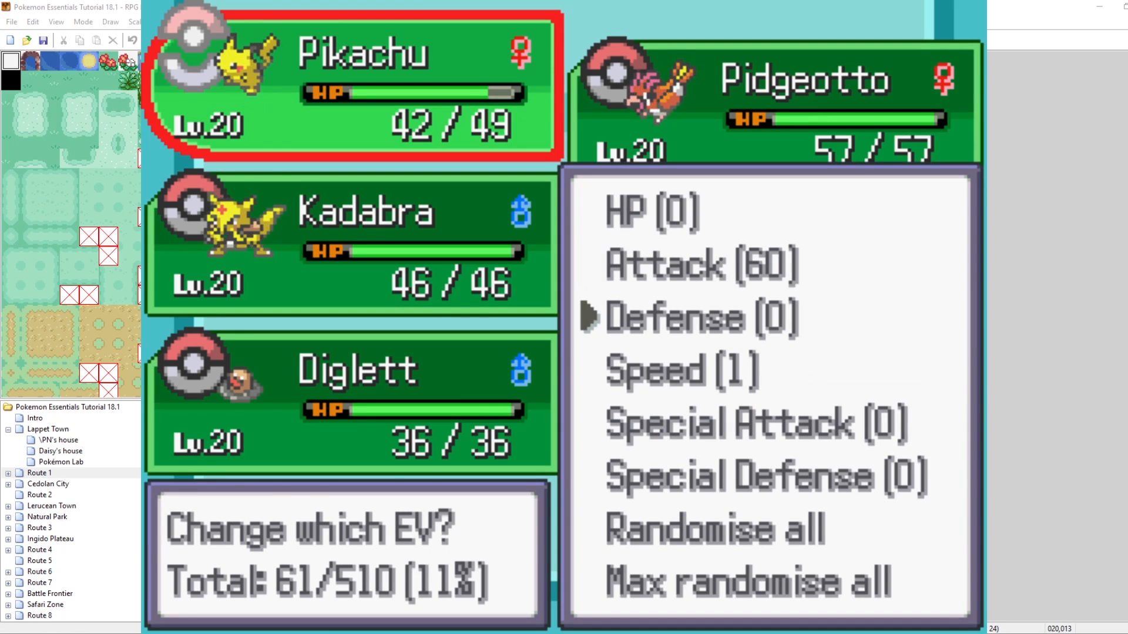
left_click(693, 318)
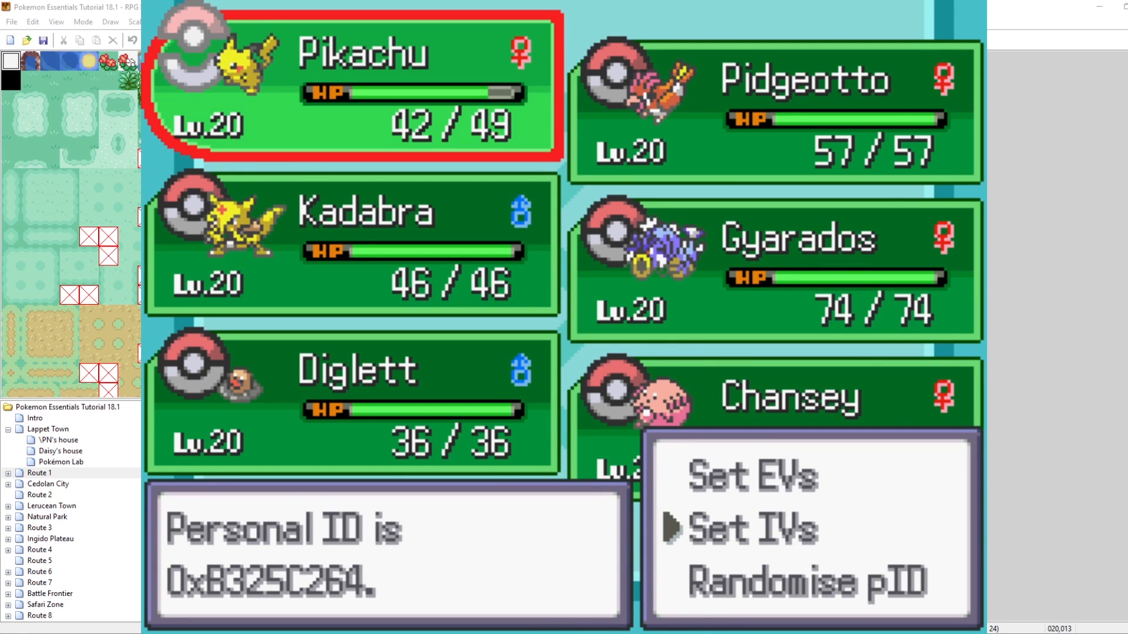
left_click(752, 527)
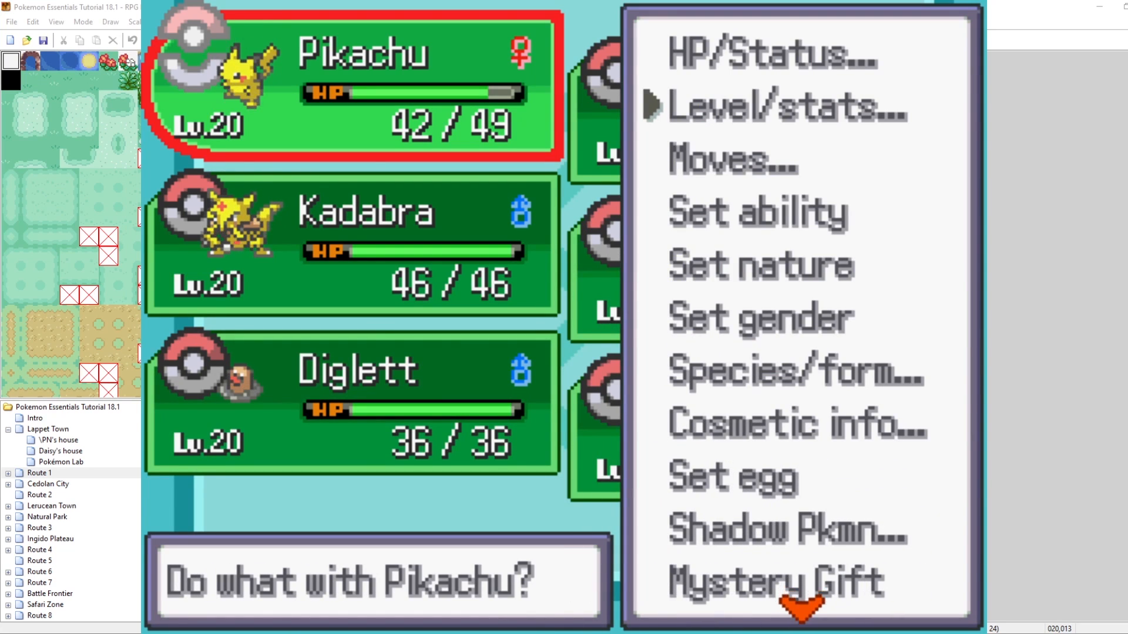
View Pikachu's EV/IV summary page showing 60 Attack and 30 Defense EVs.
left_click(787, 105)
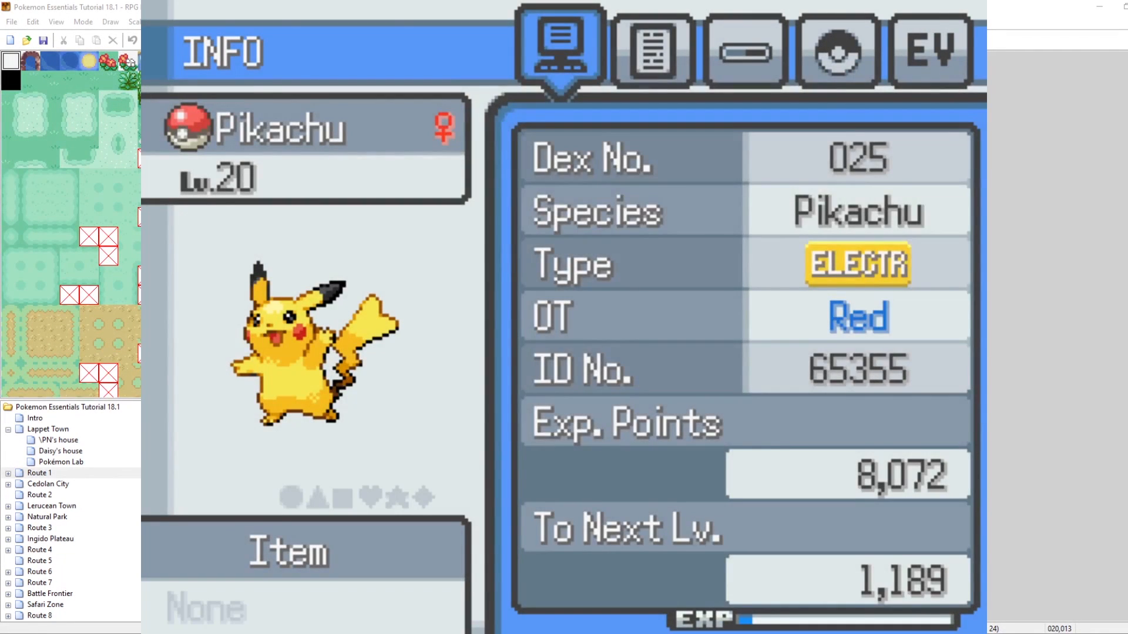
left_click(931, 49)
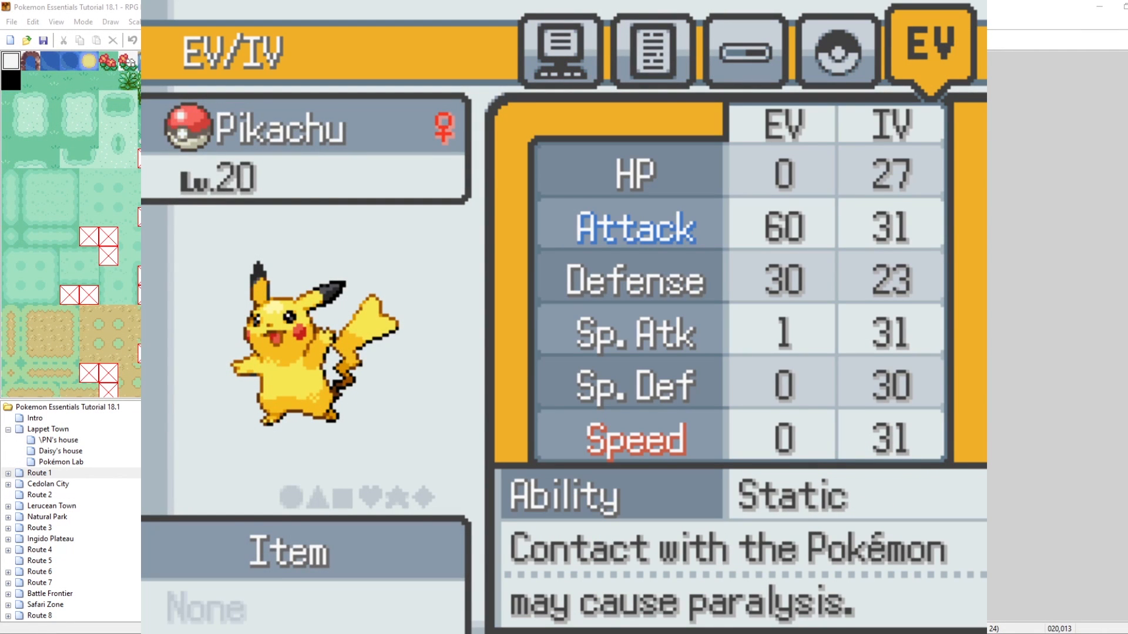
mouse_move(923, 235)
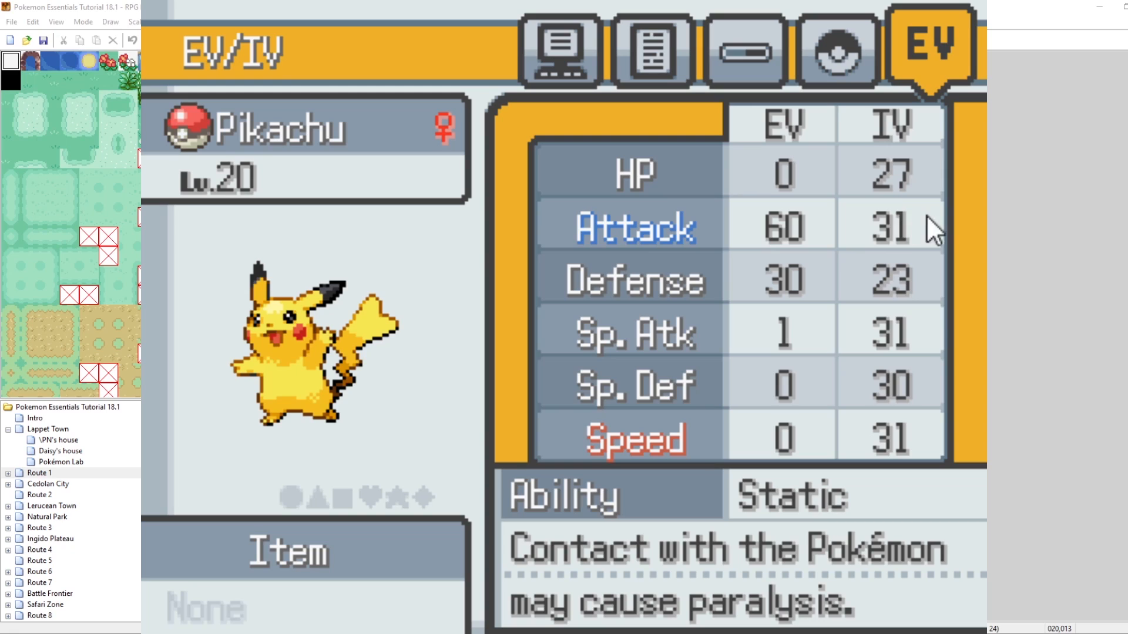
mouse_move(770, 254)
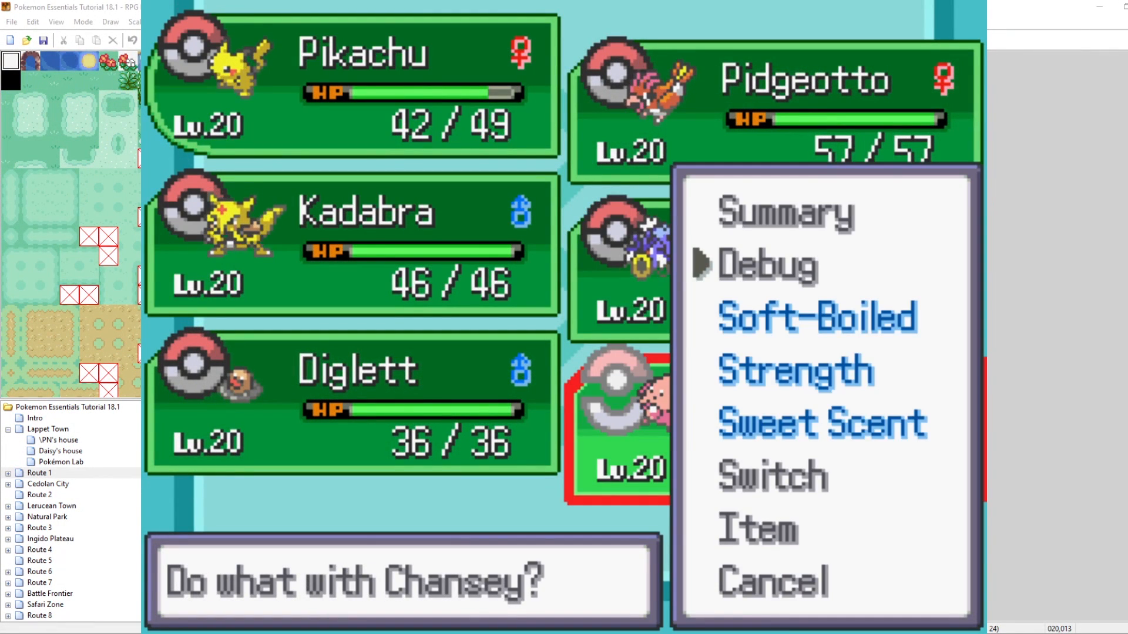
Use Debug > Pokémon options > Add Pokémon to give yourself a level 75 Rayquaza.
left_click(766, 265)
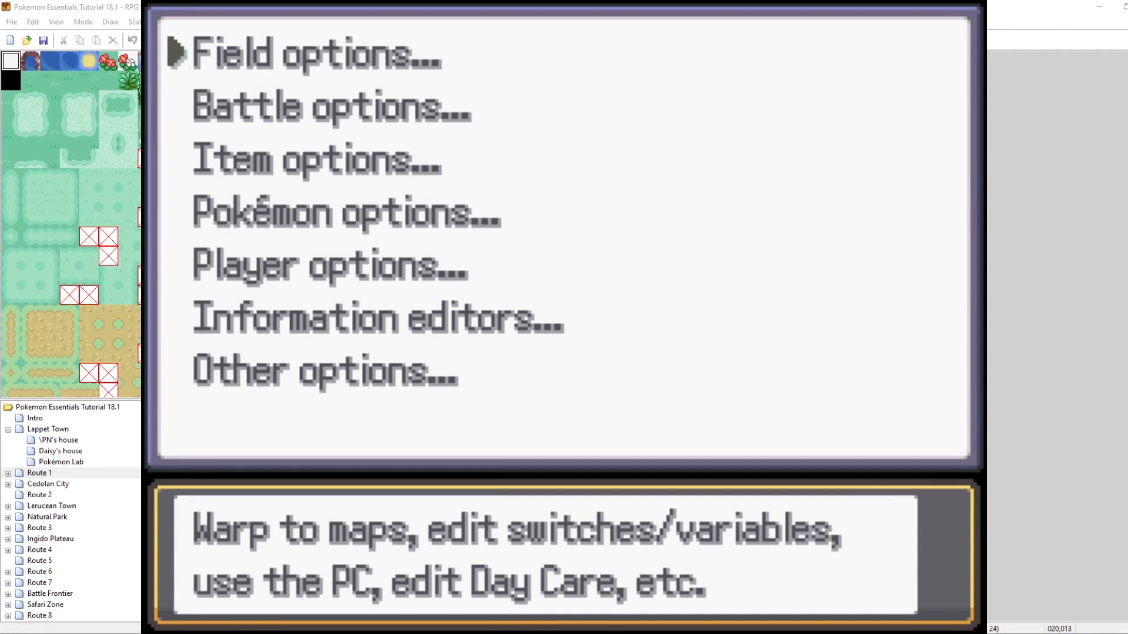
left_click(343, 218)
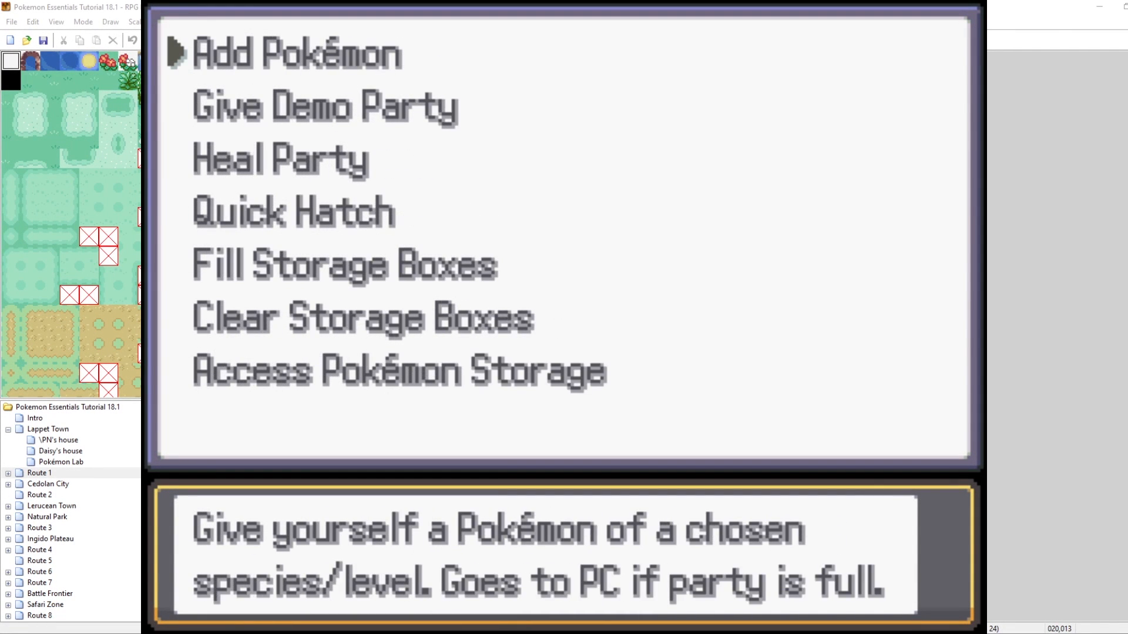
left_click(296, 55)
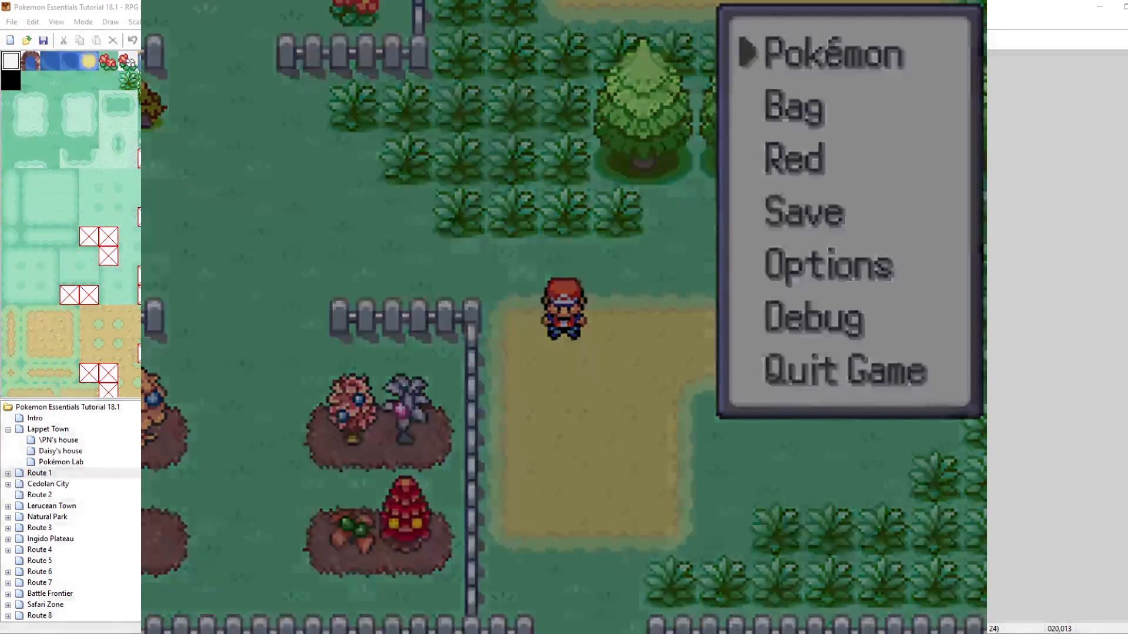
From the party list, flip through Rayquaza's summary pages.
left_click(827, 55)
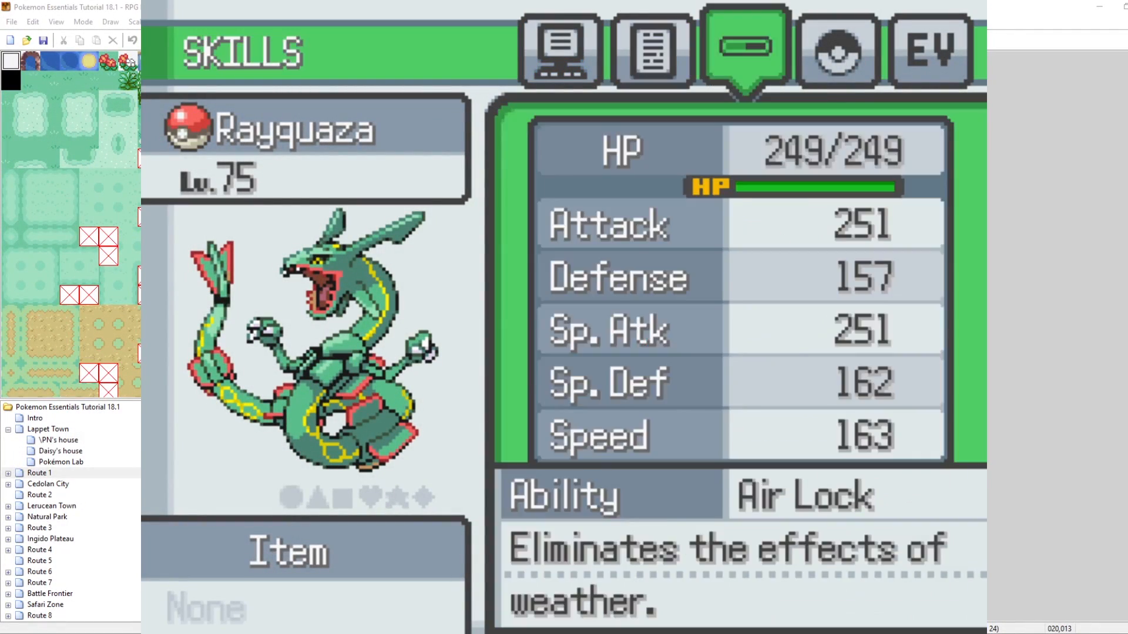
left_click(930, 49)
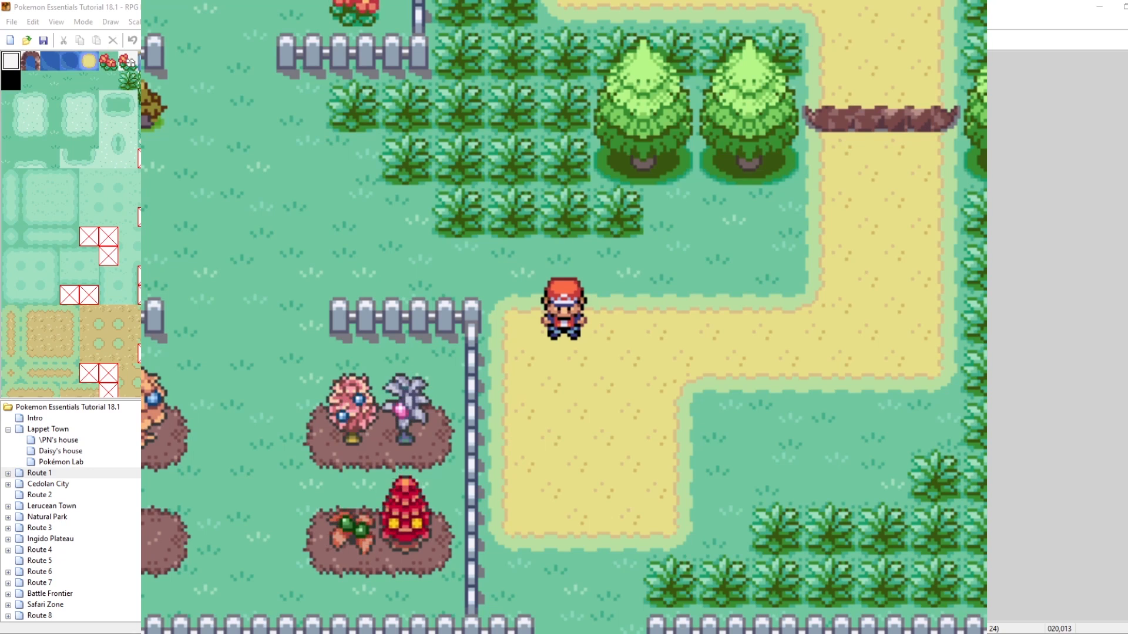
mouse_move(952, 7)
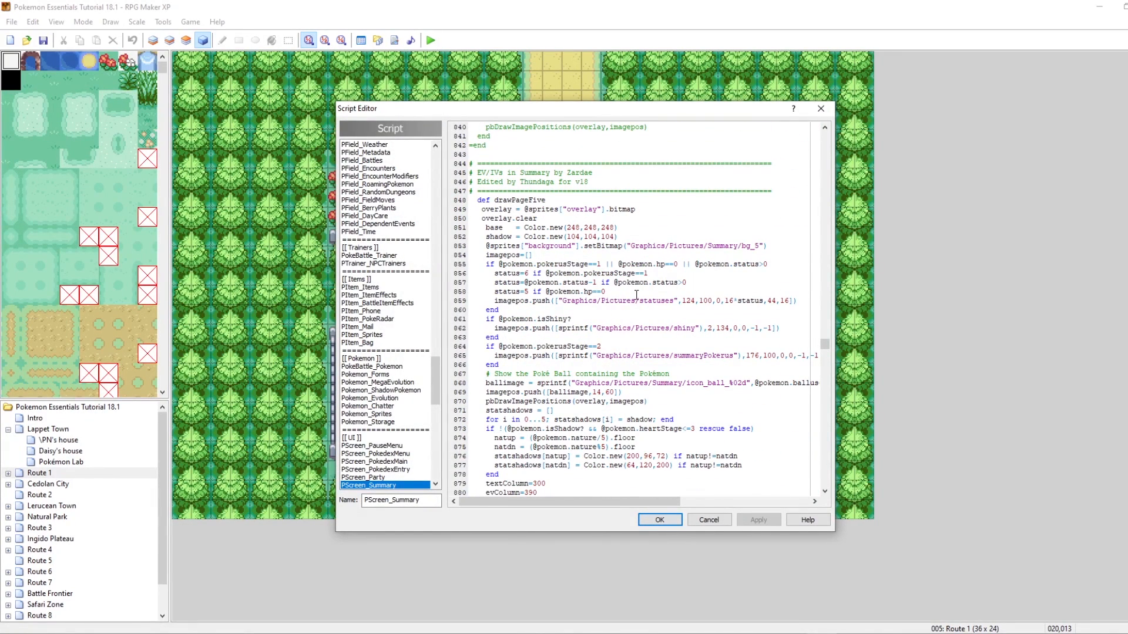
scroll("down", 3)
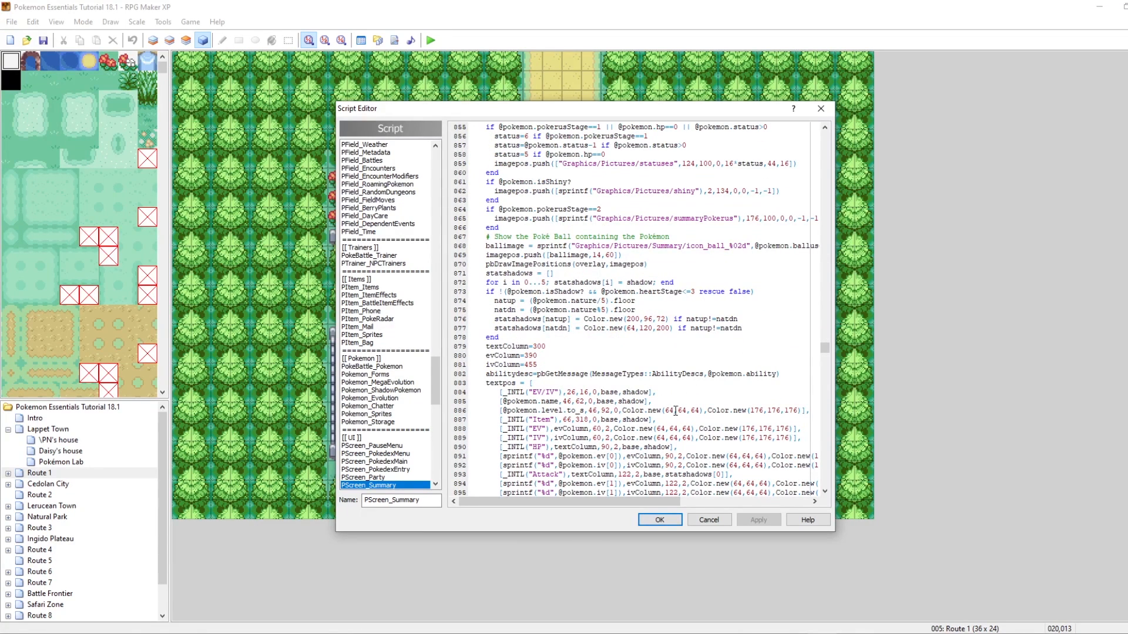
scroll("down", 3)
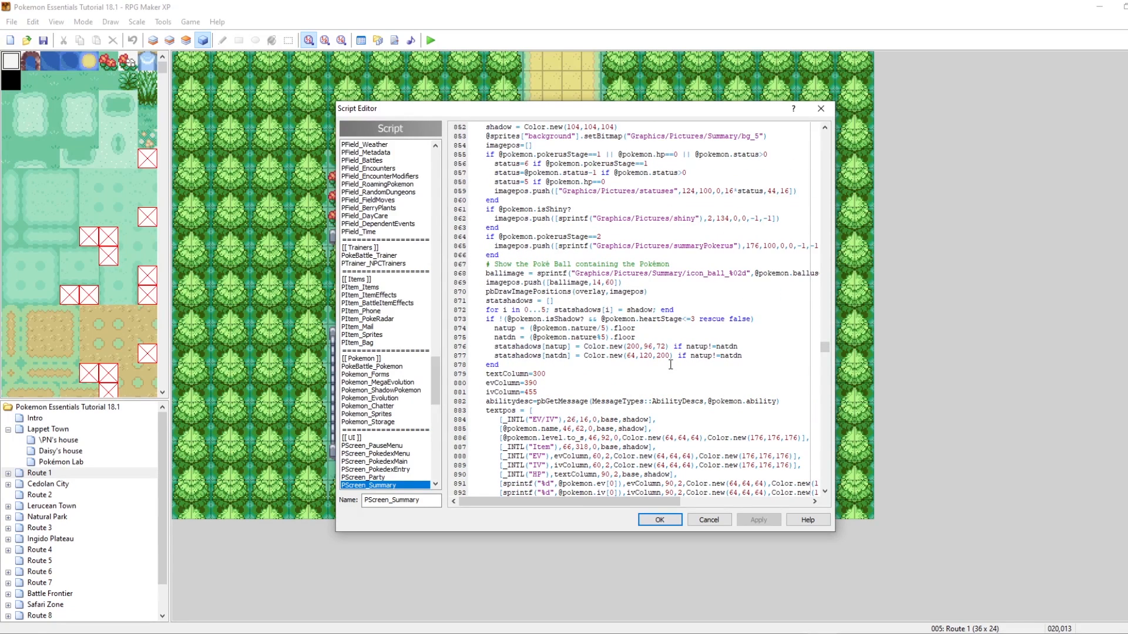
scroll("down", 3)
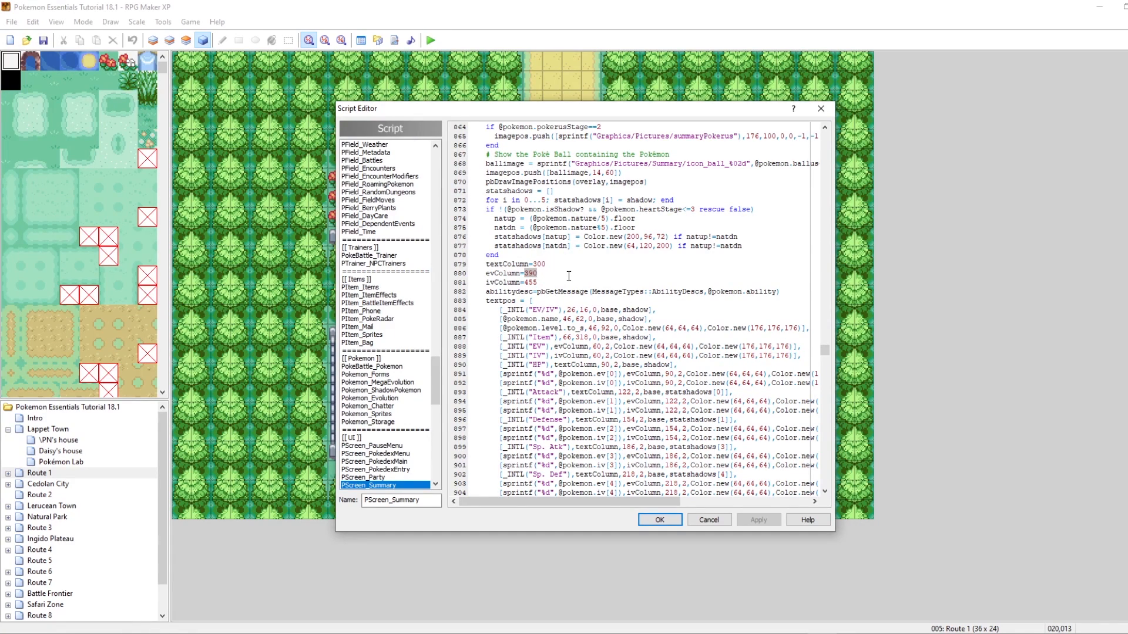
scroll("down", 3)
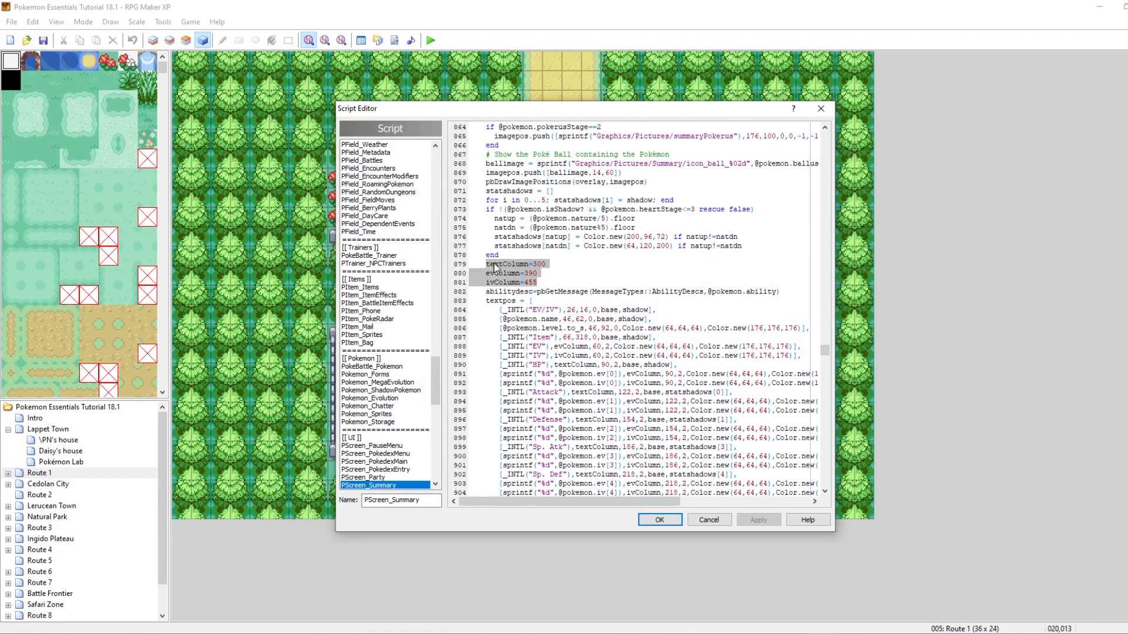
left_click(596, 270)
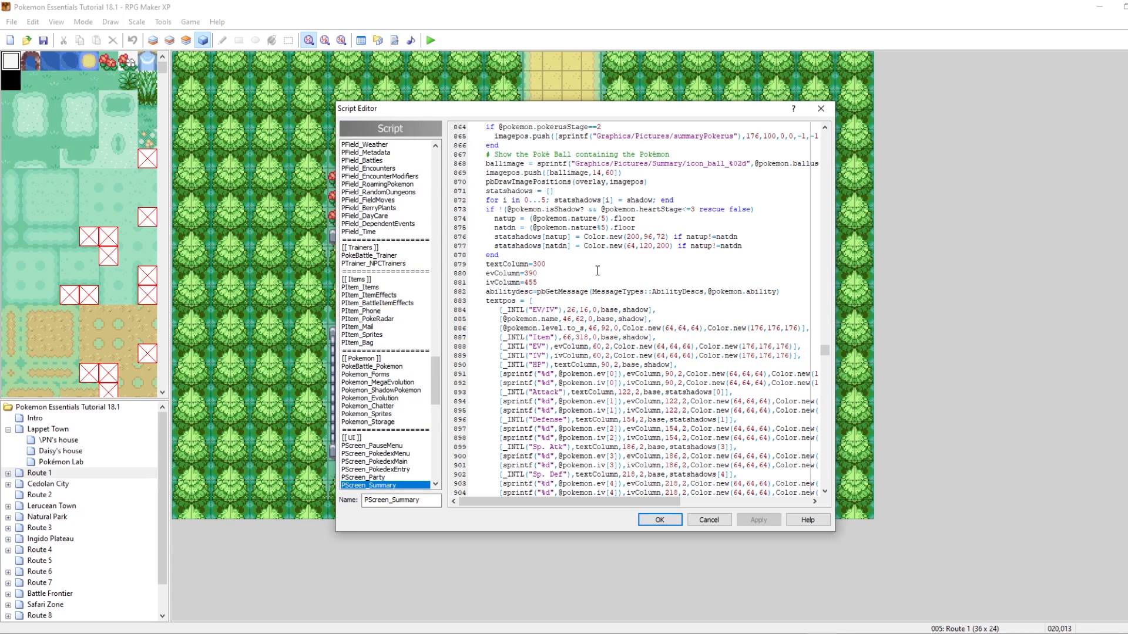